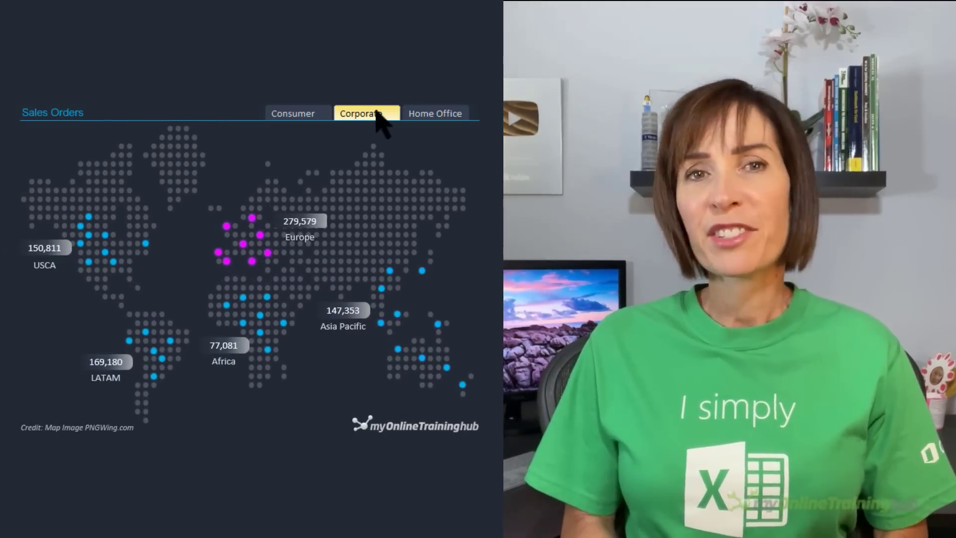
Cycle the slicer through Home Office, Consumer and Corporate, then switch to the Data sheet
left_click(435, 113)
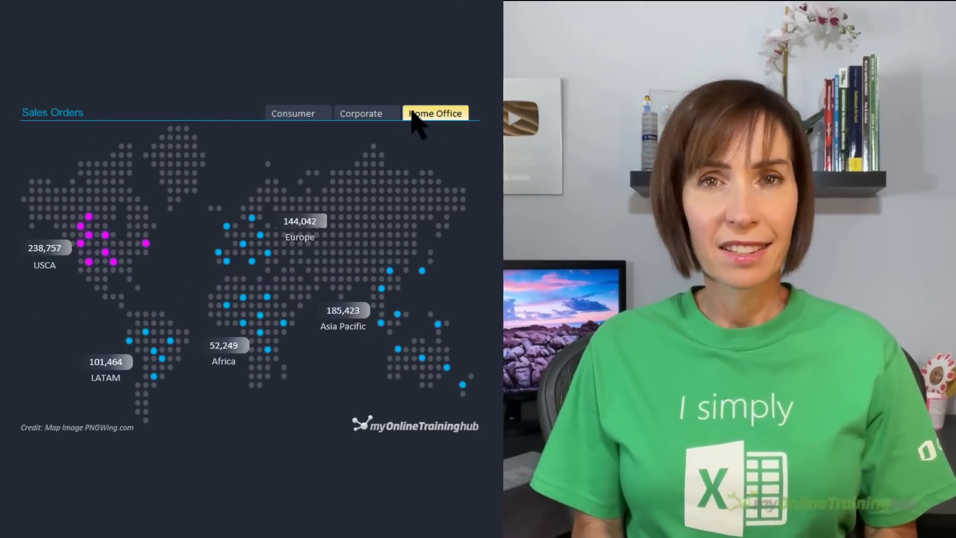
left_click(292, 112)
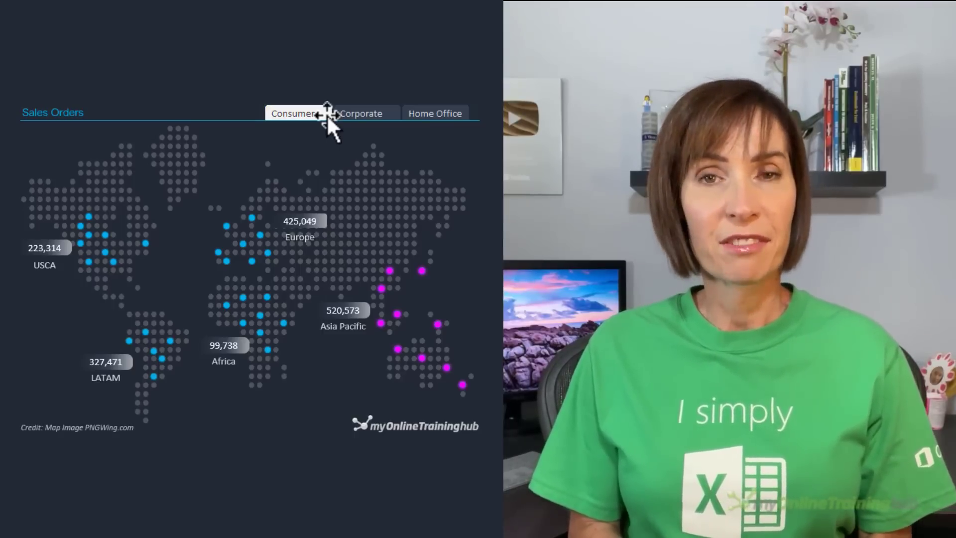
left_click(361, 112)
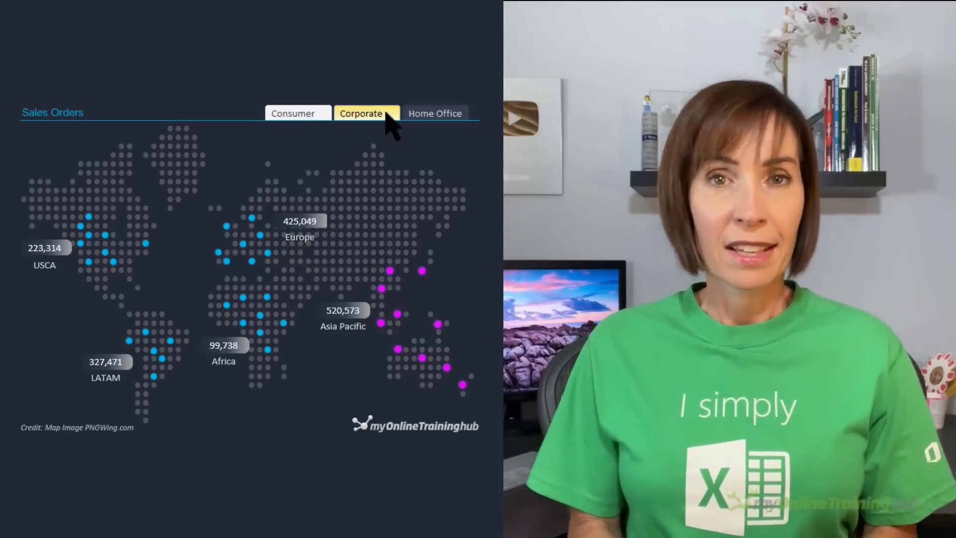
left_click(435, 113)
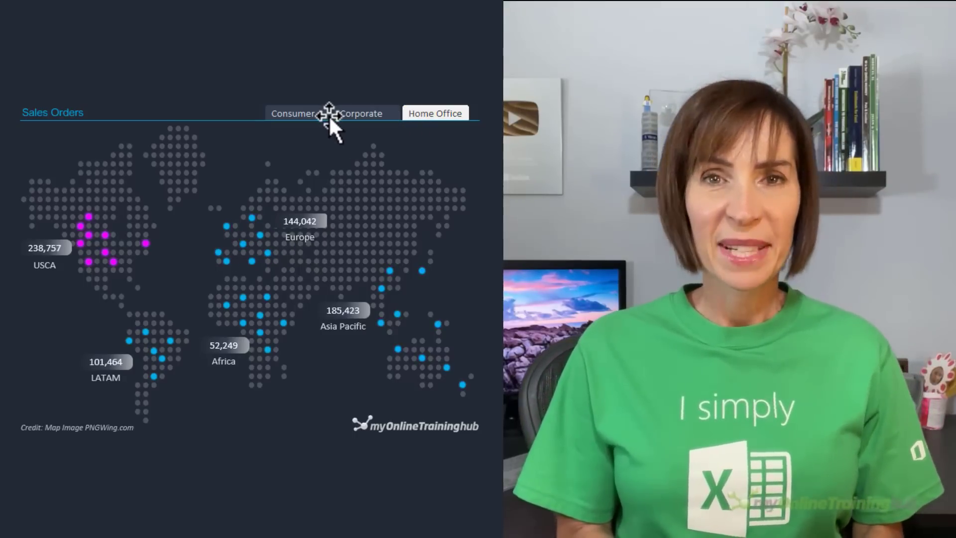
left_click(157, 512)
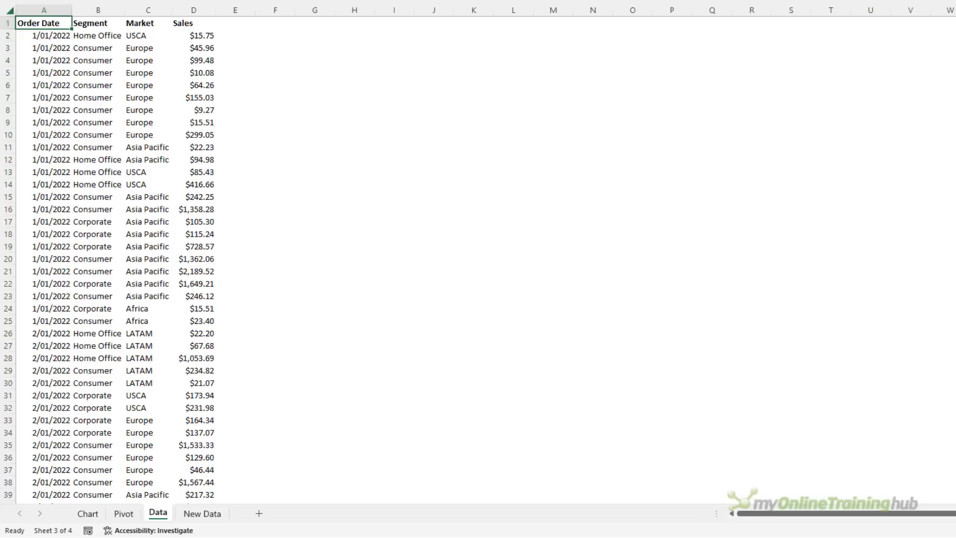
Convert the order data into an Excel table with headers via Ctrl+T
key("ctrl+t")
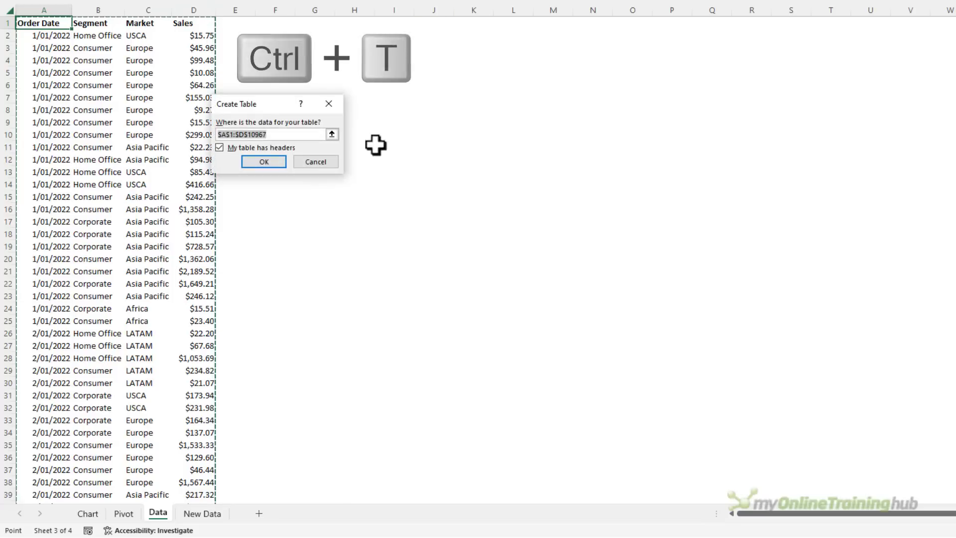
mouse_move(355, 177)
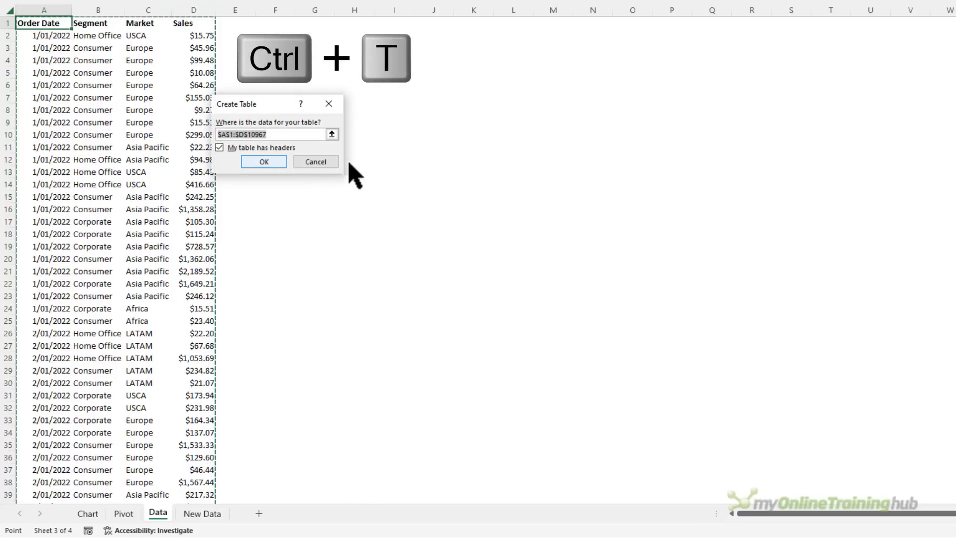
left_click(263, 161)
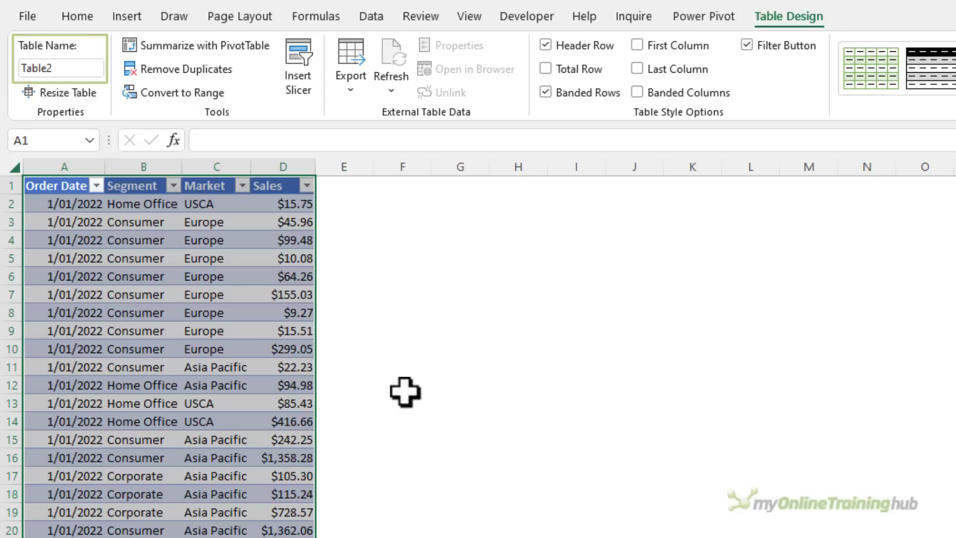
mouse_move(196, 45)
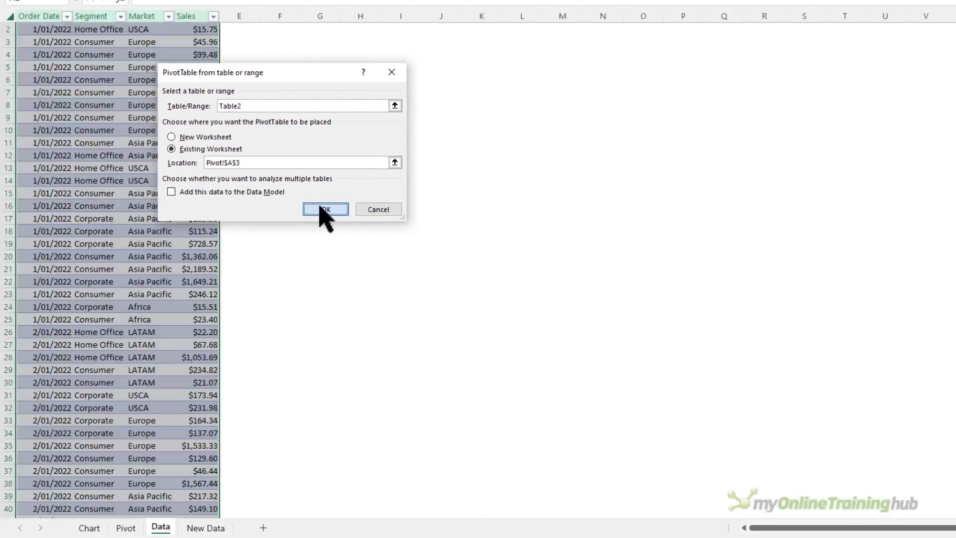
Place a PivotTable on the Pivot sheet summing Sales by Market
left_click(325, 209)
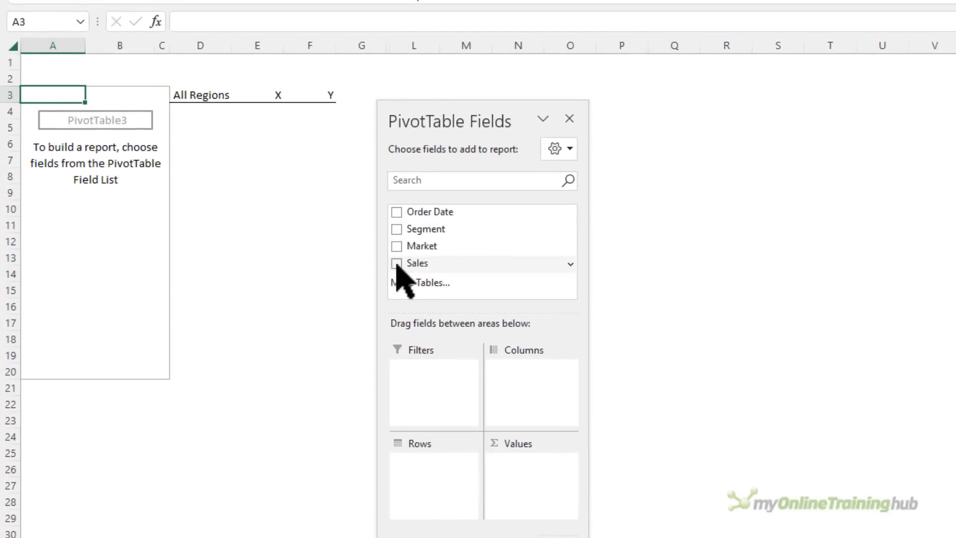
left_click(397, 262)
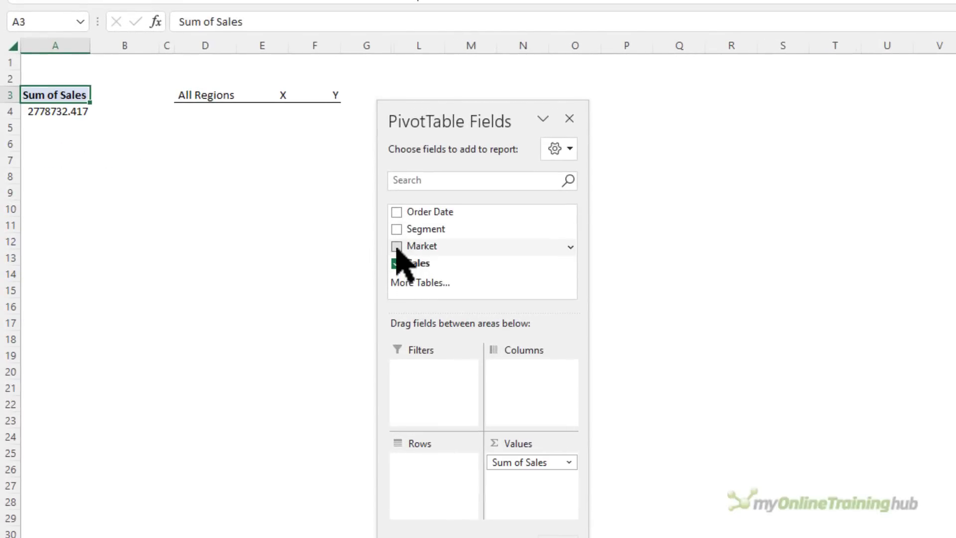
left_click(397, 246)
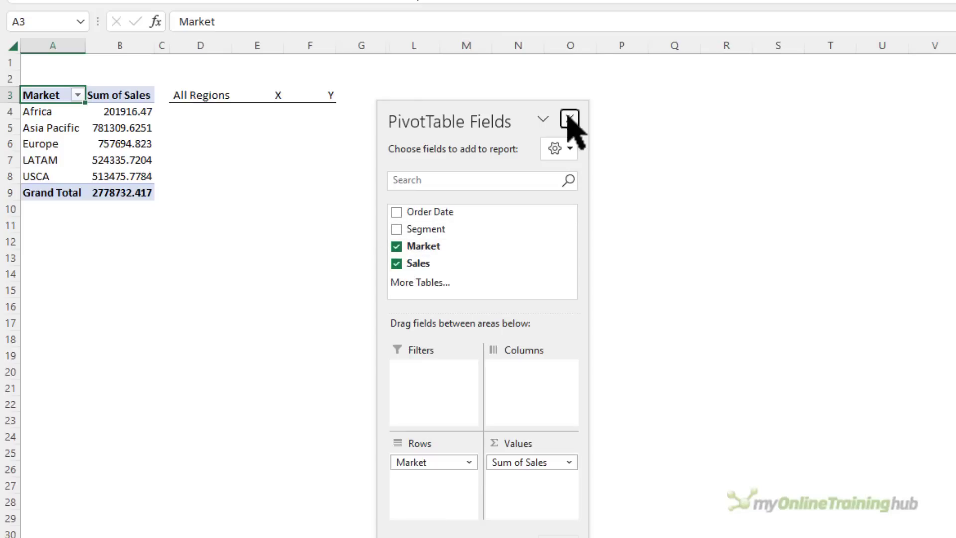
left_click(569, 120)
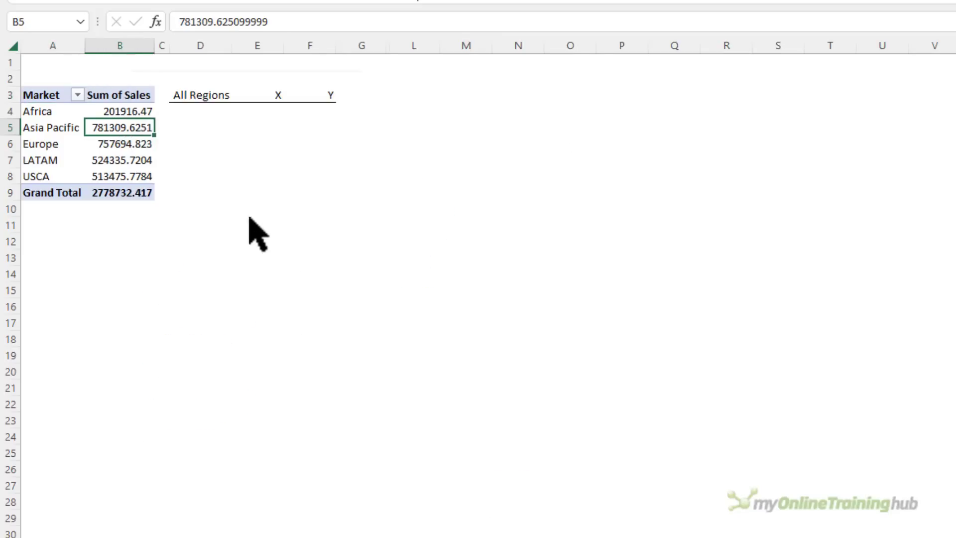
Format the sales values as whole numbers with thousands separators
key("ctrl+1")
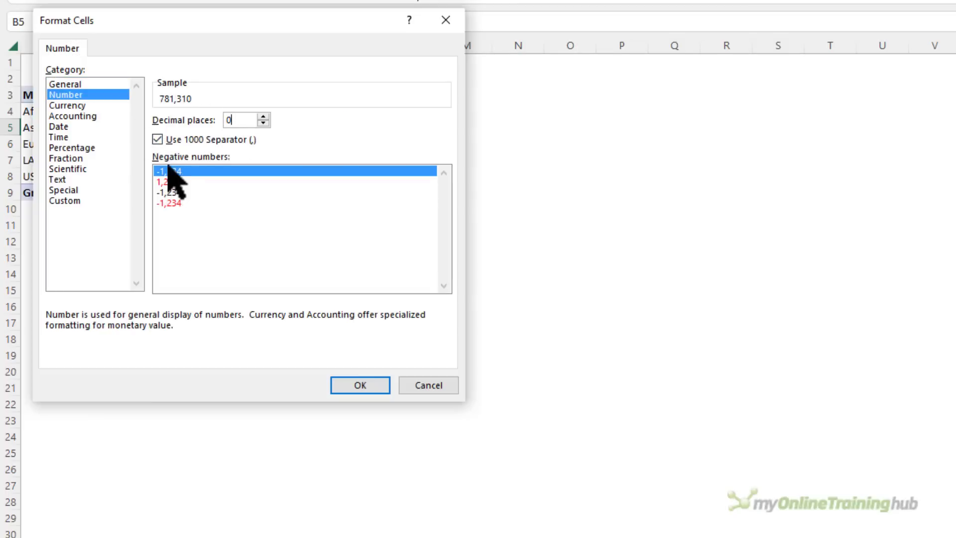
left_click(359, 384)
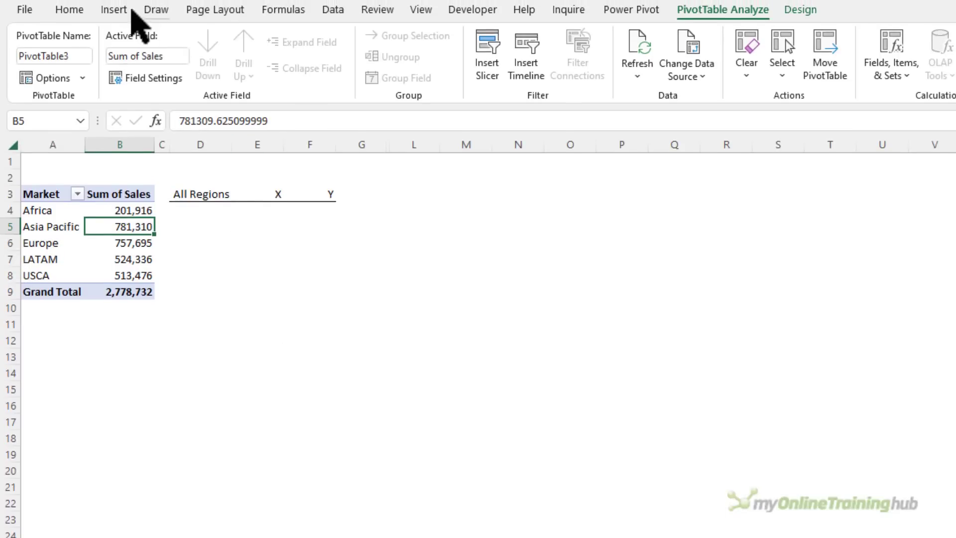
Insert the pngwing.com.png dot world map picture from this device
left_click(815, 52)
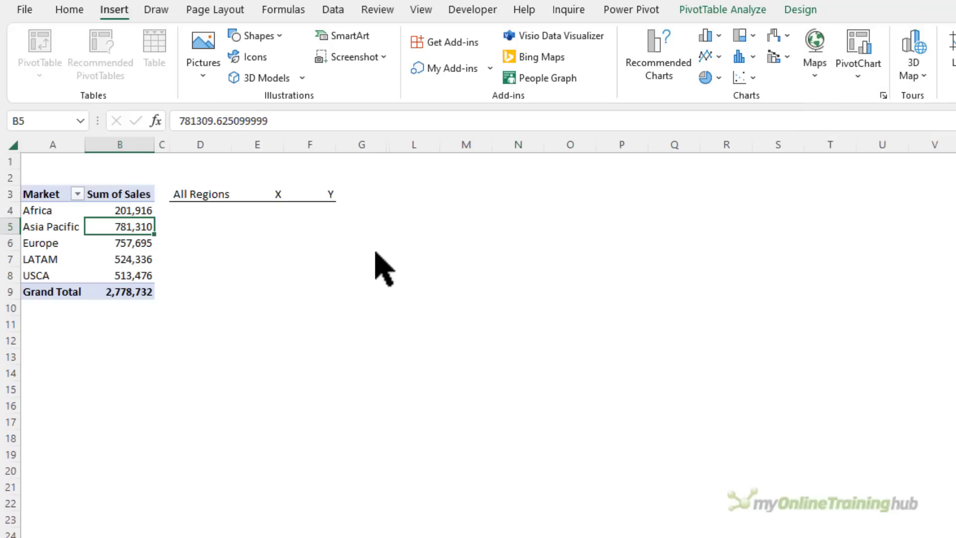
mouse_move(376, 250)
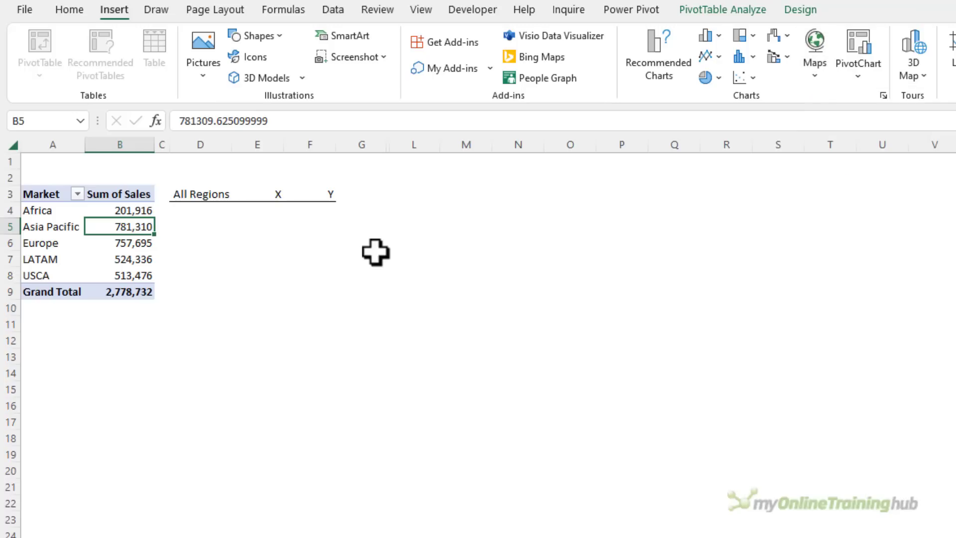
mouse_move(256, 119)
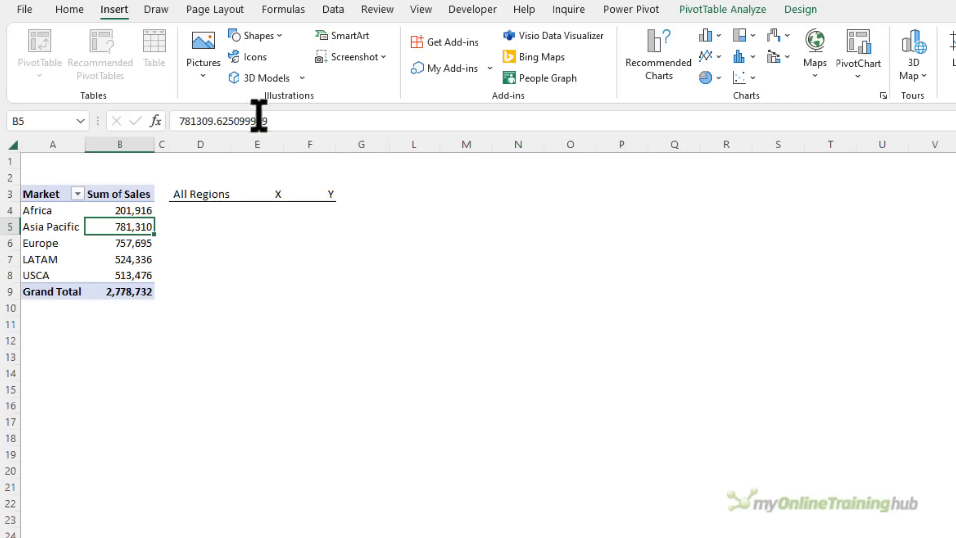
left_click(202, 46)
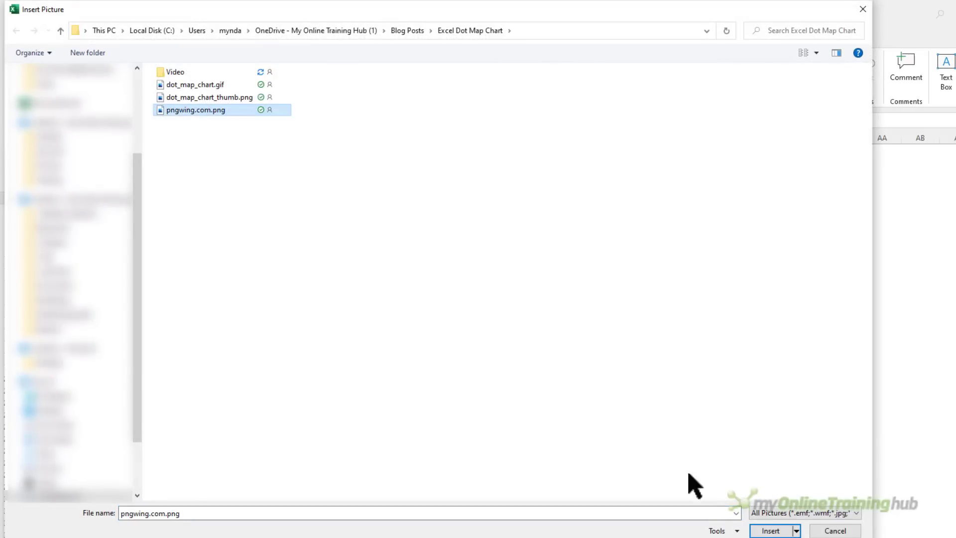
left_click(770, 531)
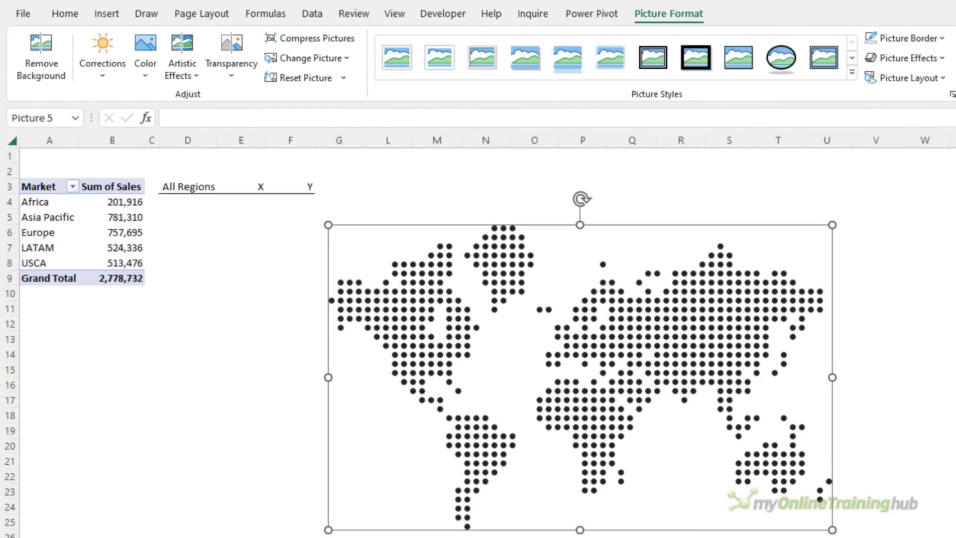
mouse_move(737, 293)
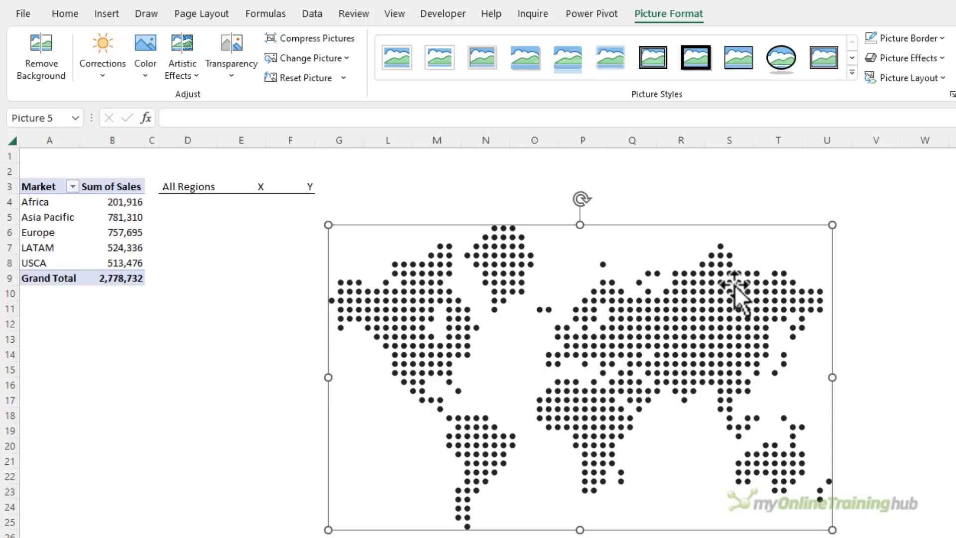
Show the Color recolouring options for the map picture
left_click(145, 55)
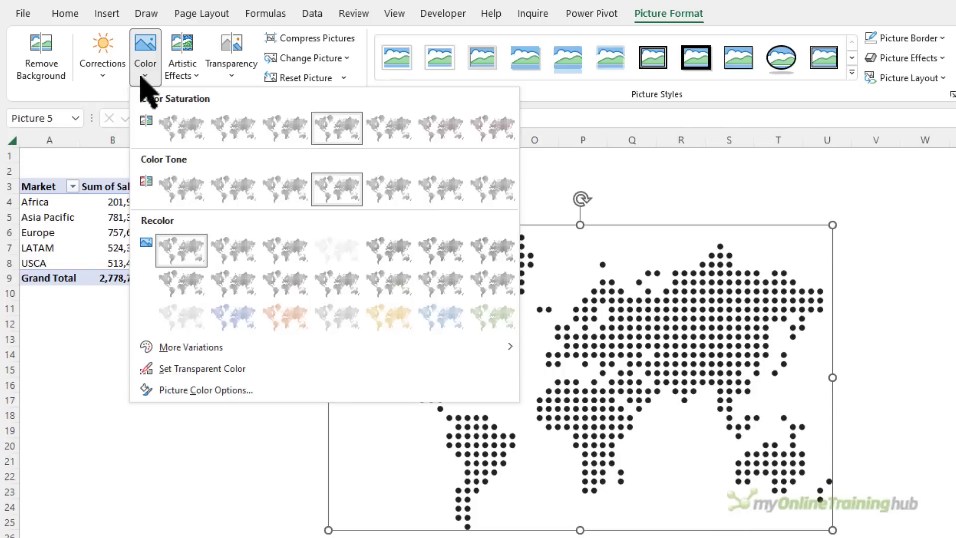
mouse_move(336, 317)
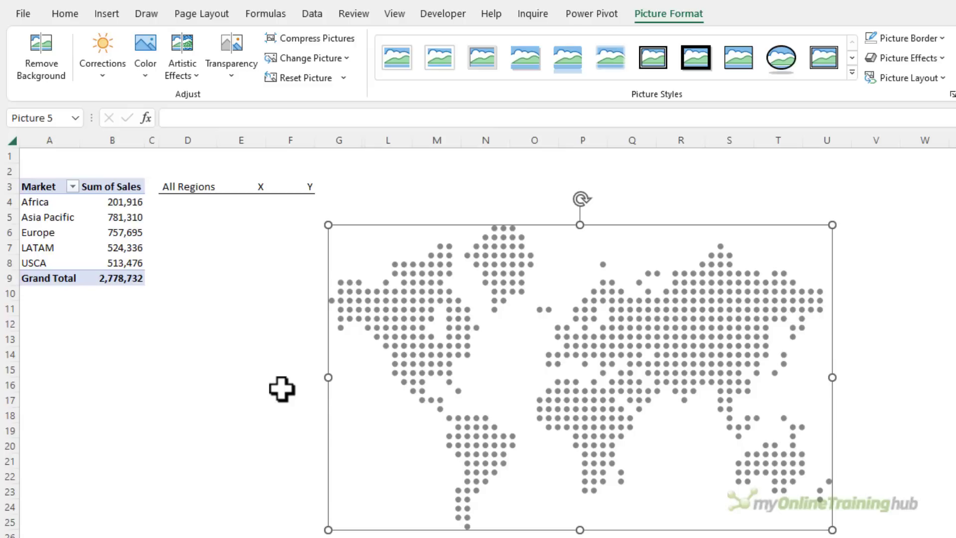
mouse_move(288, 403)
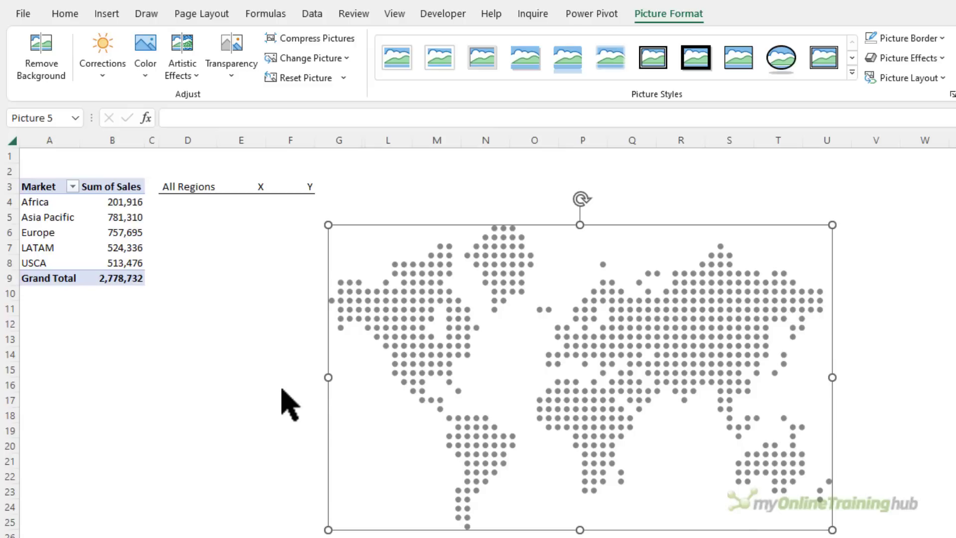
mouse_move(367, 243)
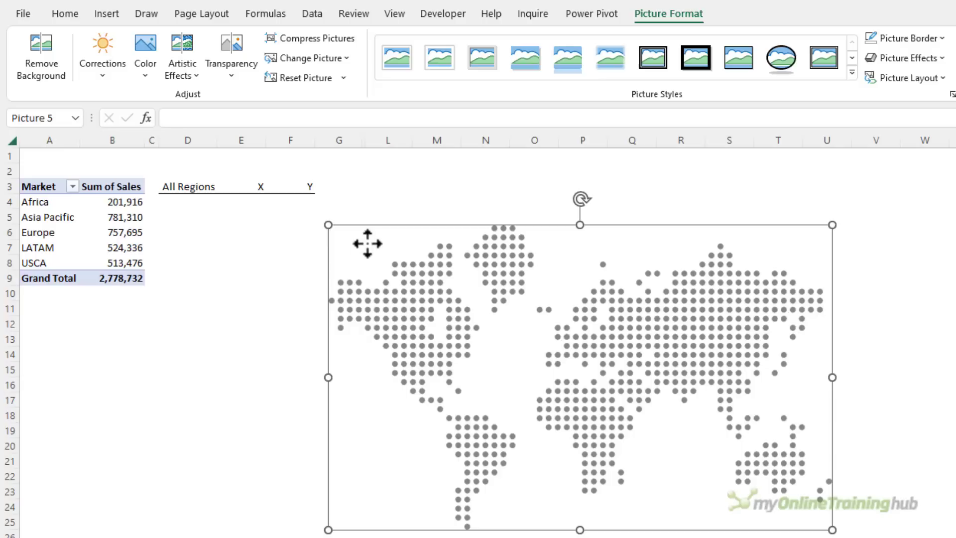
Enter placeholder X/Y pairs 30/50, 25/70 and 10/30 under the headers
left_click(256, 201)
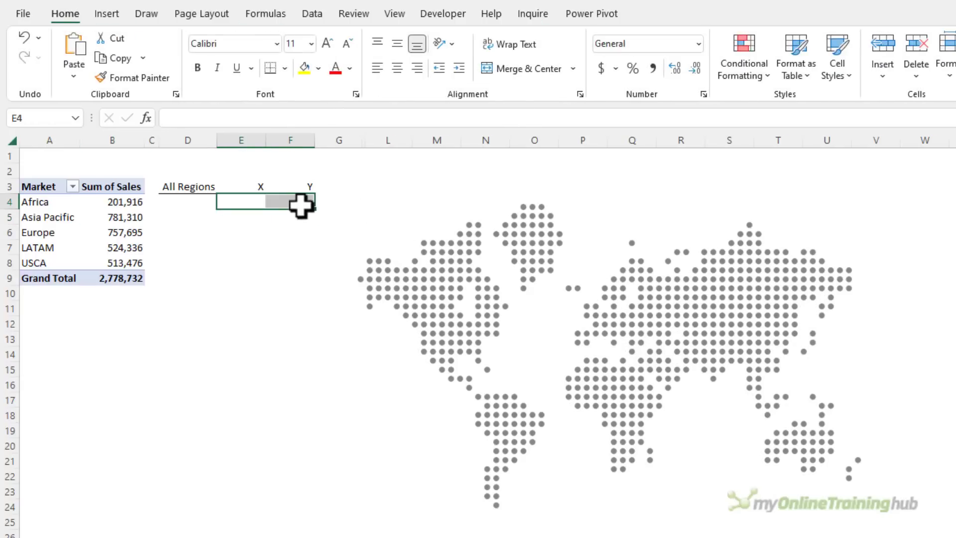
mouse_move(238, 207)
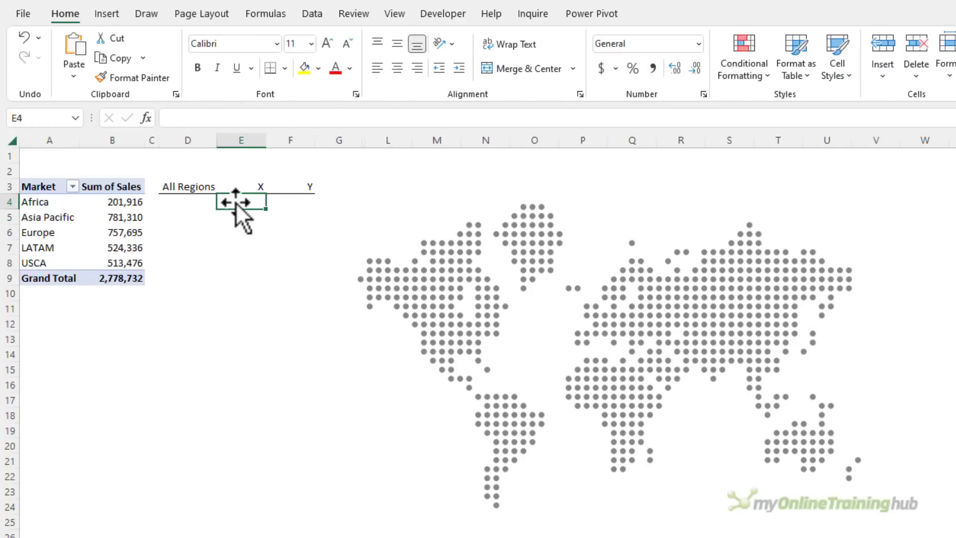
left_click(187, 201)
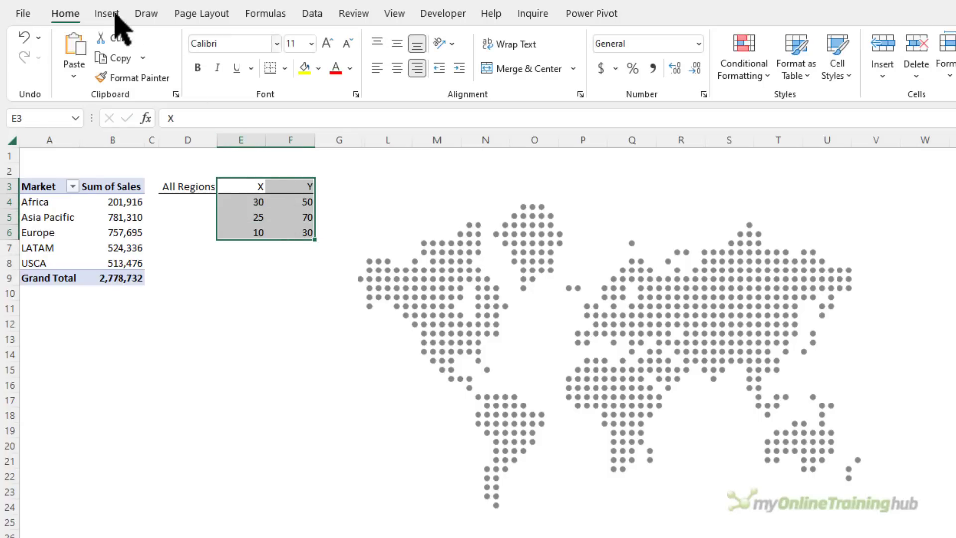
Insert a scatter chart of the X/Y values and remove its title
left_click(696, 76)
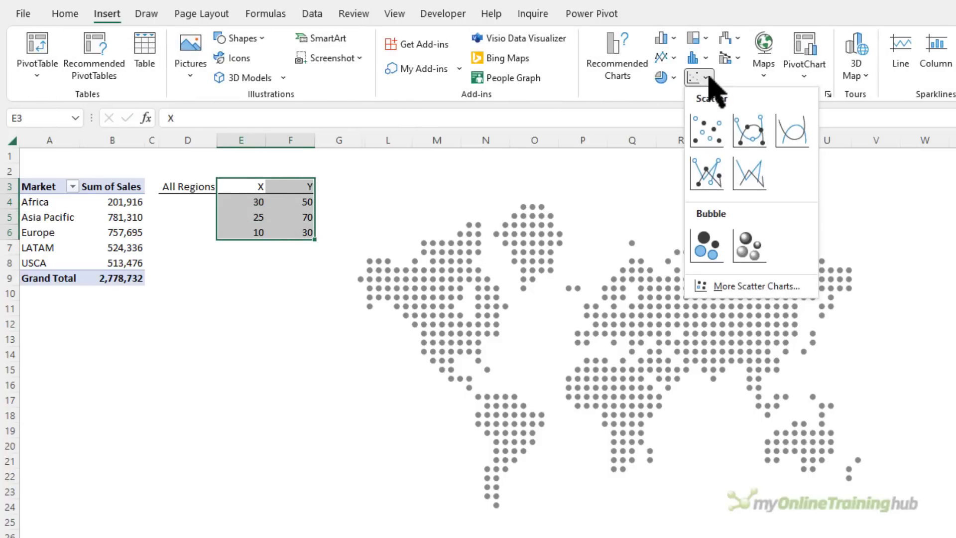
left_click(706, 130)
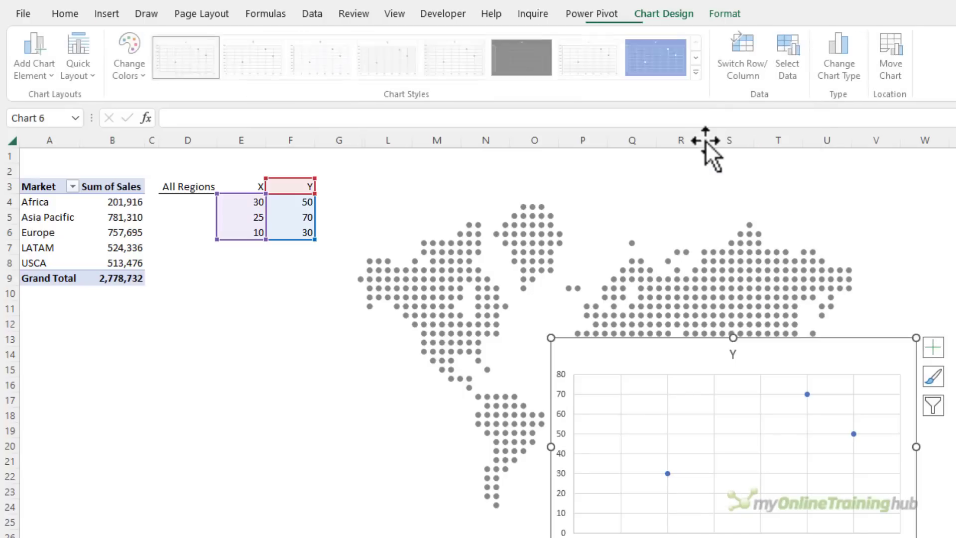
mouse_move(643, 299)
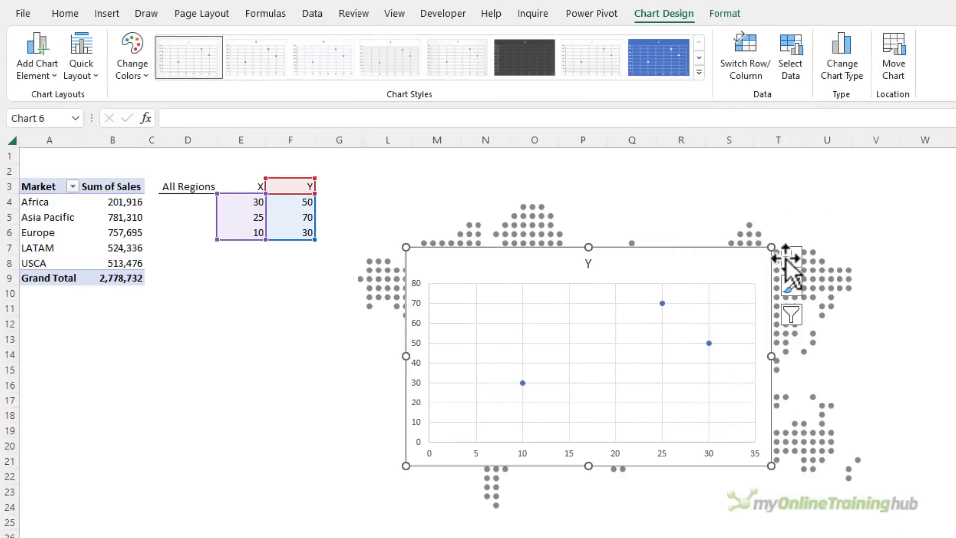
left_click(790, 256)
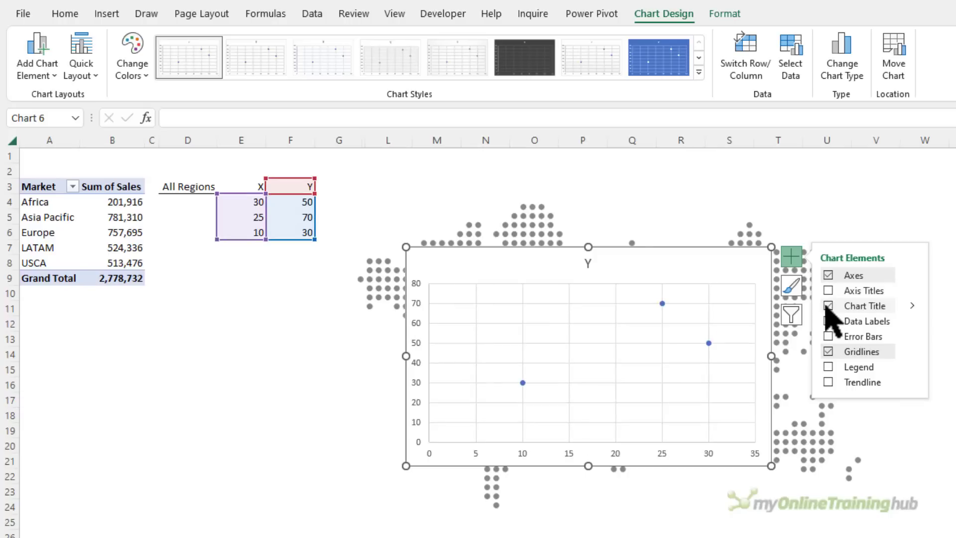
left_click(827, 306)
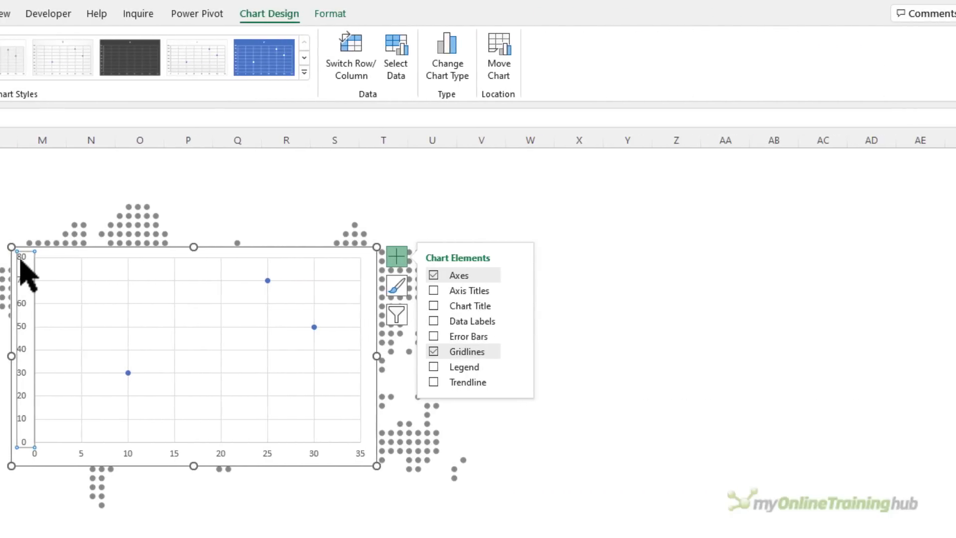
Set both axes to Minimum 0, Maximum 100 and Major unit 2
key("ctrl+1")
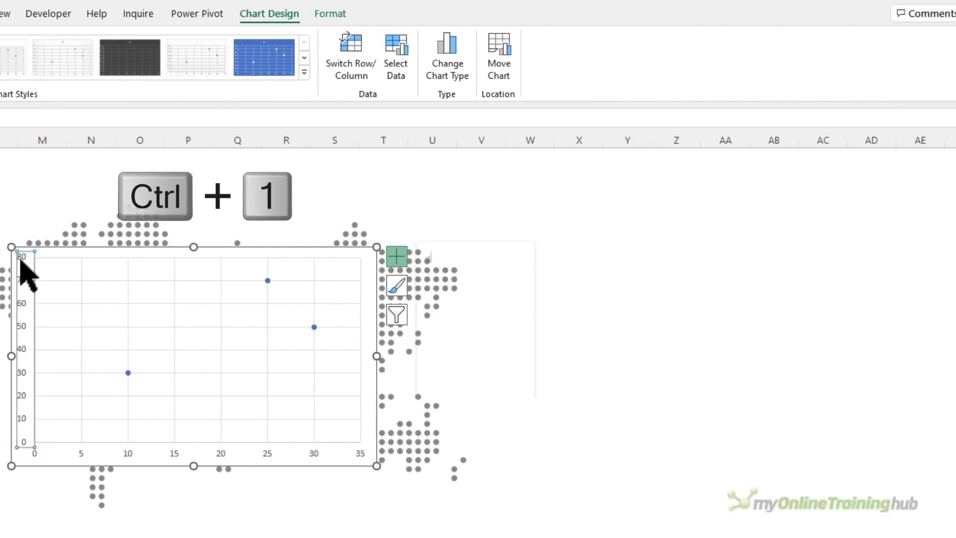
left_click(395, 255)
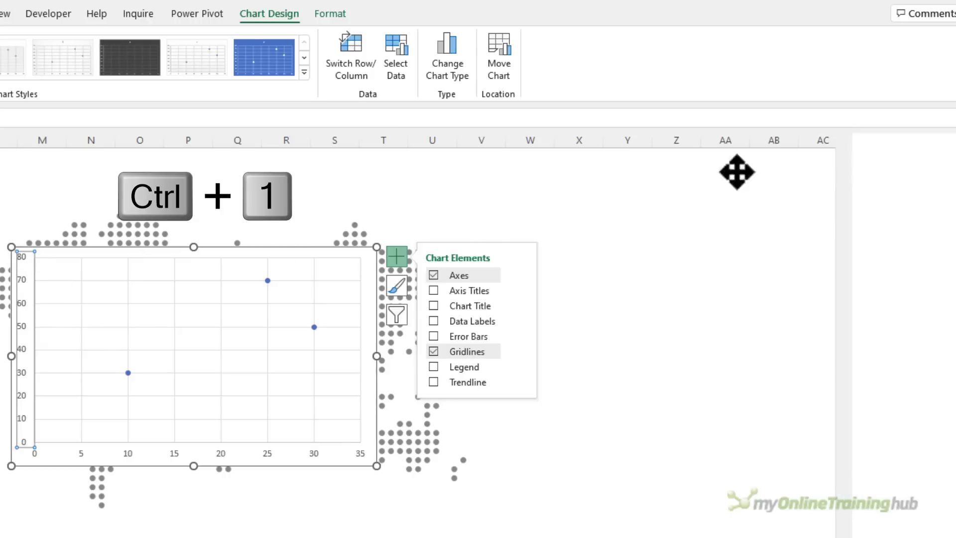
key("ctrl+1")
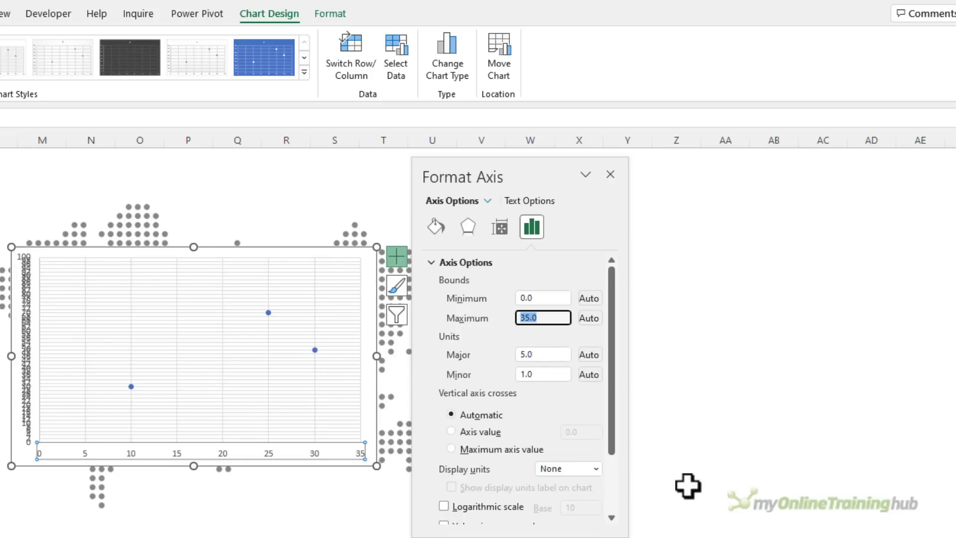
type("100.0")
left_click(544, 355)
type("2")
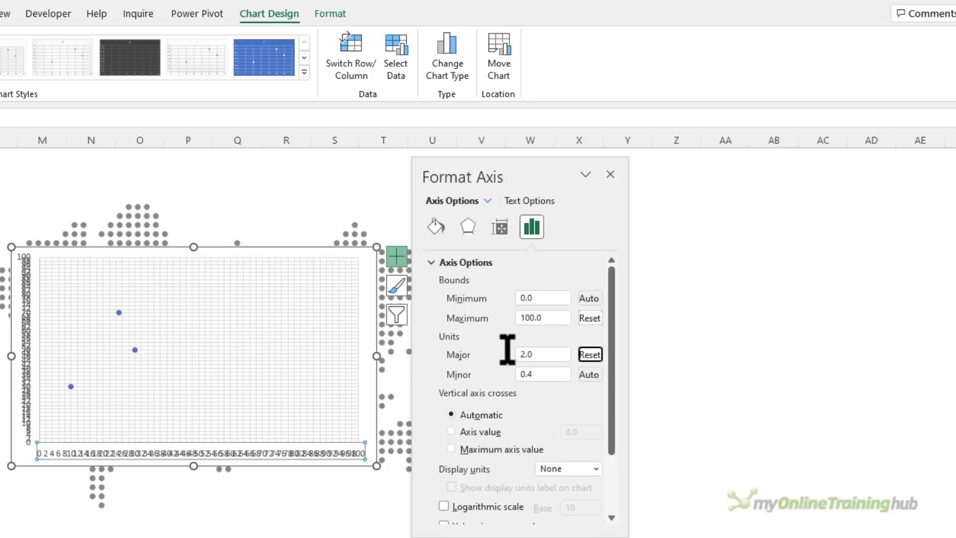
left_click(397, 255)
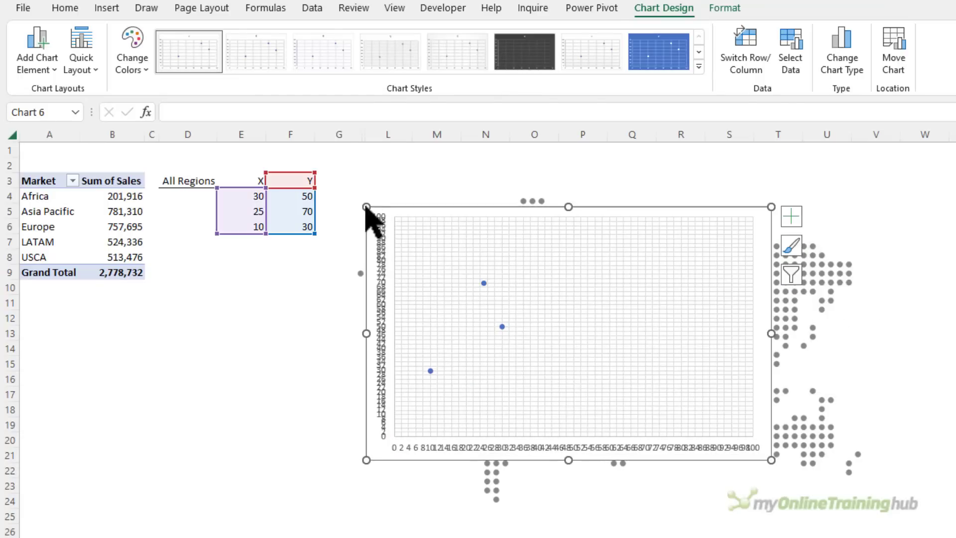
mouse_move(823, 433)
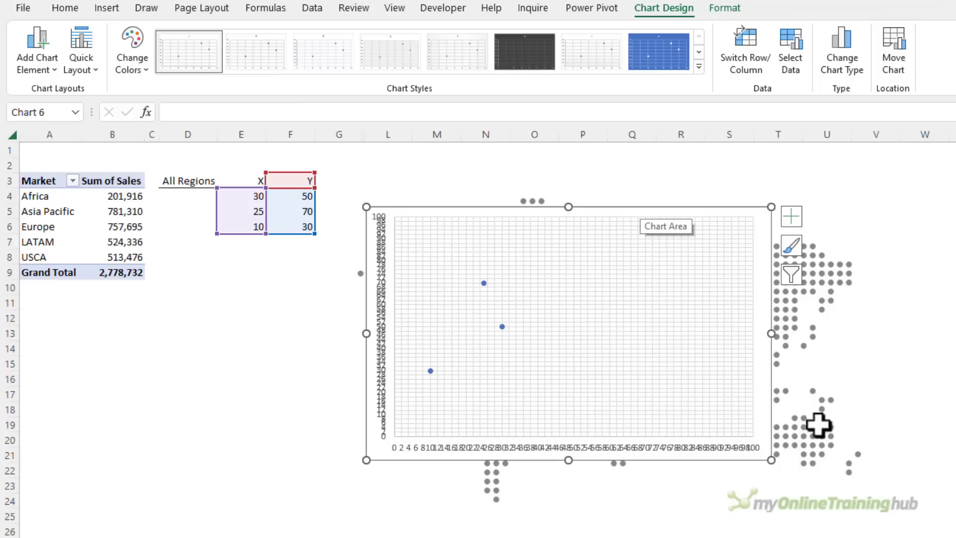
Give the chart area No Fill and enlarge the chart over the map picture
left_click(723, 8)
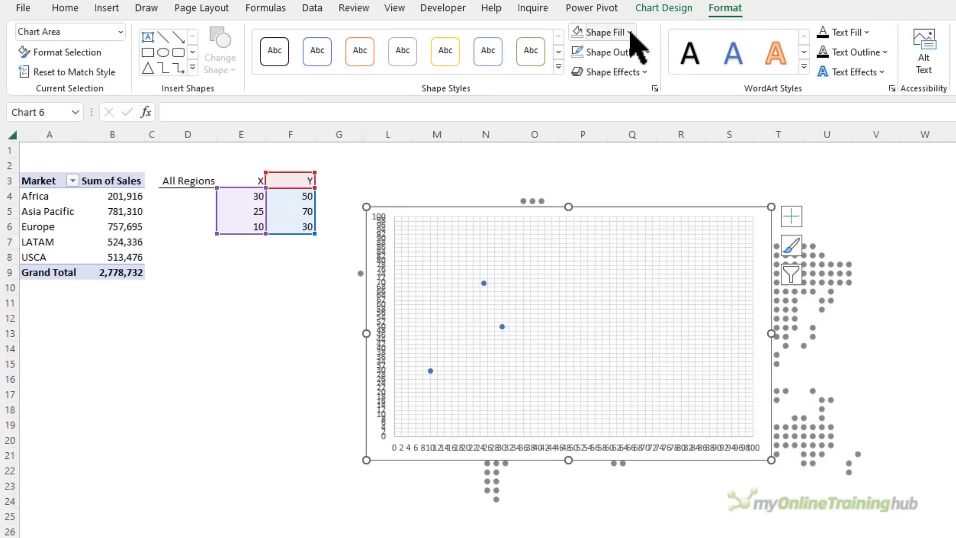
left_click(599, 32)
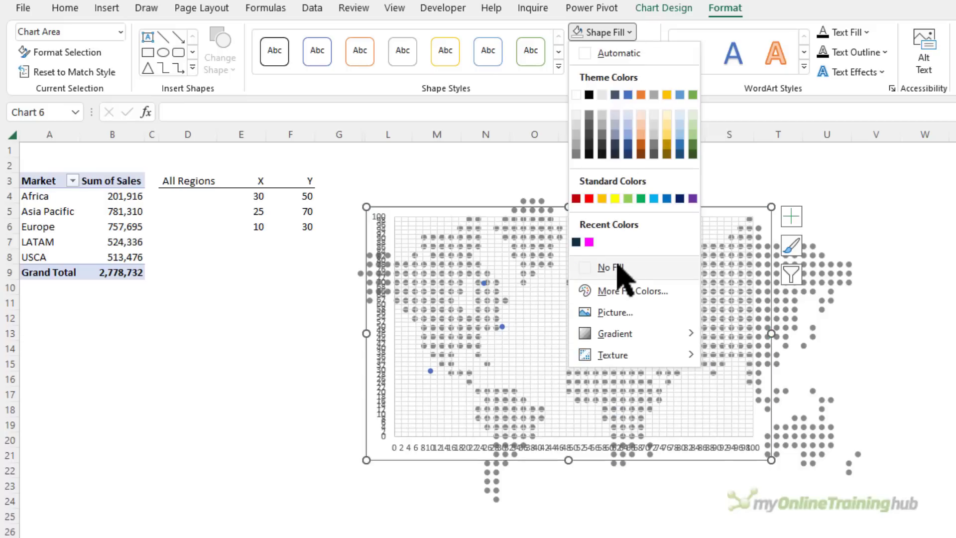
left_click(609, 267)
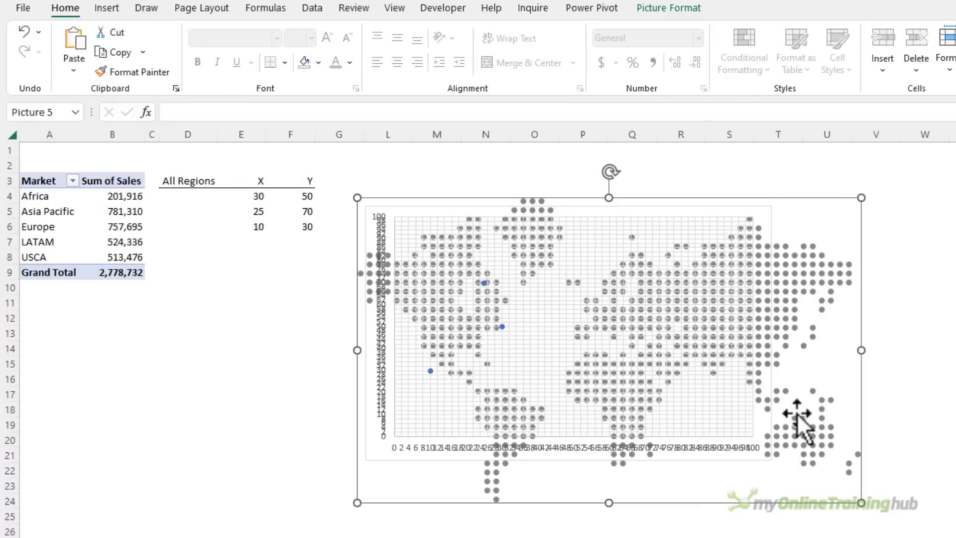
left_click(667, 8)
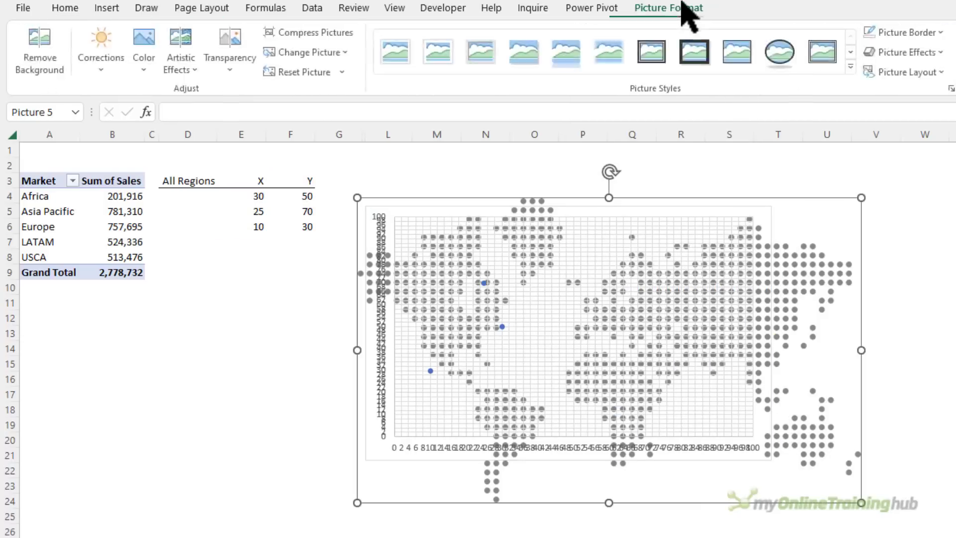
left_click(910, 32)
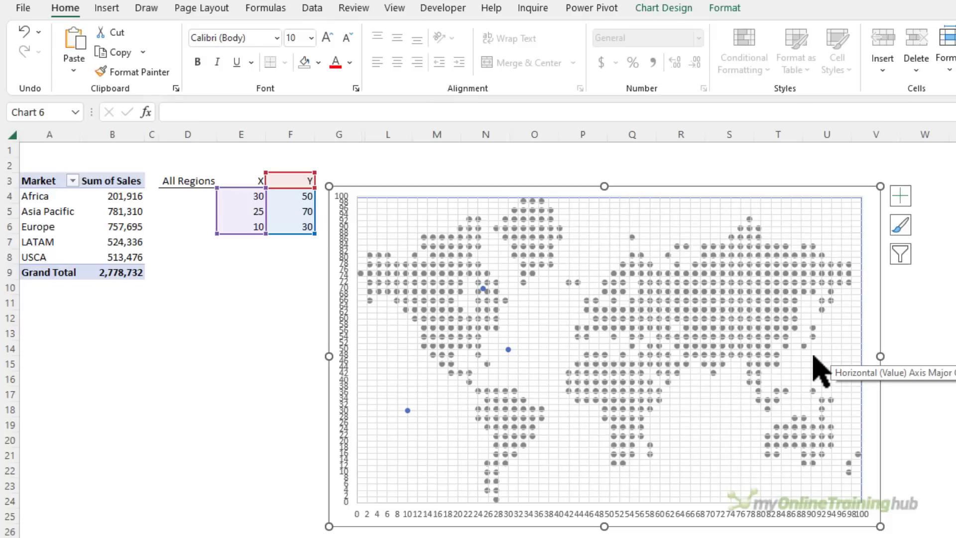
mouse_move(824, 368)
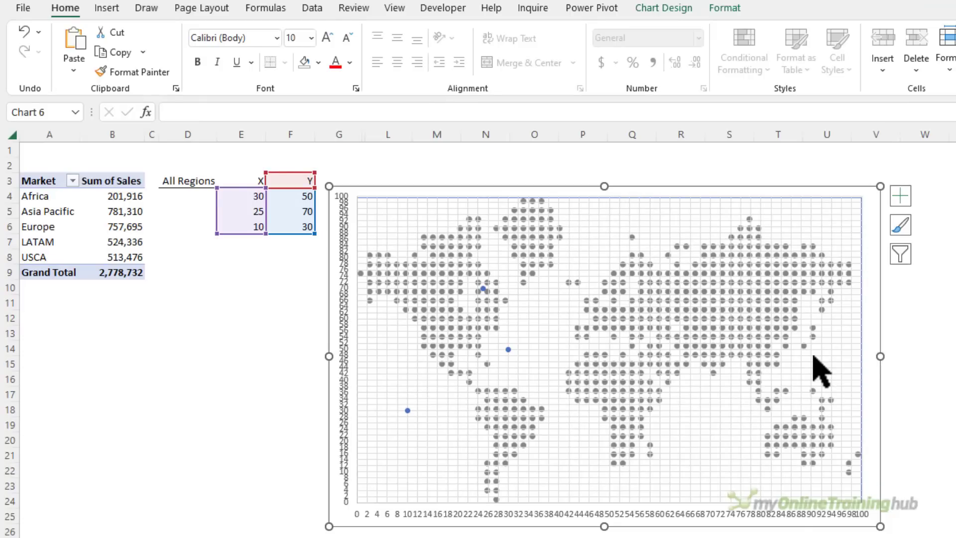
mouse_move(240, 201)
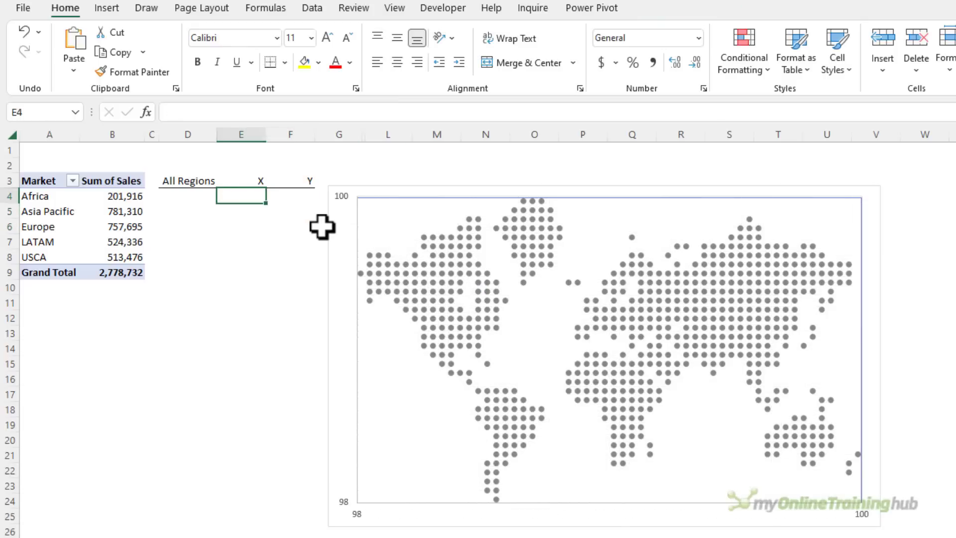
Replace the first placeholder pair with region coordinates 88.5 and 51.3
type("88.5")
left_click(290, 196)
type("51.3")
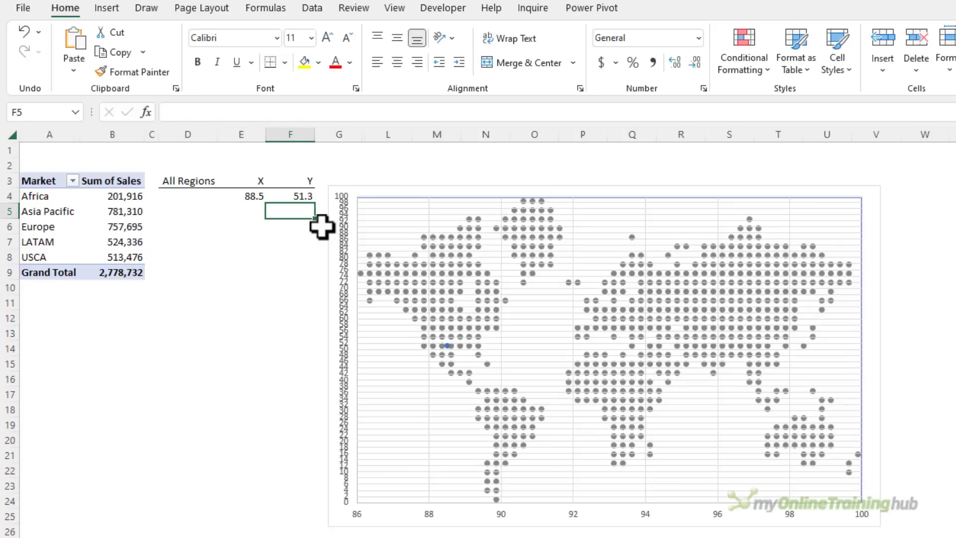
mouse_move(381, 521)
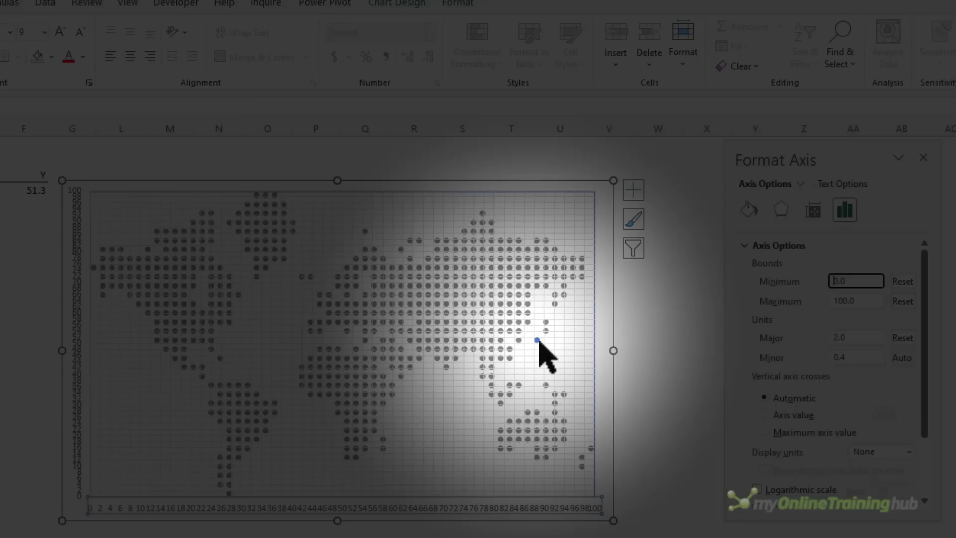
mouse_move(536, 341)
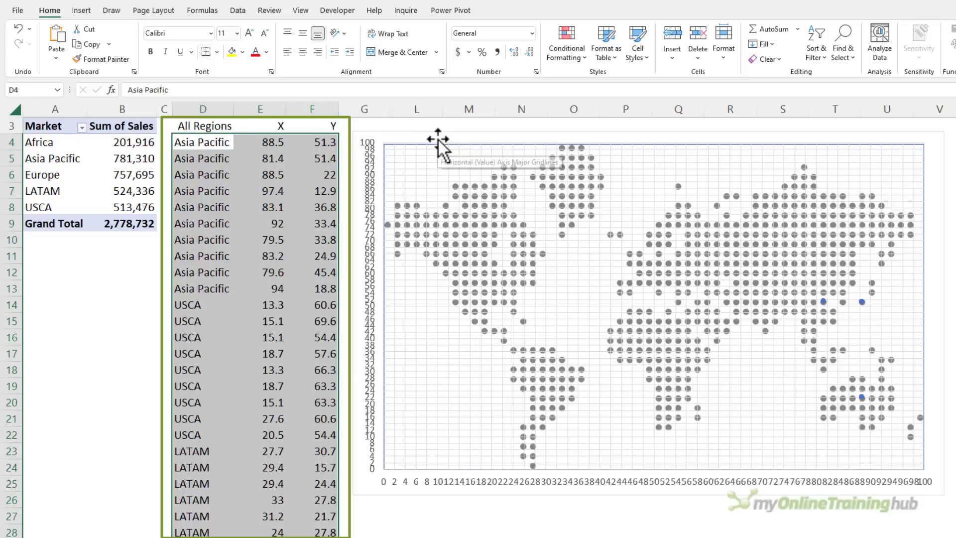
Extend the scatter series' X and Y ranges down to include every region's coordinate rows
left_click(609, 304)
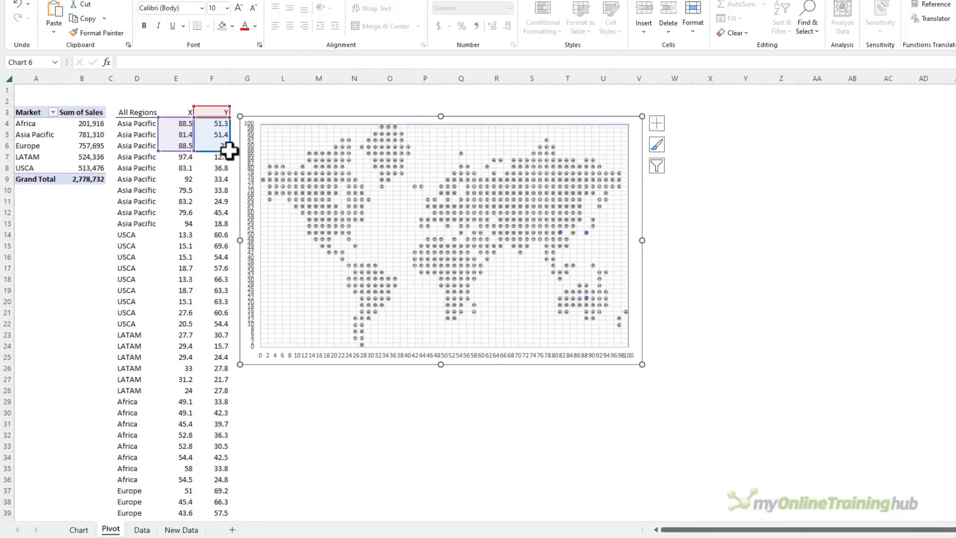
scroll("down", 3)
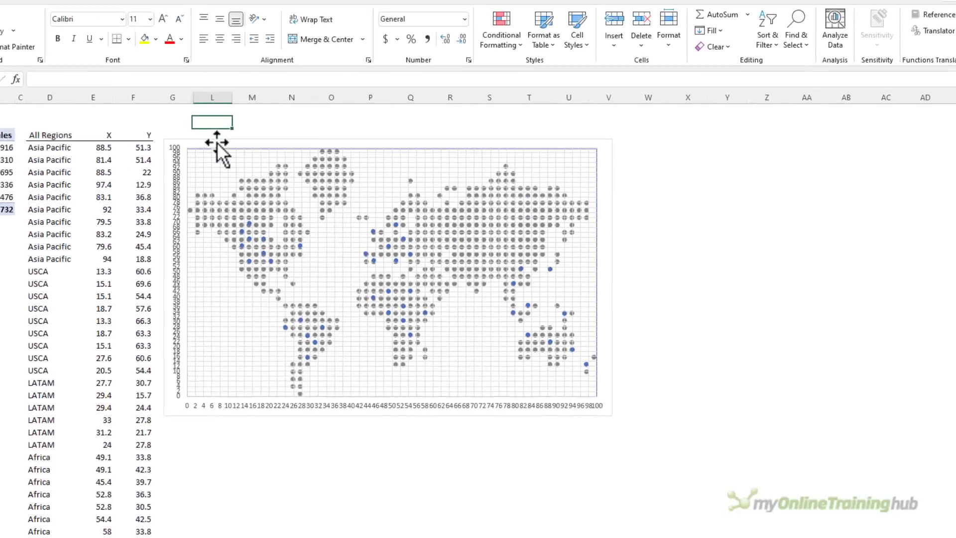
Remove the gridlines from the scatter chart via the Chart Elements list
left_click(390, 268)
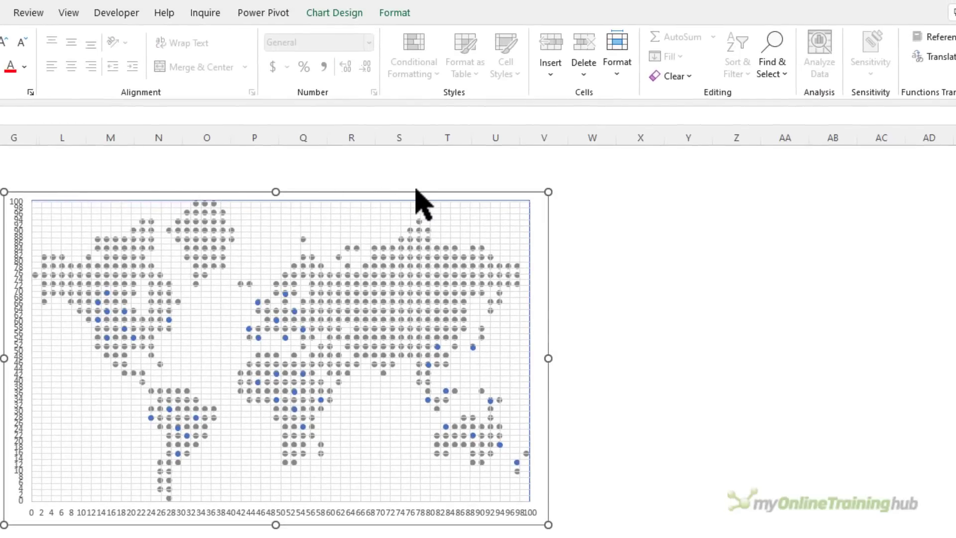
left_click(567, 201)
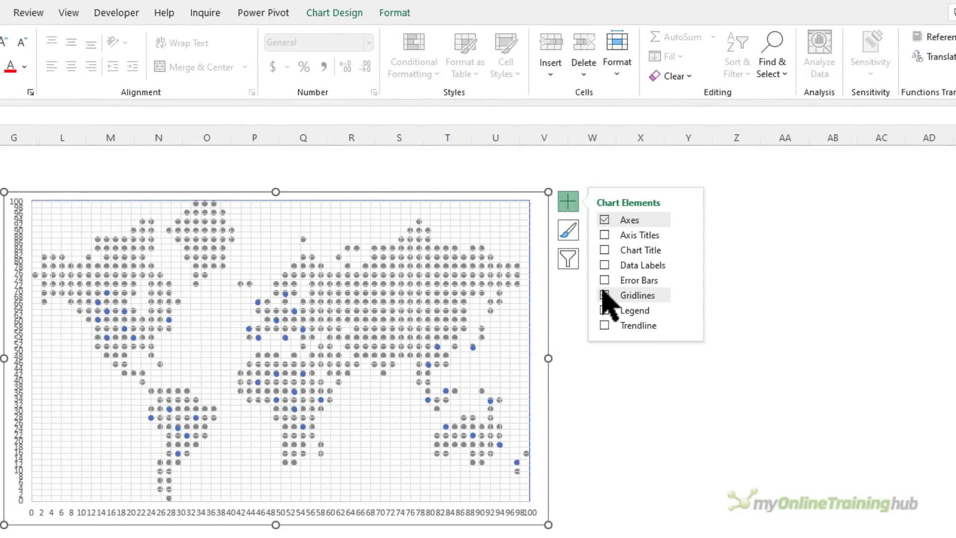
left_click(604, 294)
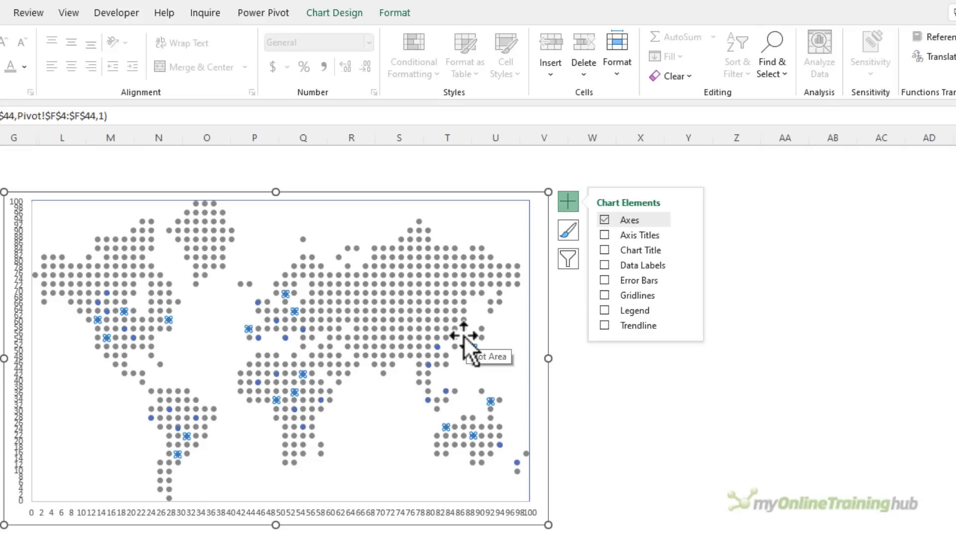
Restyle the series markers with a solid blue fill and a 1 pt solid border
key("Ctrl+1")
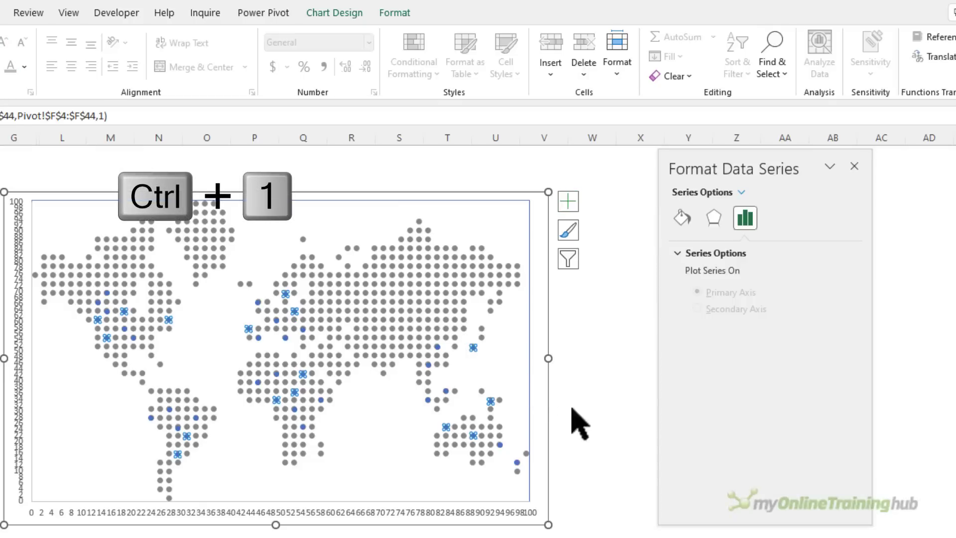
key("ctrl+1")
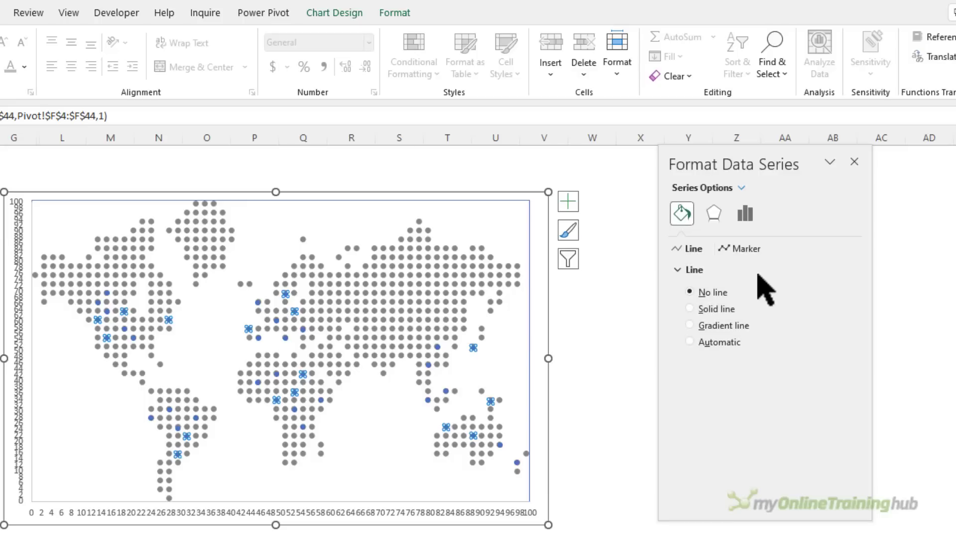
left_click(744, 248)
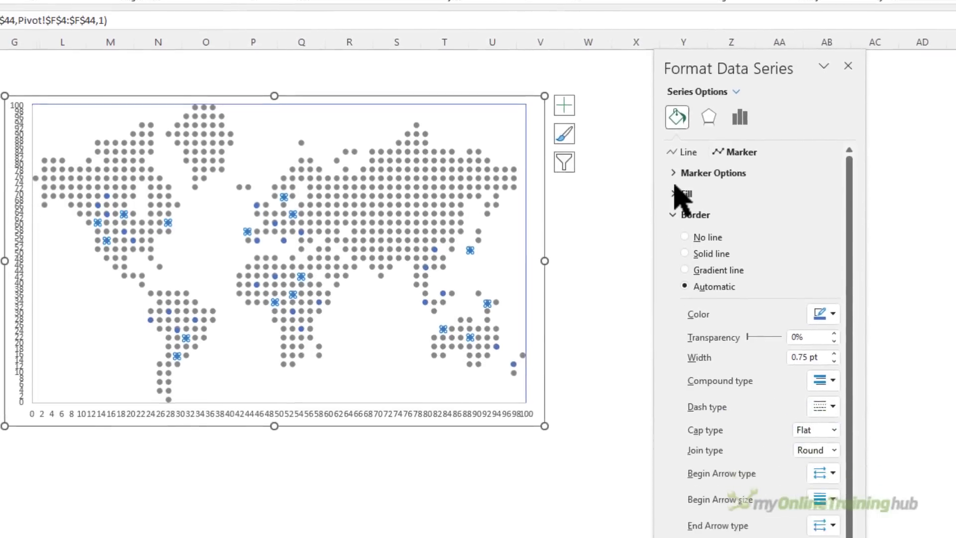
left_click(830, 286)
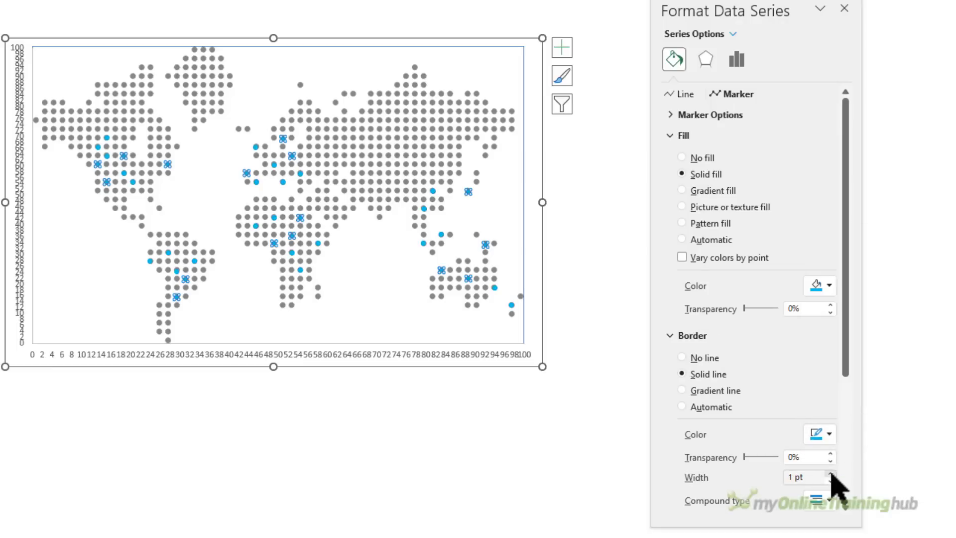
left_click(830, 473)
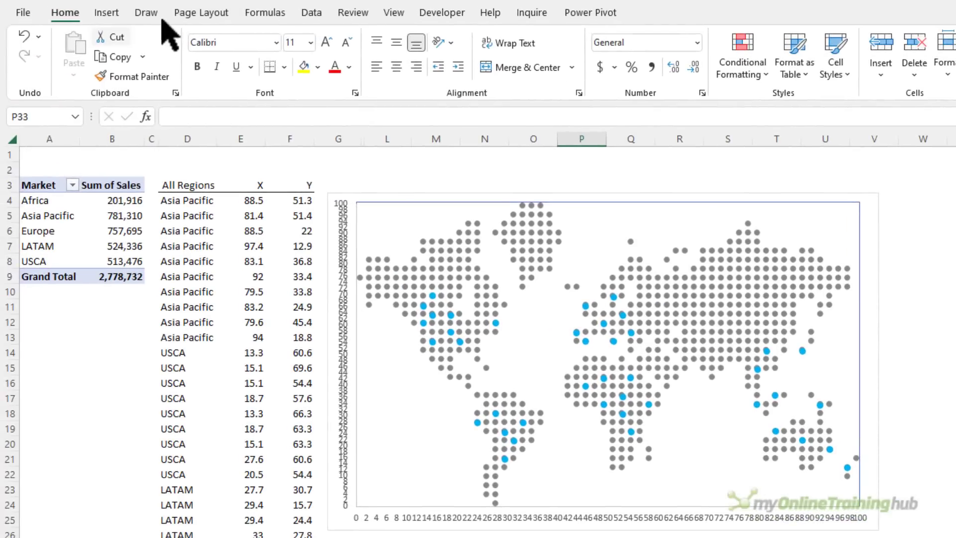
Draw a rounded rectangle beside the data table from the Shapes gallery
left_click(107, 12)
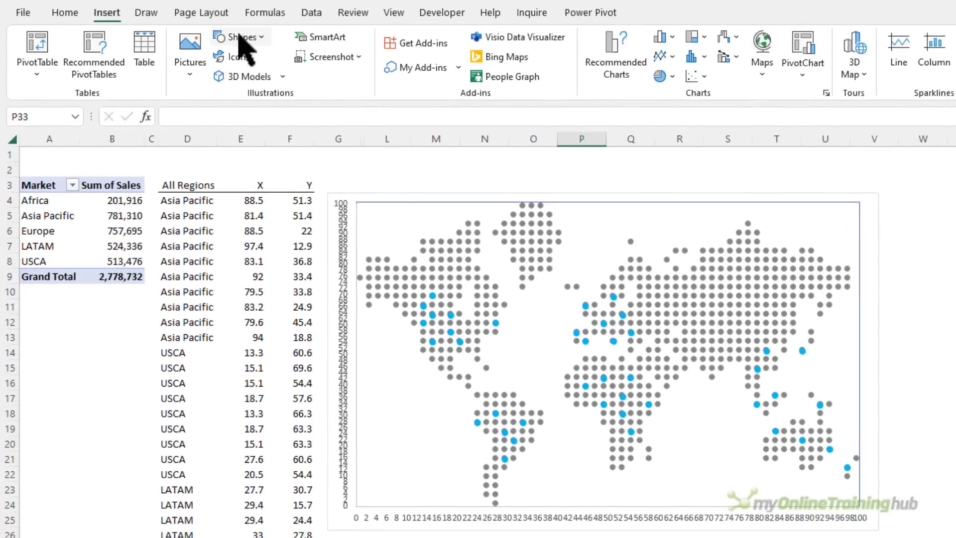
left_click(237, 37)
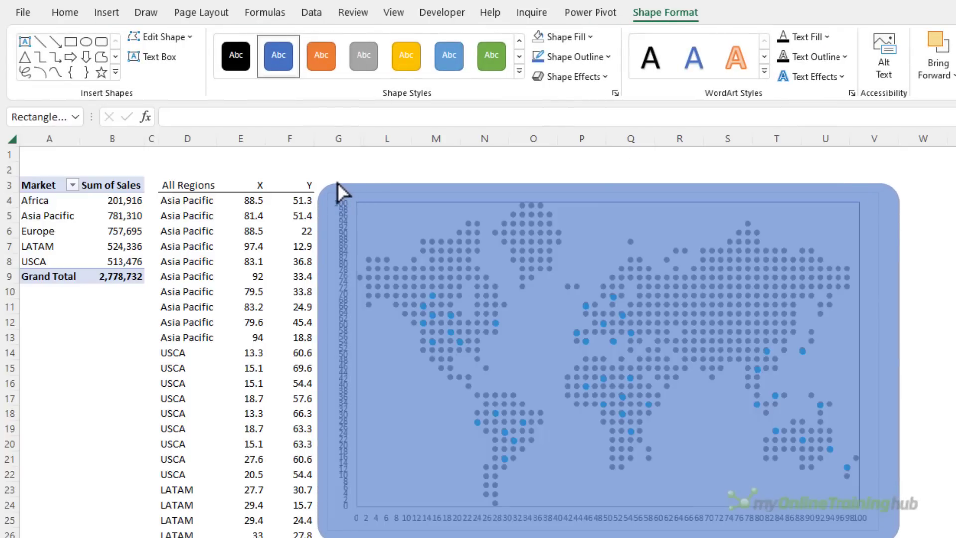
left_click(562, 37)
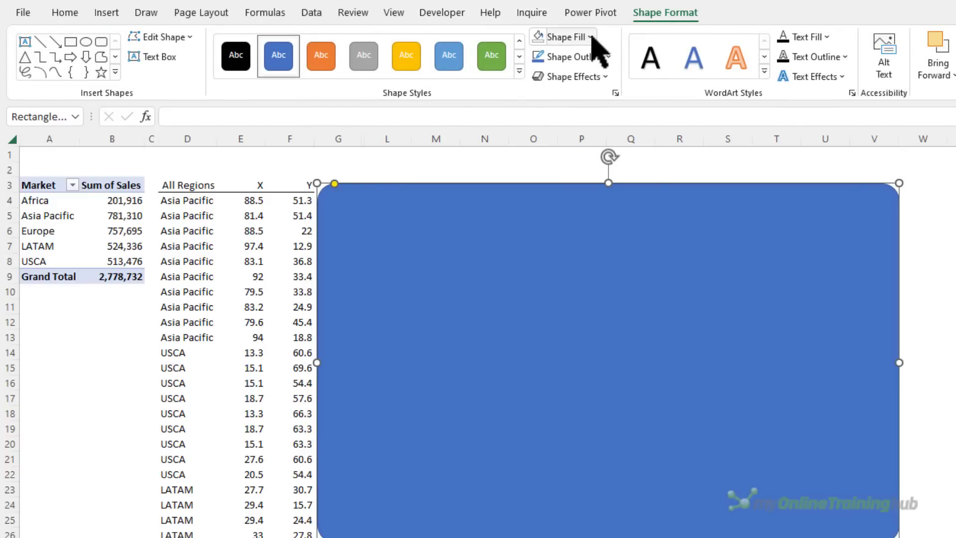
Give the rounded rectangle a dark grey fill and no outline
left_click(558, 37)
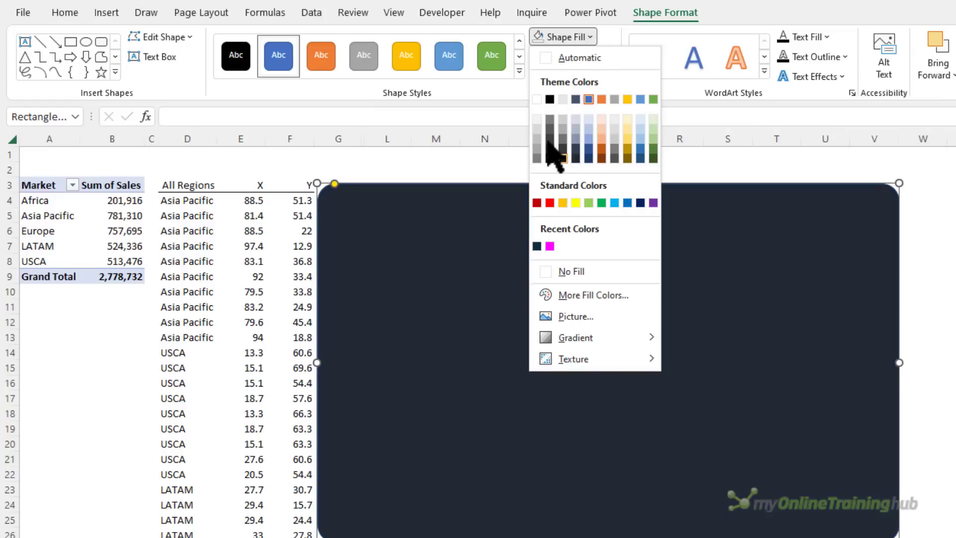
left_click(562, 155)
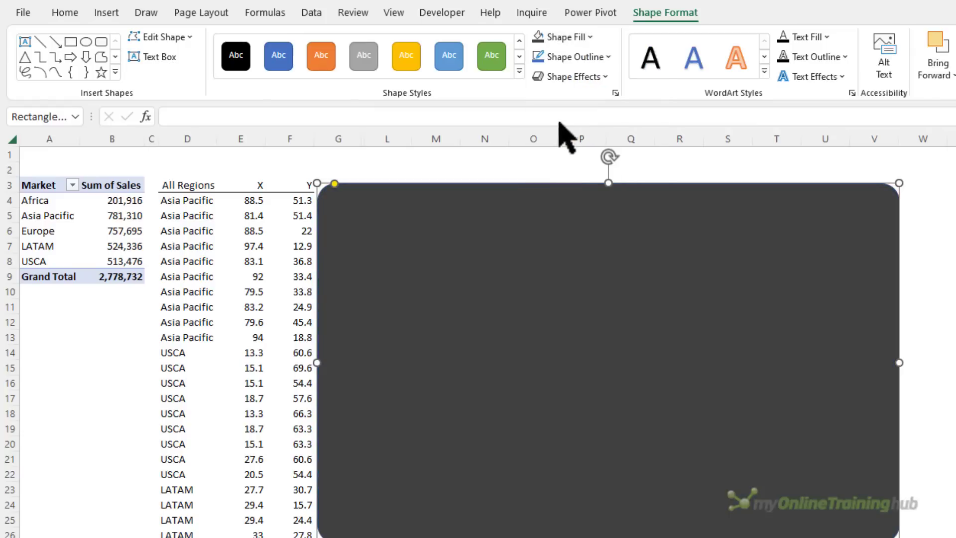
left_click(569, 56)
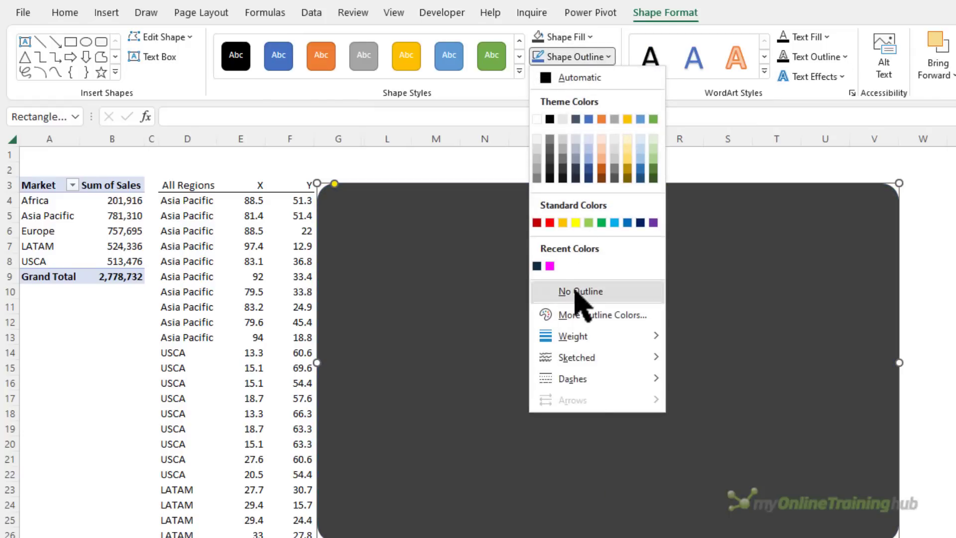
left_click(580, 291)
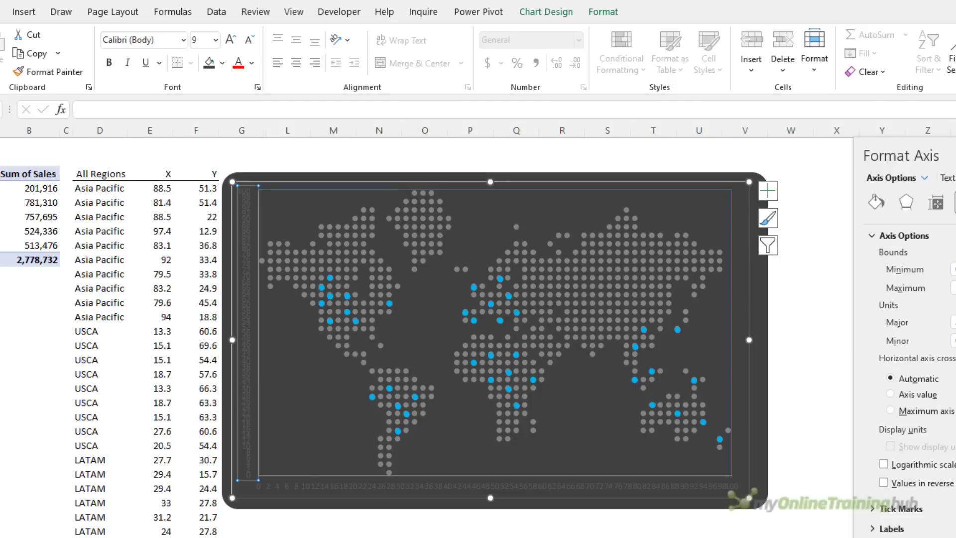
Place the chart on the dark rectangle and delete its horizontal and vertical axis labels
left_click(250, 62)
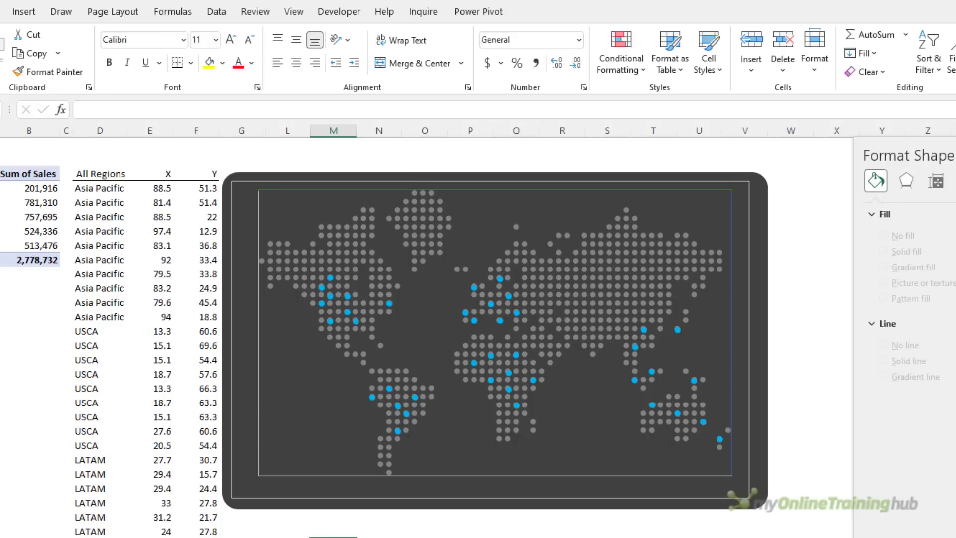
mouse_move(730, 299)
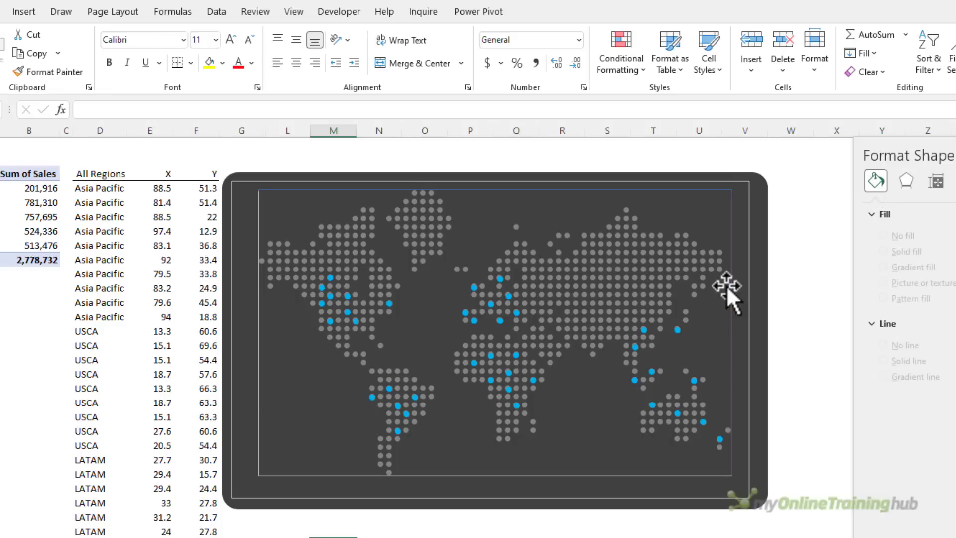
mouse_move(683, 298)
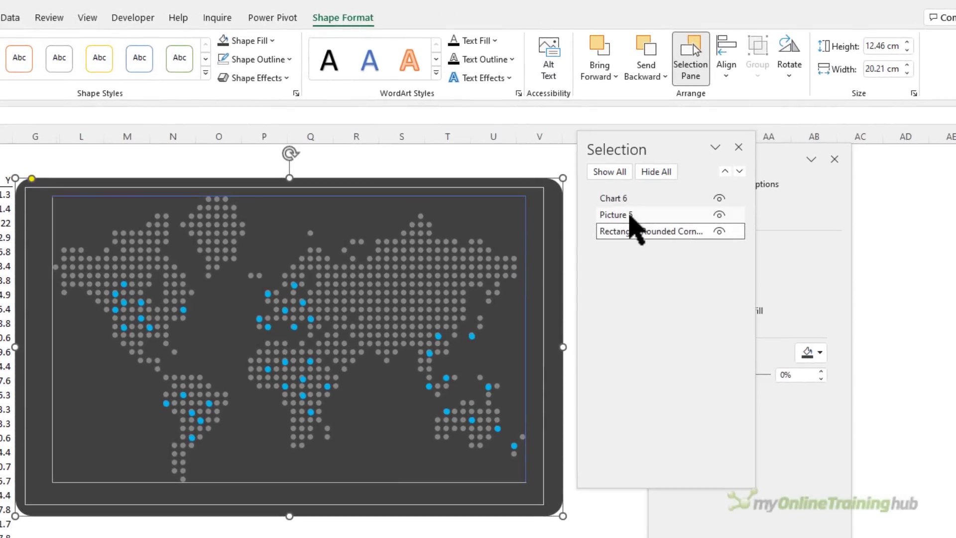
Via the Selection Pane, select Chart 6's axes and plot area and set their line to No line
left_click(615, 215)
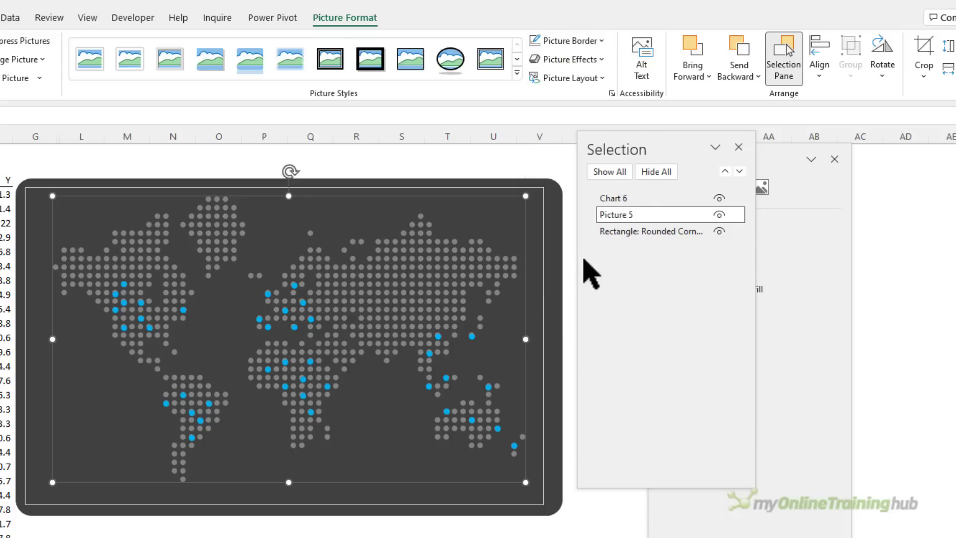
left_click(615, 197)
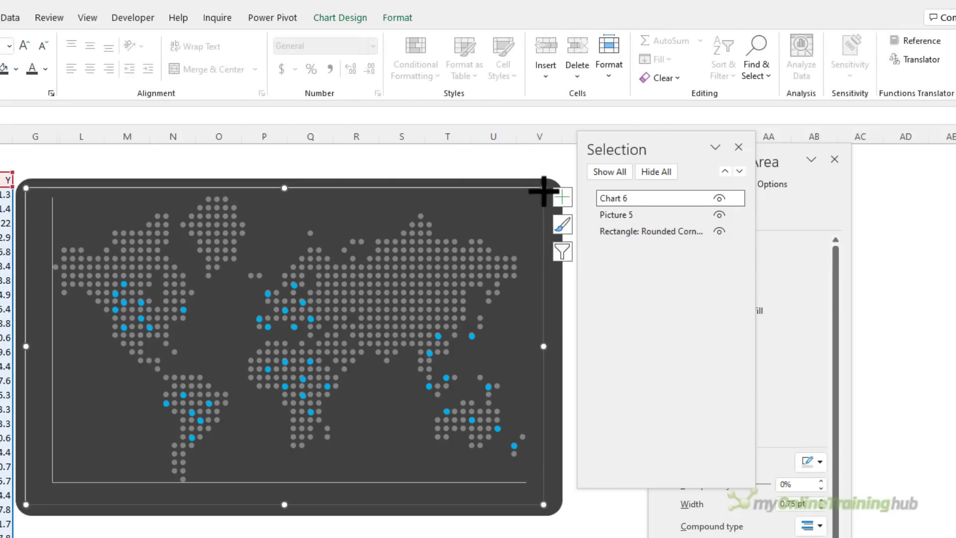
left_click(397, 17)
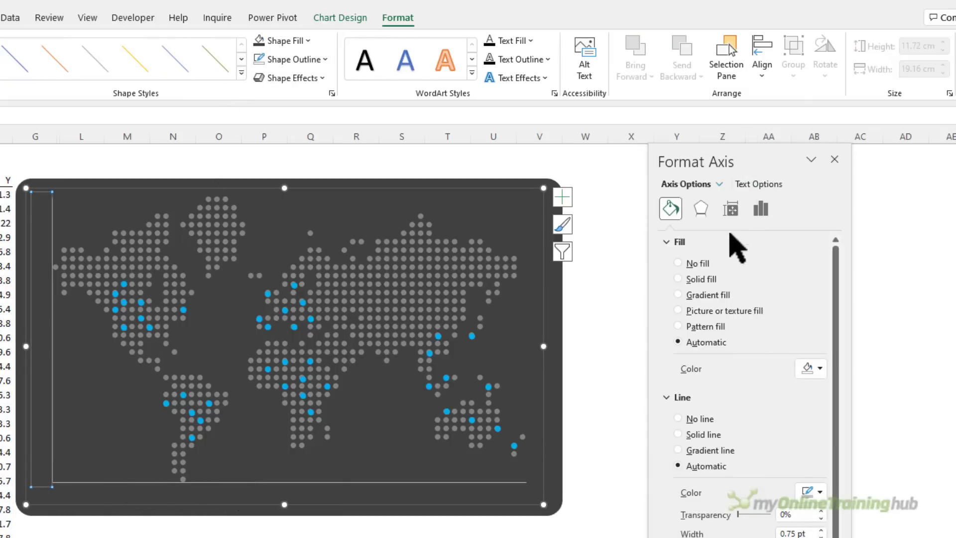
left_click(678, 419)
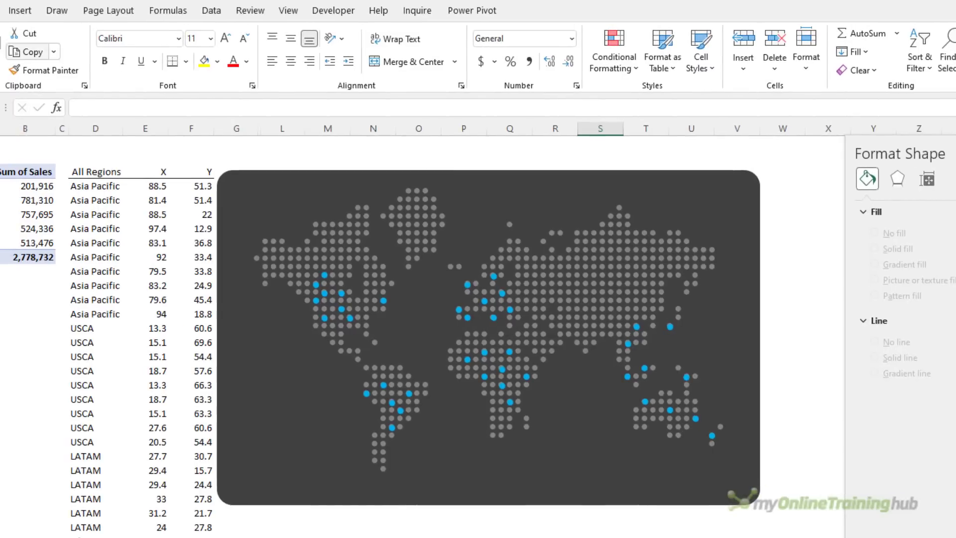
Draw a small rectangle beside North America with a gradient fill at a 180° angle
left_click(142, 33)
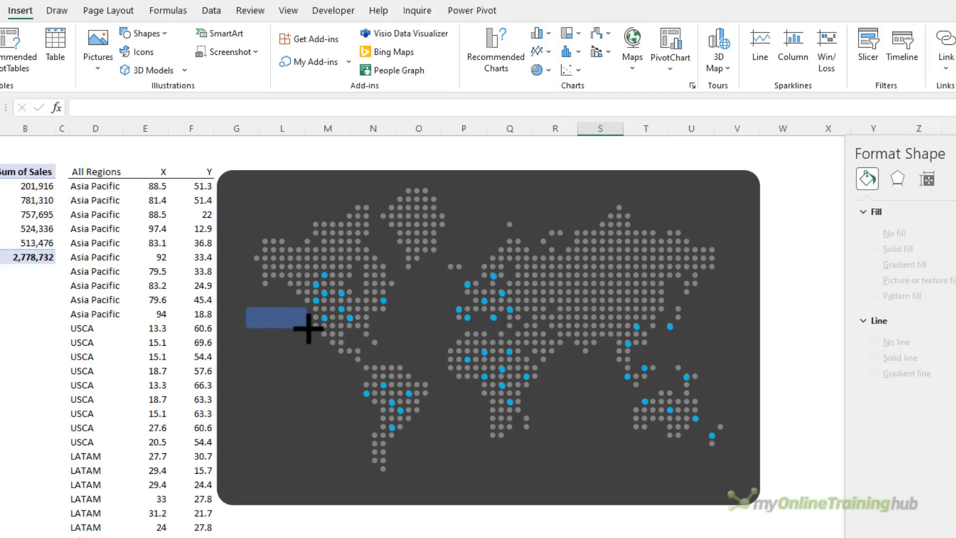
left_click(281, 316)
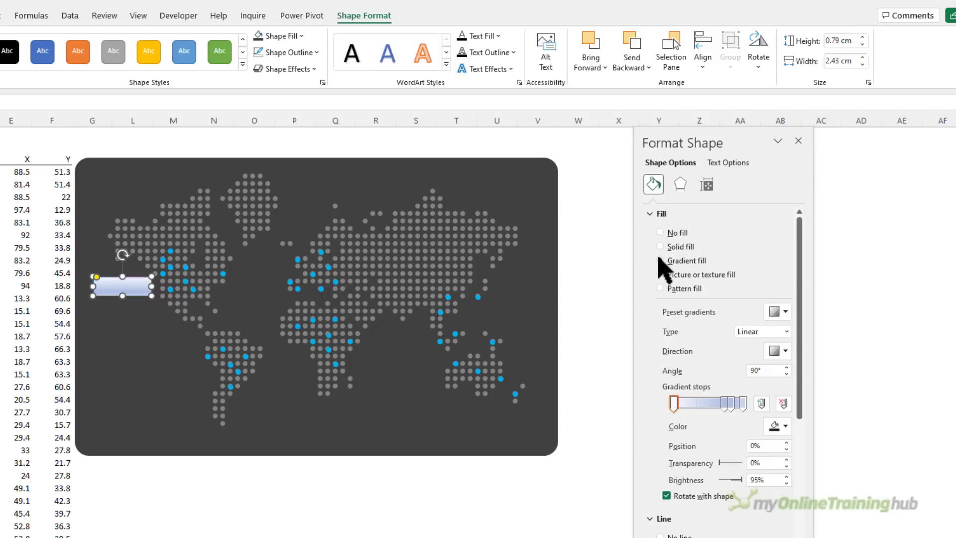
left_click(659, 260)
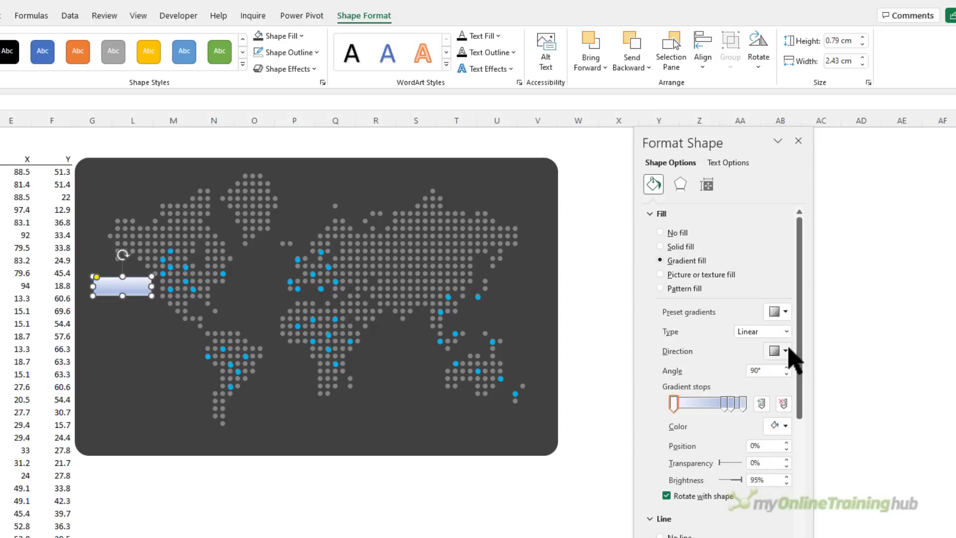
left_click(785, 350)
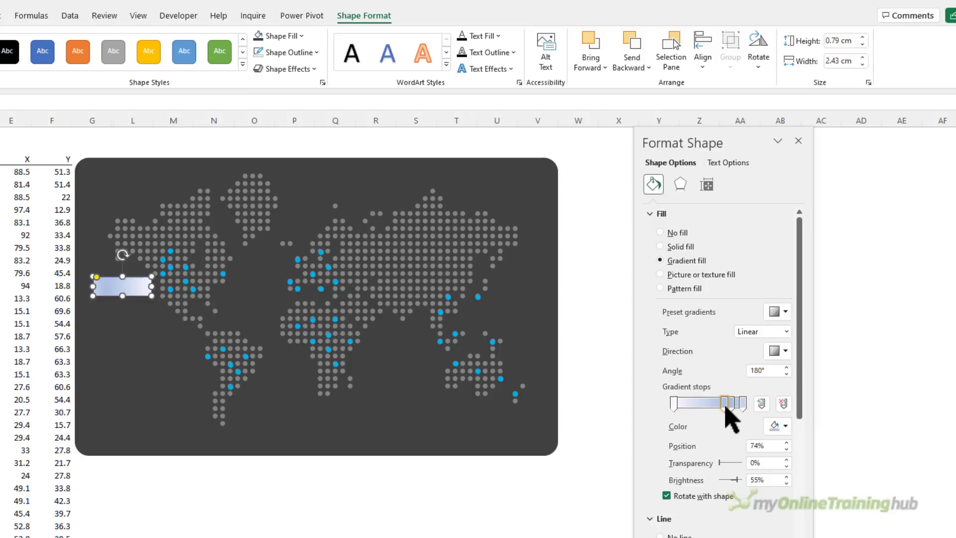
Set grey colours on both gradient stops of the label box
left_click(785, 425)
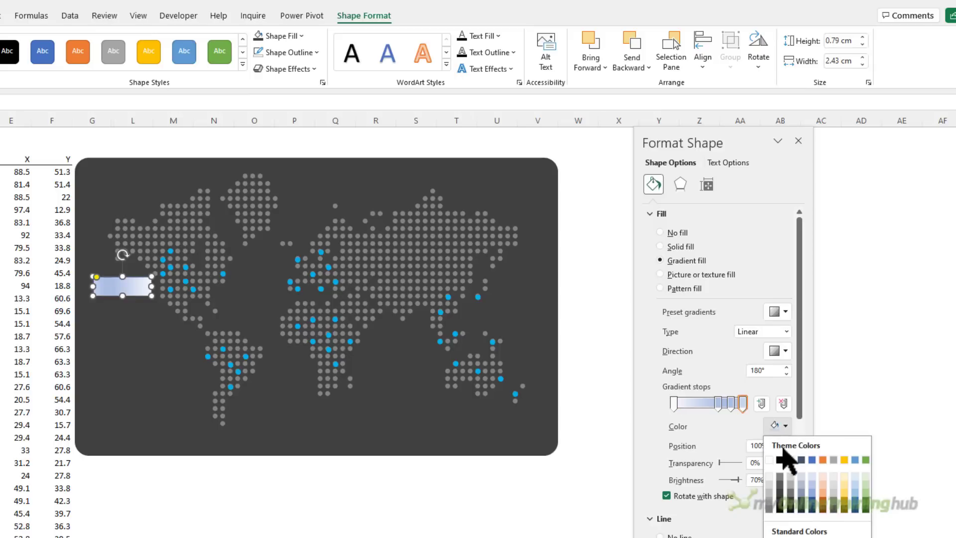
mouse_move(786, 491)
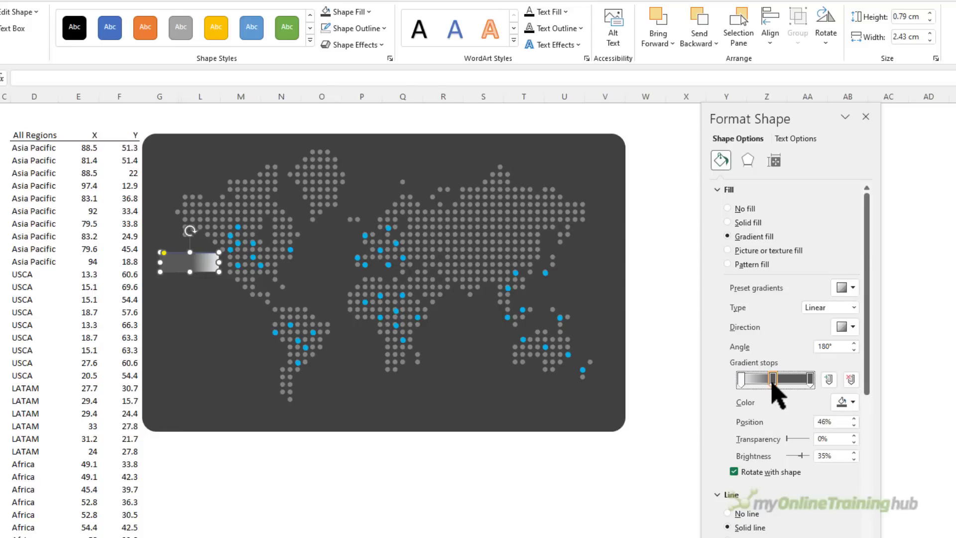
left_click(739, 379)
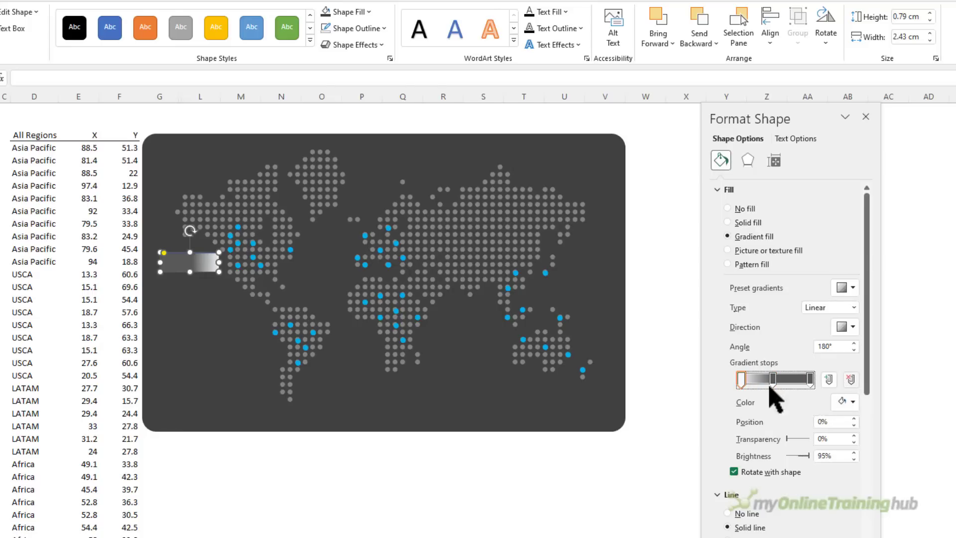
left_click(853, 401)
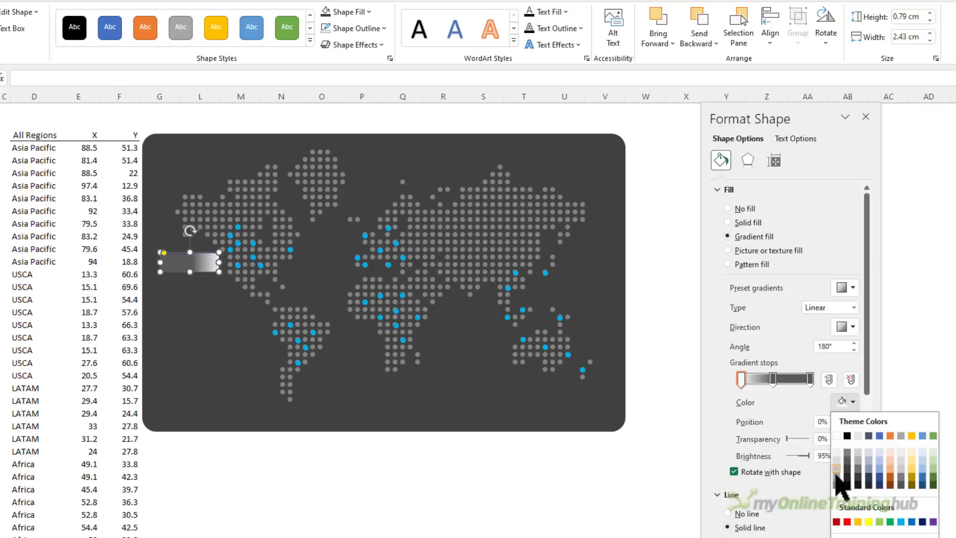
left_click(839, 468)
type("=")
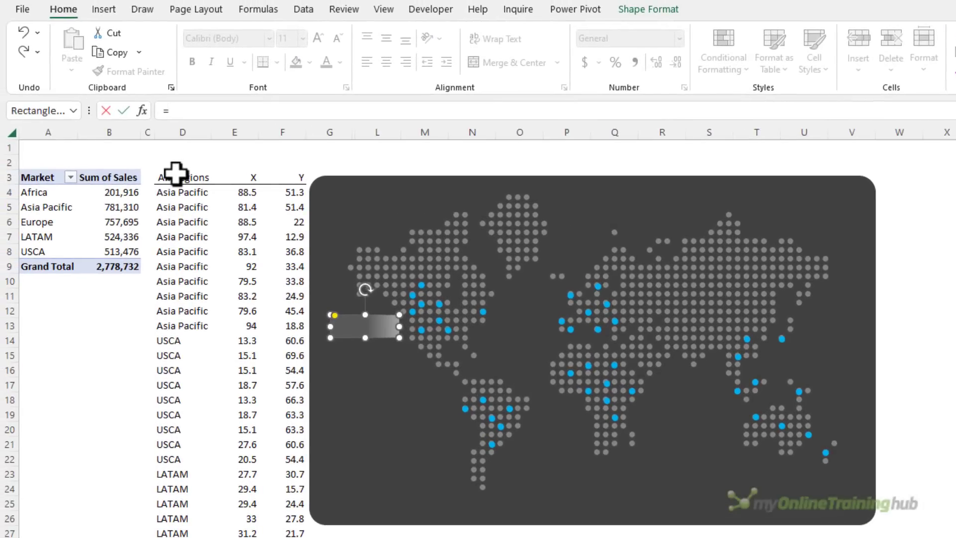
Link the box to =B8 to show USCA's 513,476, then enlarge, centre and whiten the text
left_click(109, 251)
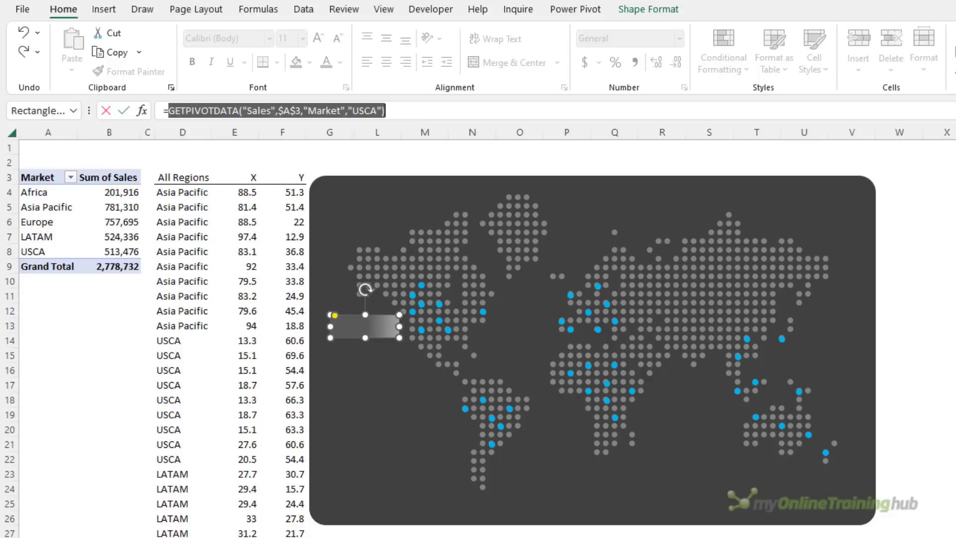
type("=b")
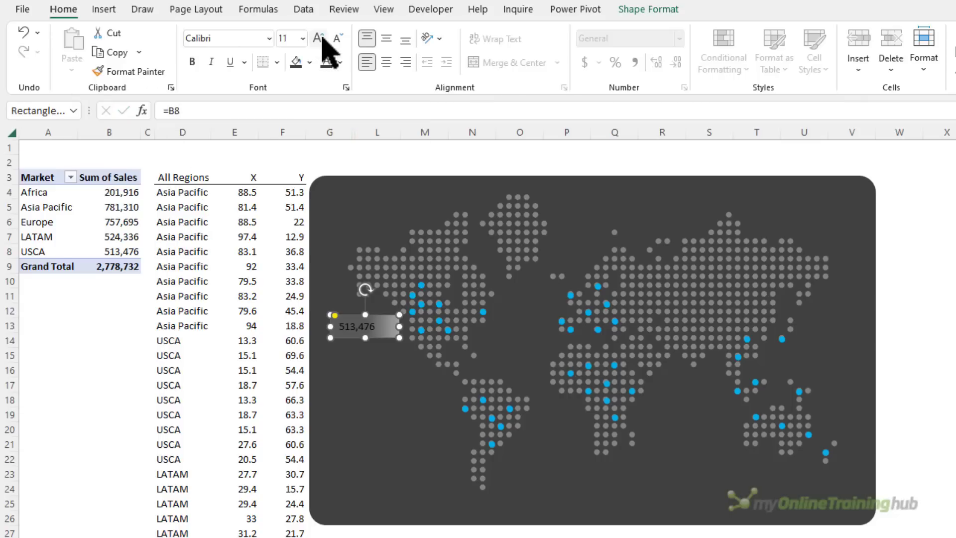
left_click(317, 37)
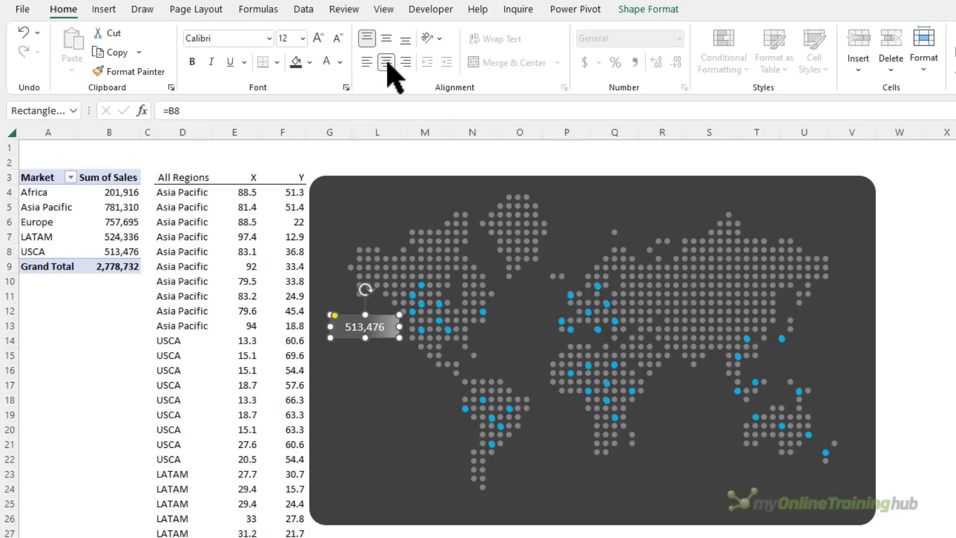
mouse_move(263, 368)
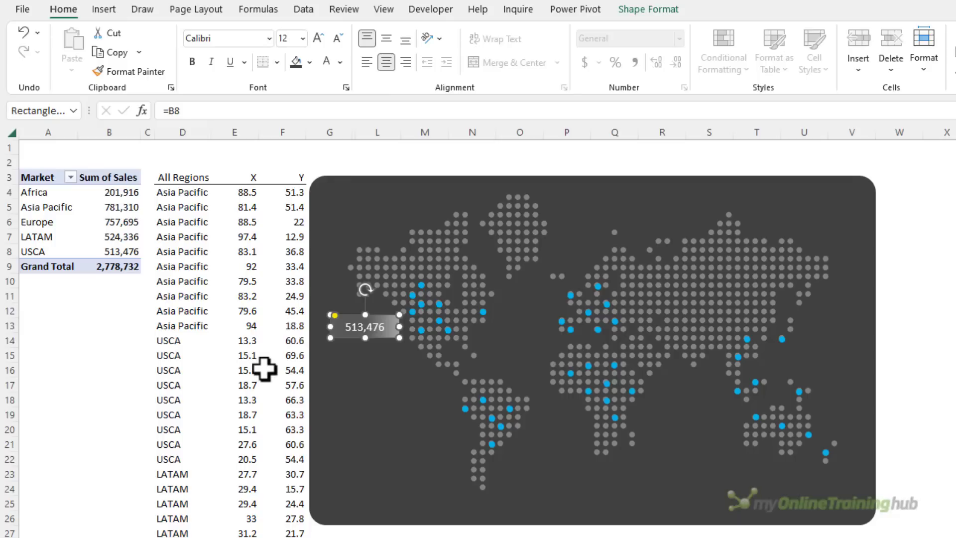
left_click(281, 369)
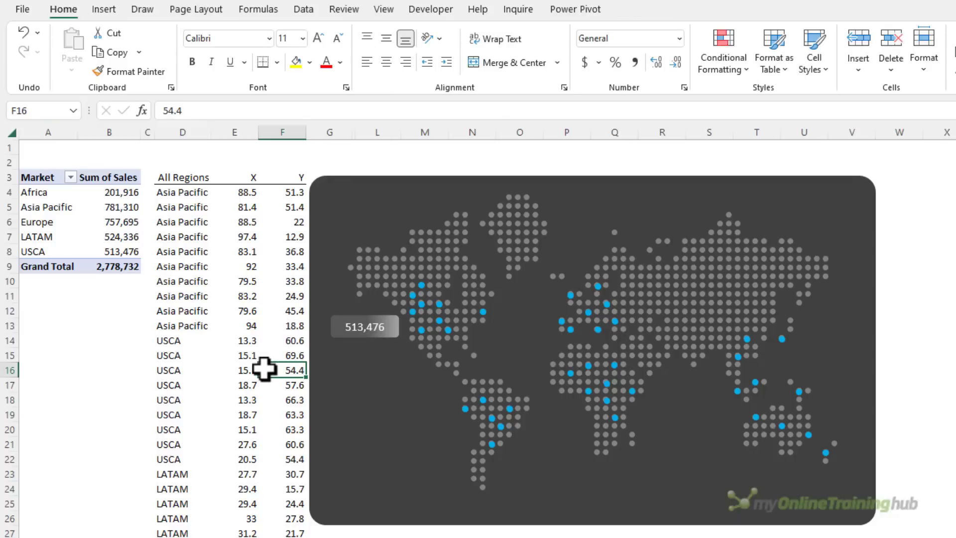
mouse_move(112, 18)
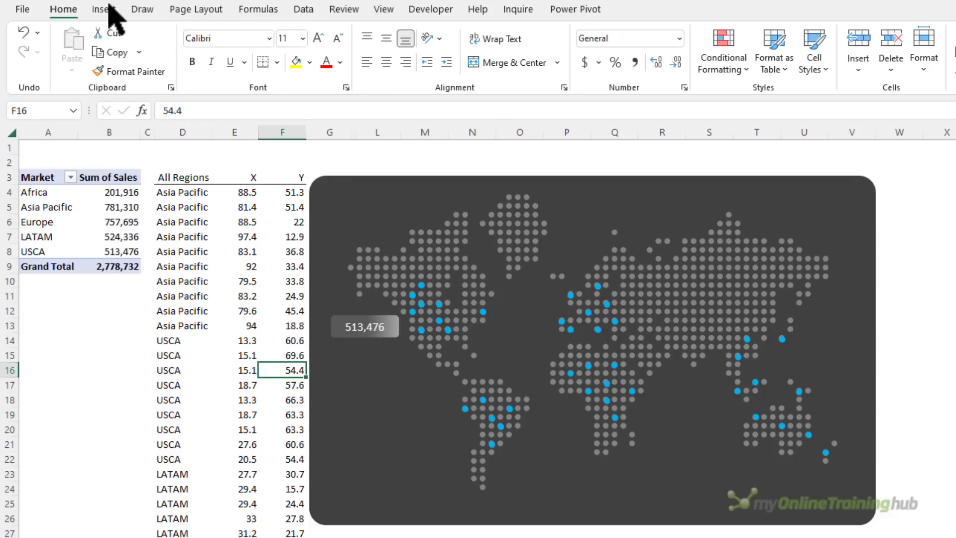
Add a USCA caption text box with no line or fill, group it with the value box and copy across regions
left_click(102, 9)
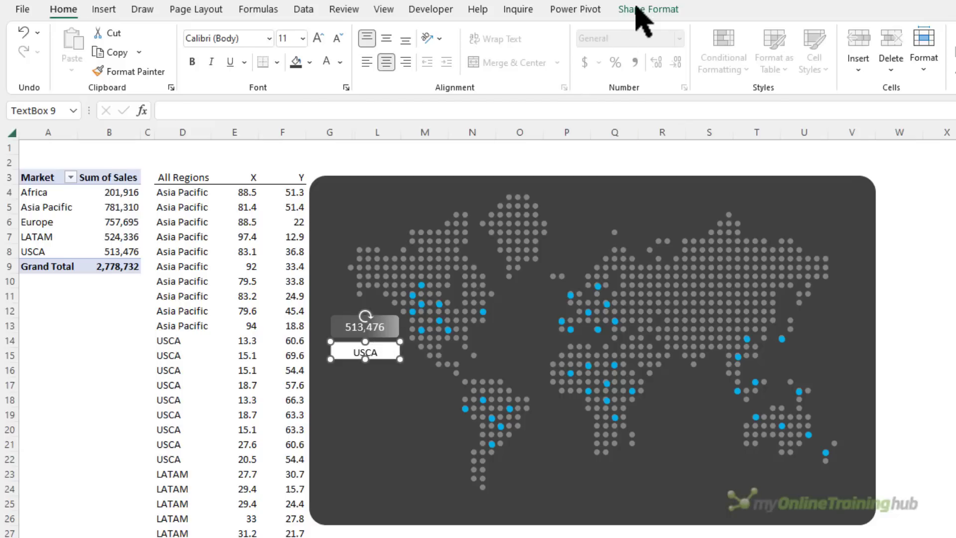
left_click(648, 9)
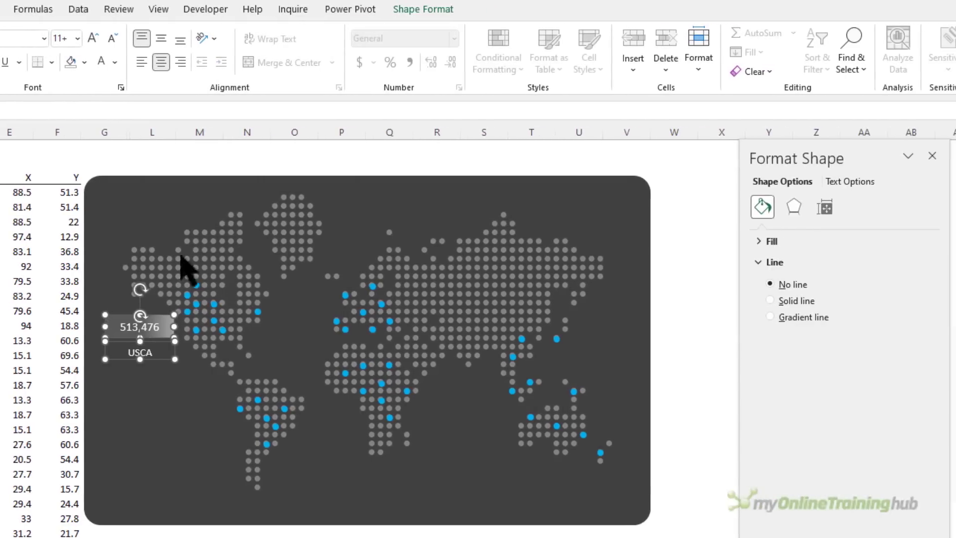
left_click(819, 45)
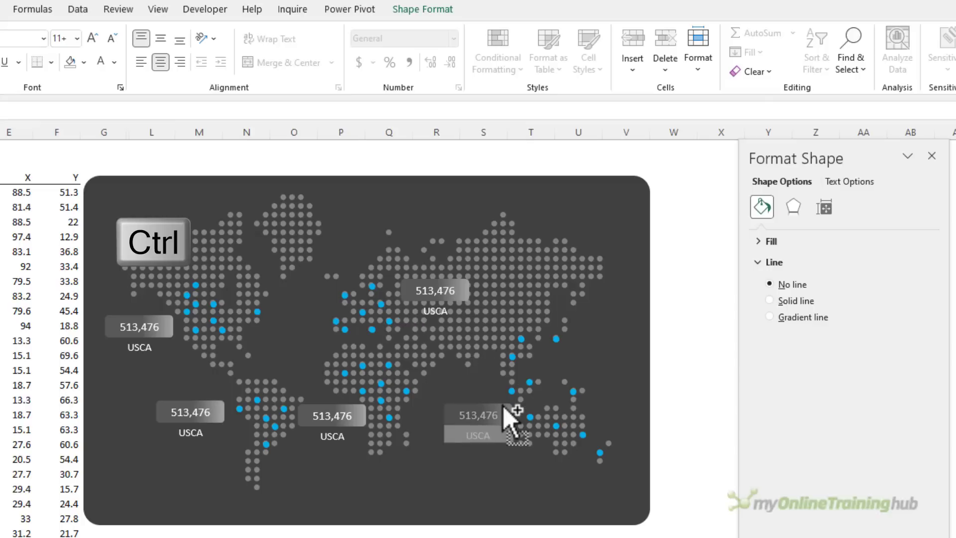
Relink the copied labels so LATAM, Africa, Europe and Asia Pacific show their own totals
left_click(479, 417)
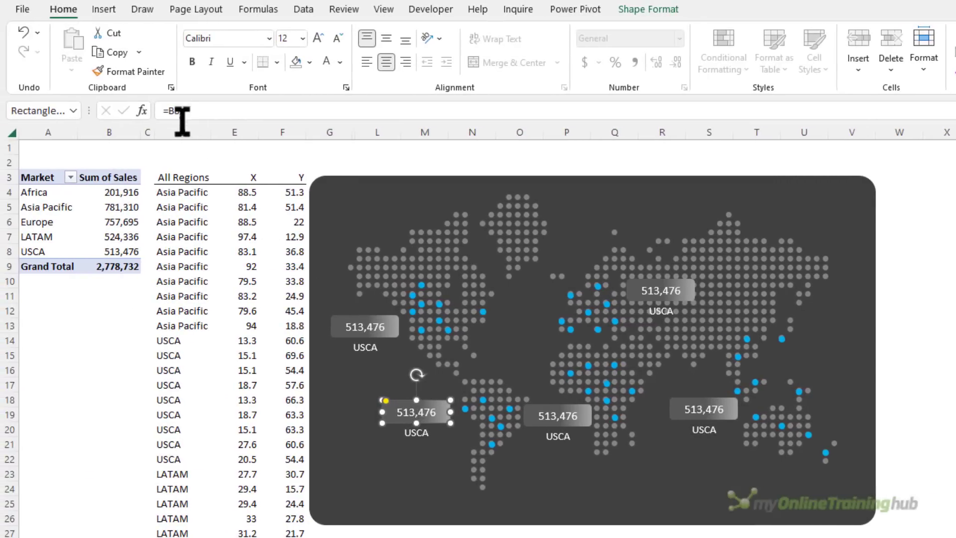
mouse_move(177, 122)
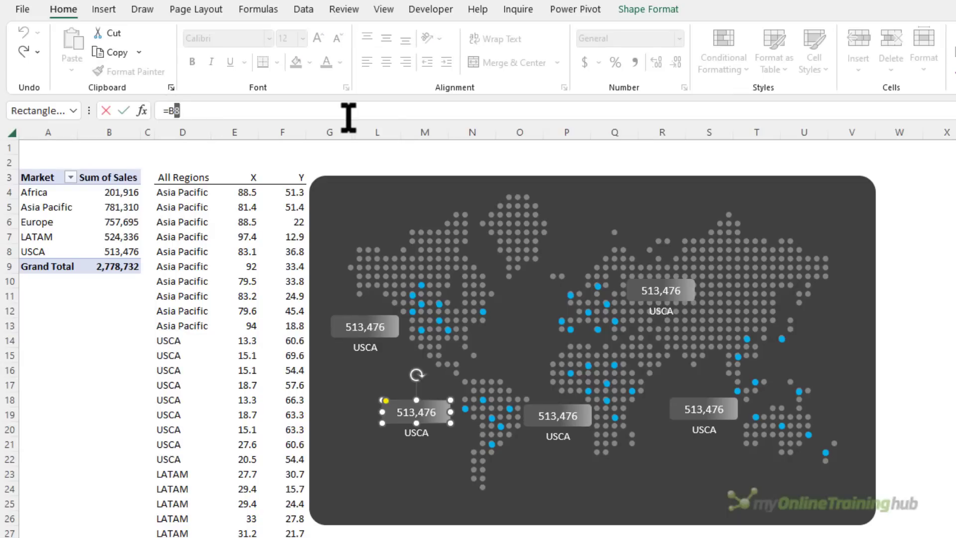
mouse_move(348, 118)
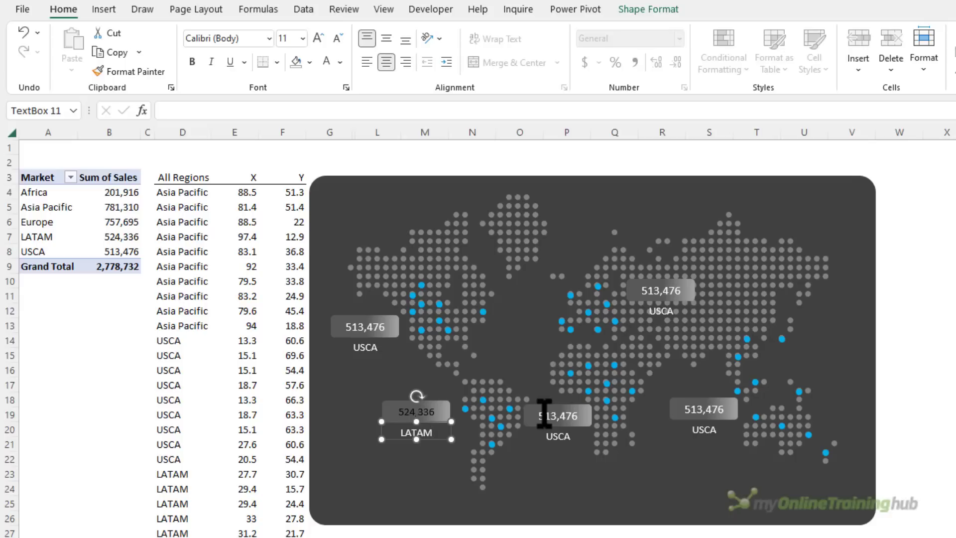
left_click(556, 415)
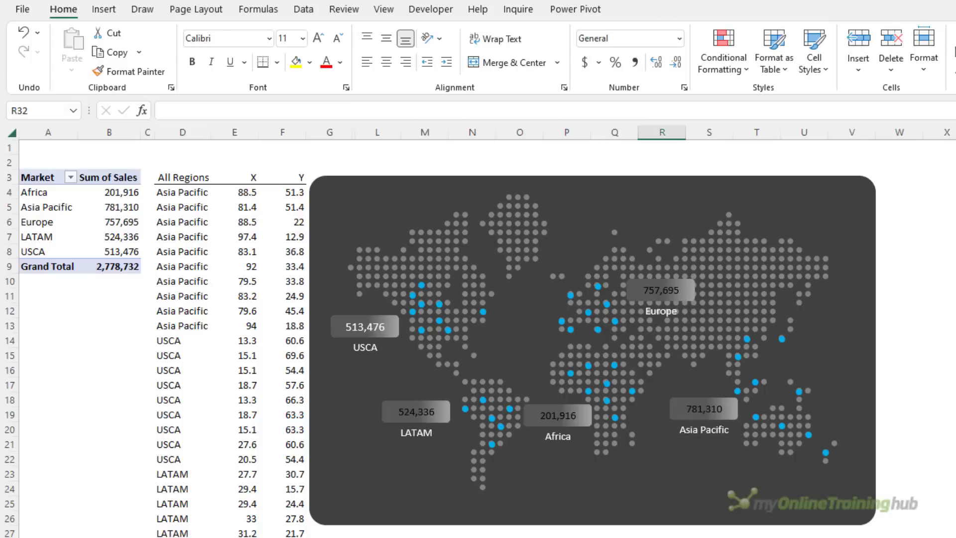
mouse_move(670, 439)
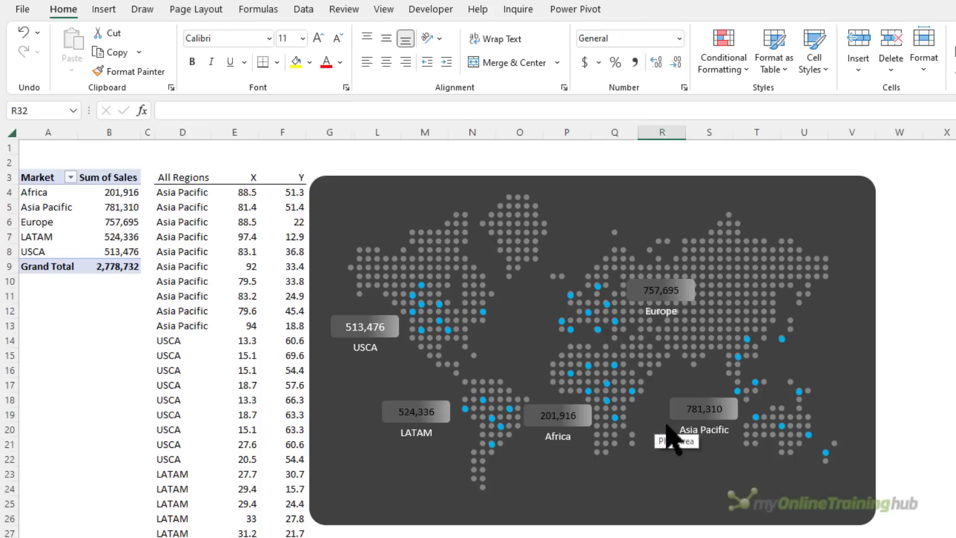
Copy the Asia Pacific label's formatting onto the Europe 757,695 label with Format Painter
left_click(364, 327)
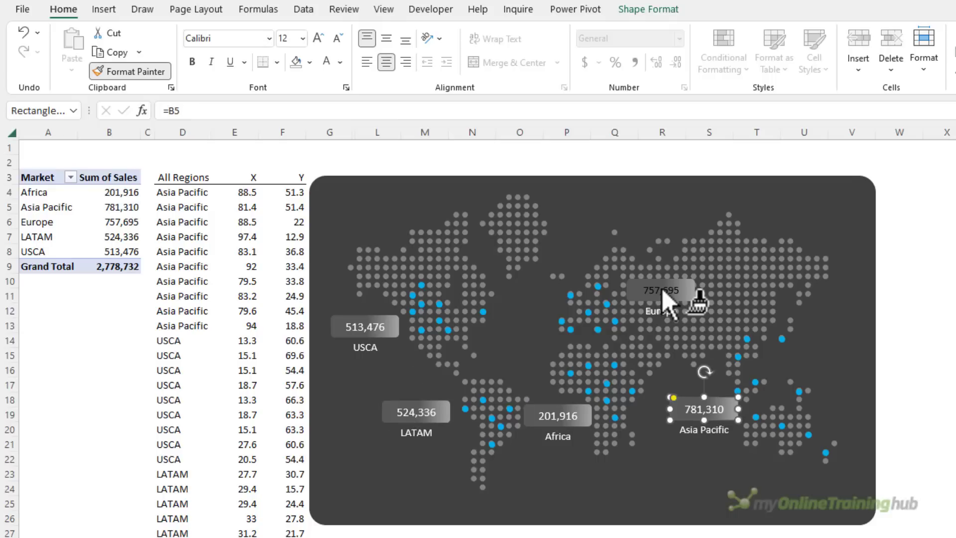
left_click(658, 290)
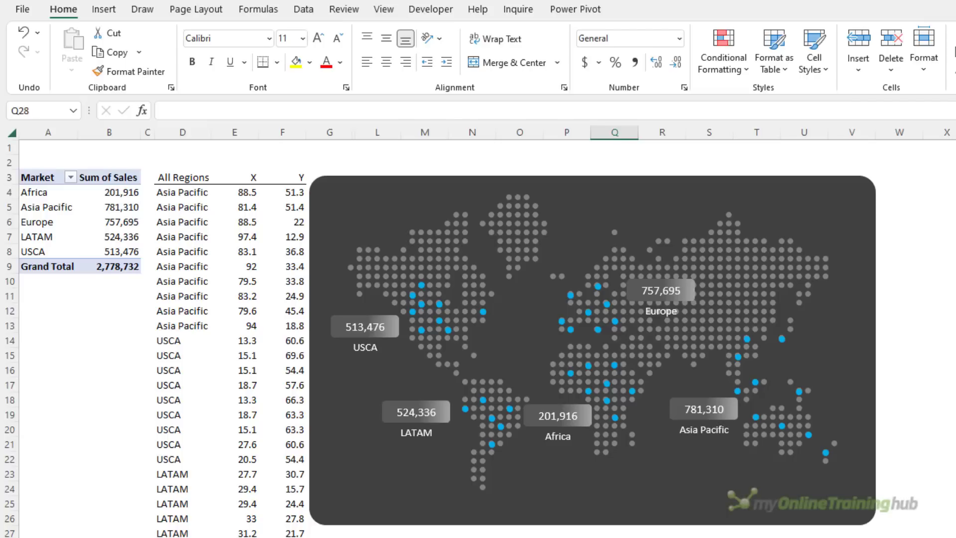
mouse_move(594, 365)
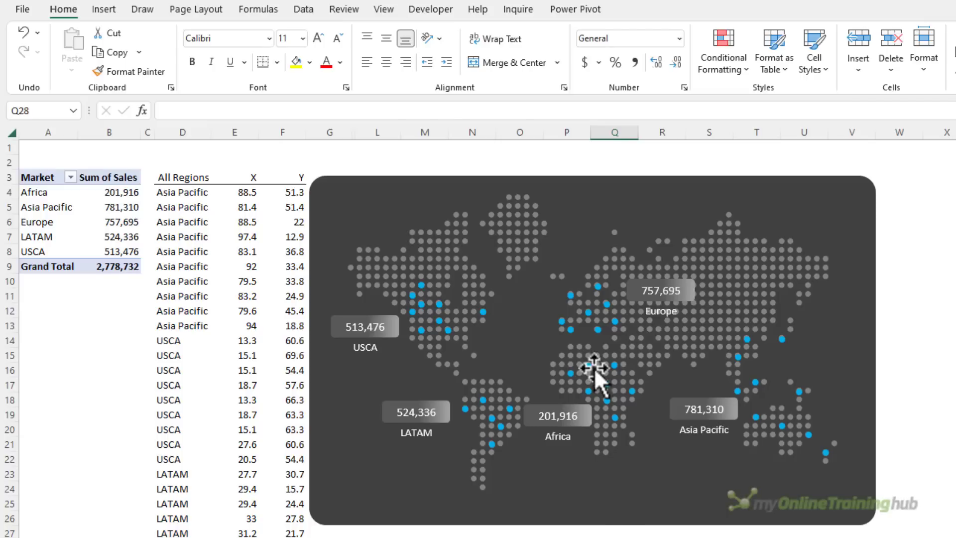
Shift all map shapes right and insert columns for the Max, Region, X and Y headers
left_click(595, 372)
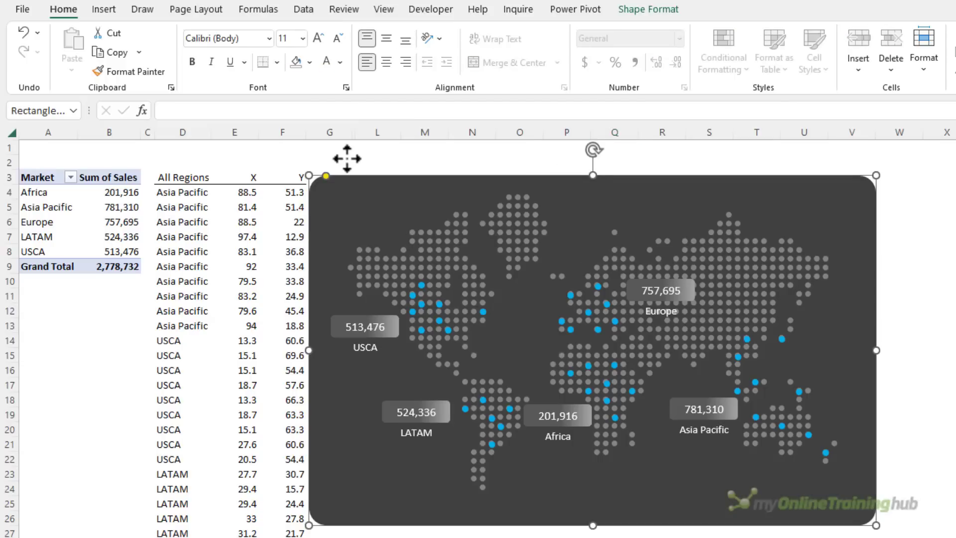
key("ctrl+a")
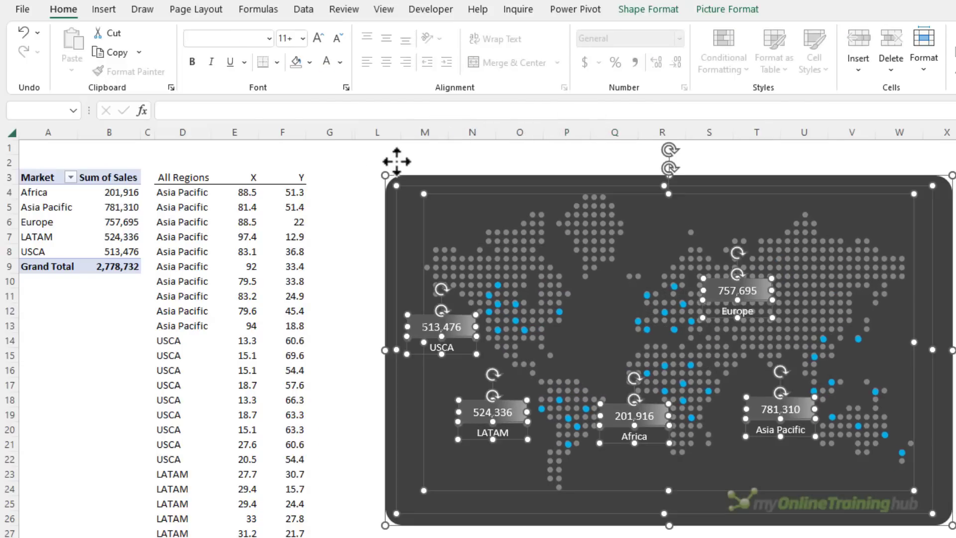
left_click(377, 132)
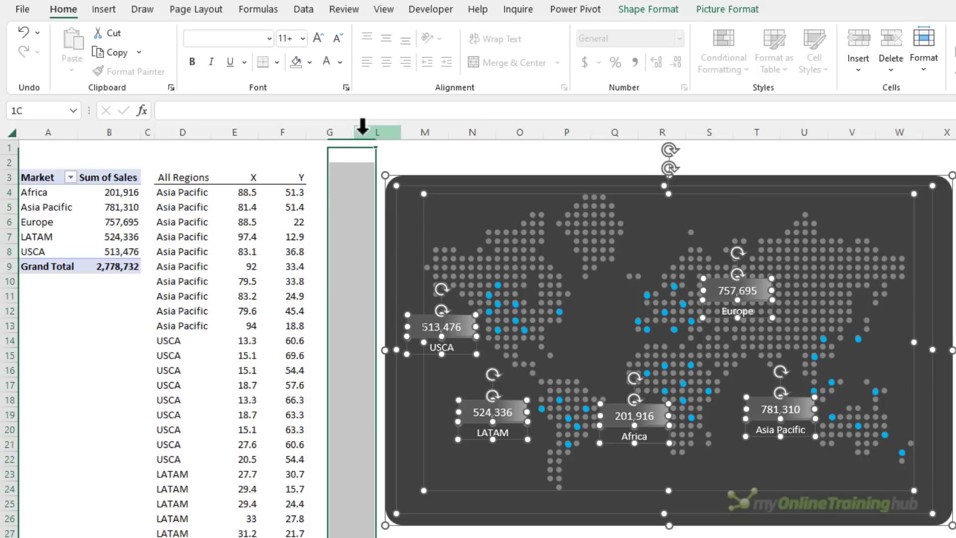
right_click(351, 140)
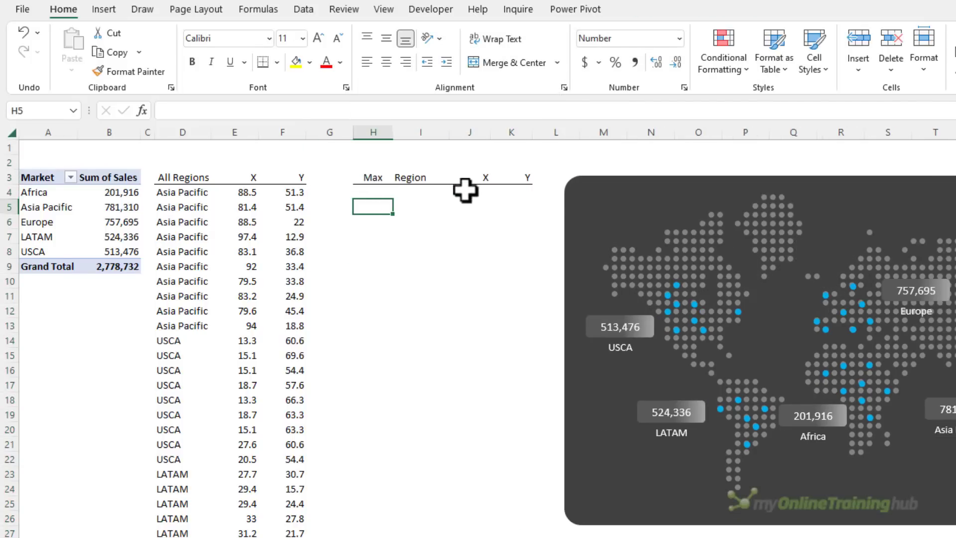
Enter =MAX(B4:B8) in H4 and =XLOOKUP(H4,B4:B8,A4:A8) in I4, giving 781,310 and Asia Pacific
left_click(374, 191)
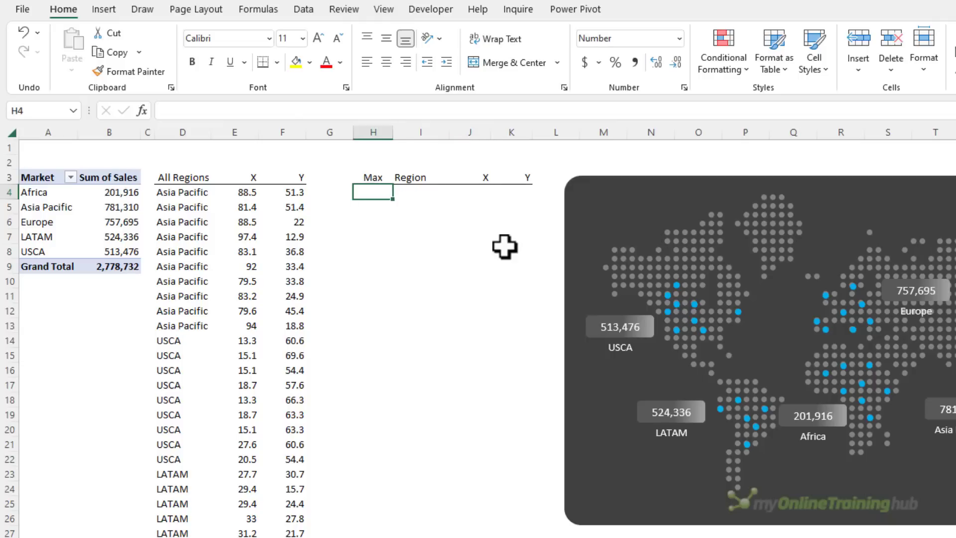
type("=MAX(")
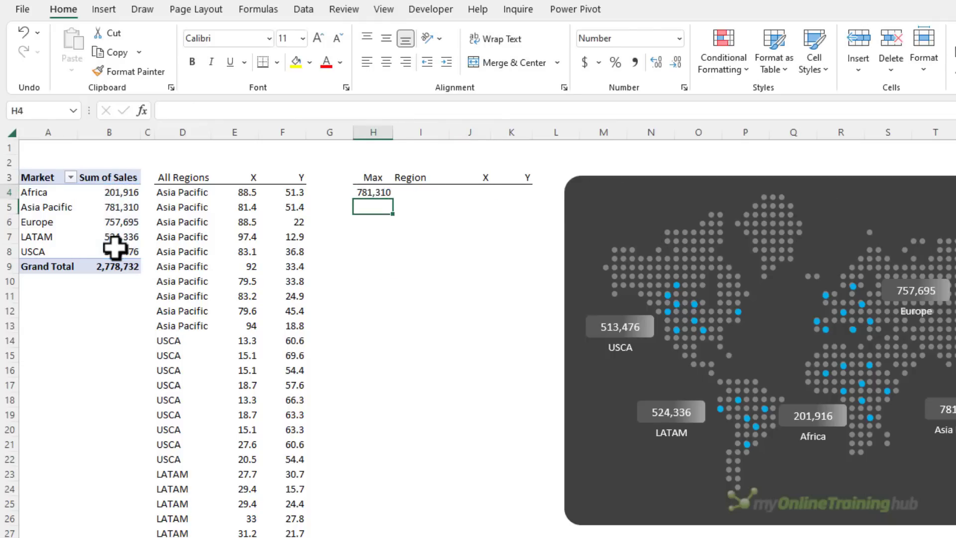
type("=XLOOKUP(")
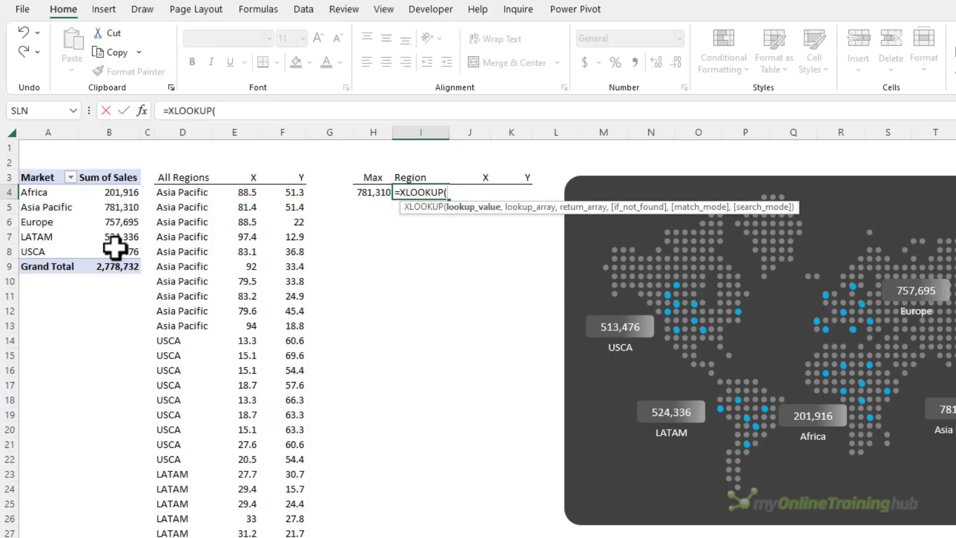
left_click(372, 192)
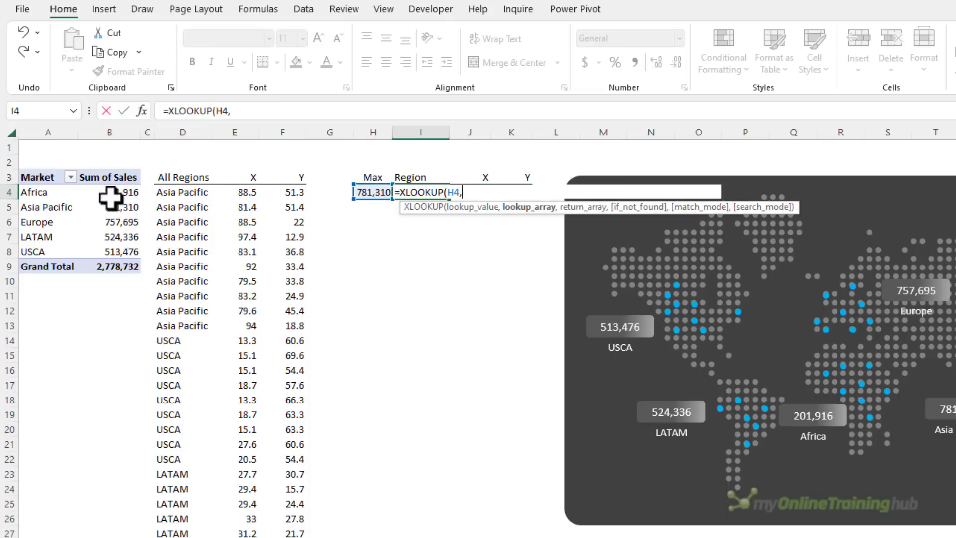
type("B4:B8,A4:A8")
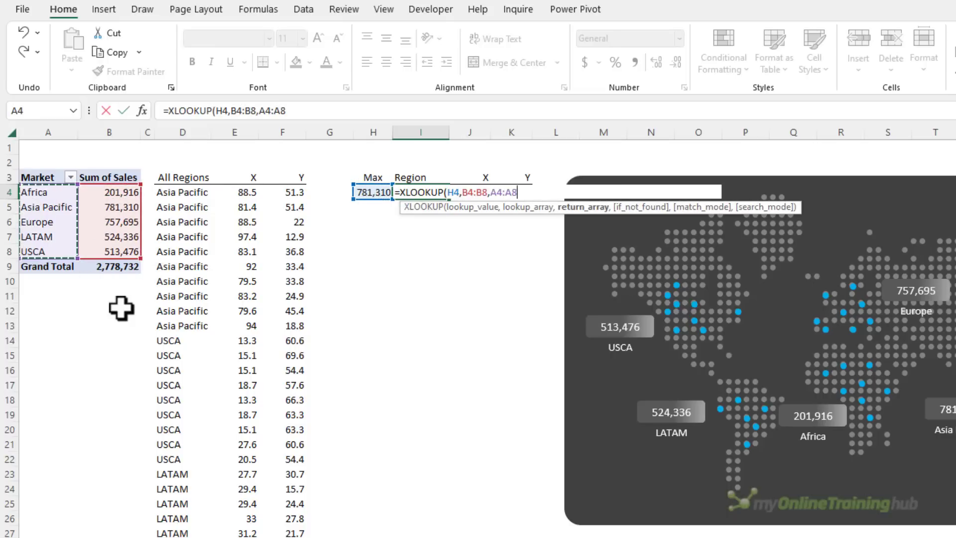
key("Return")
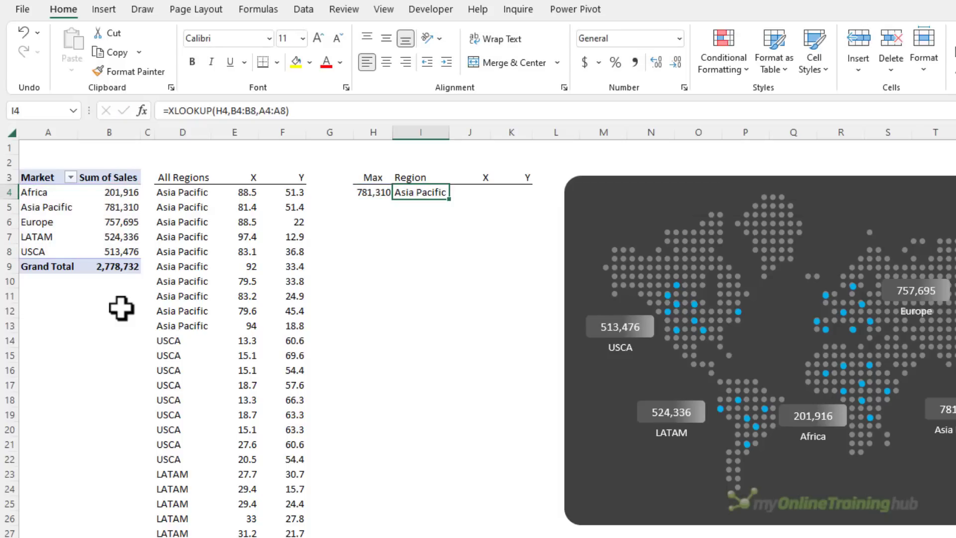
Review the Max and Region formulas and select J4 for the coordinate formula
left_click(469, 133)
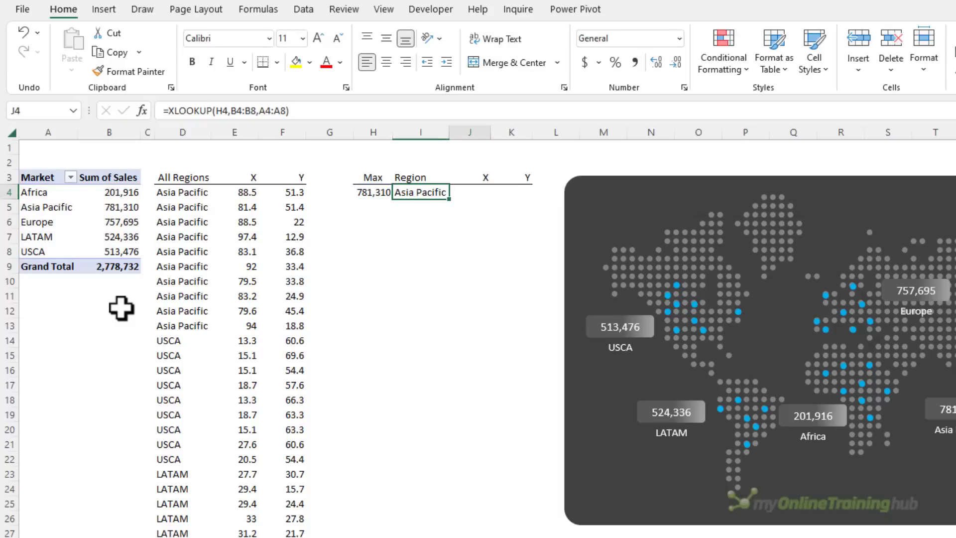
left_click(373, 192)
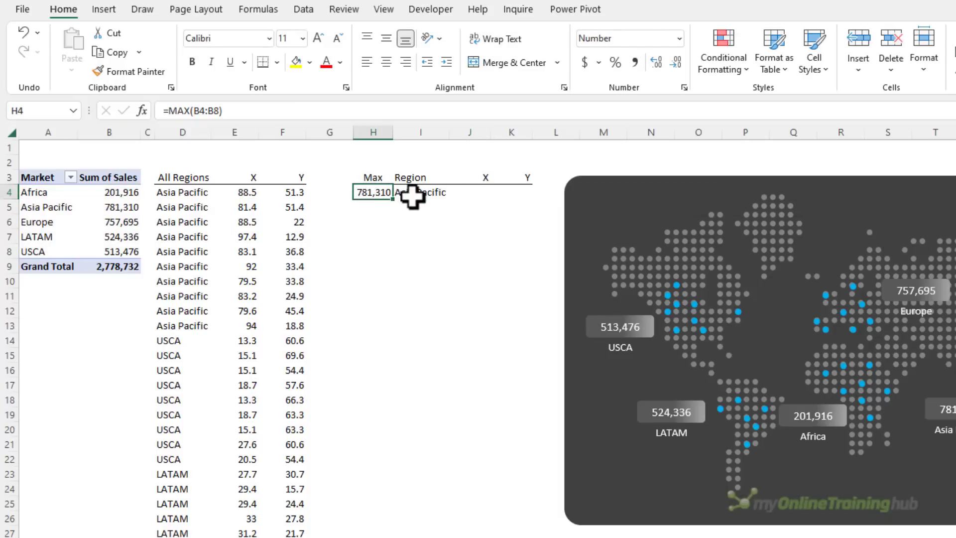
left_click(419, 192)
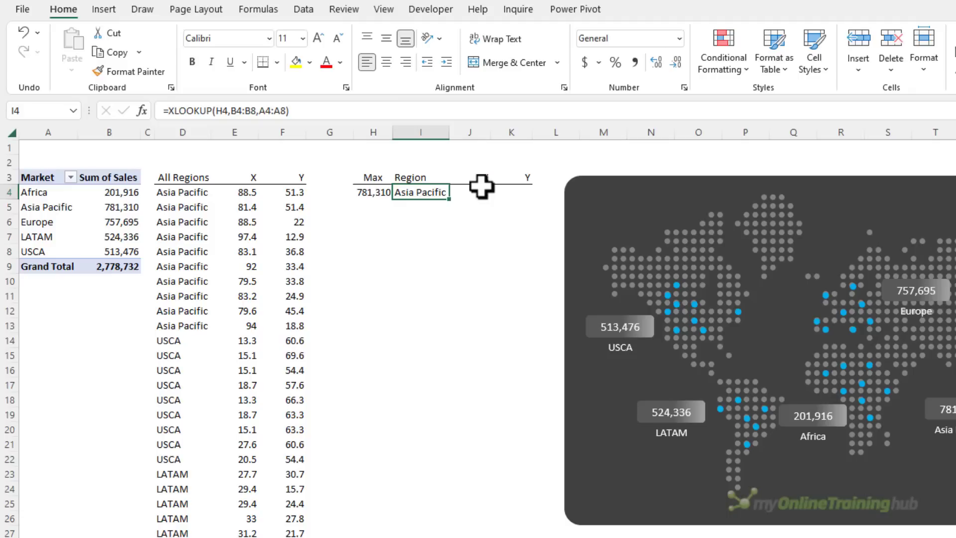
left_click(469, 191)
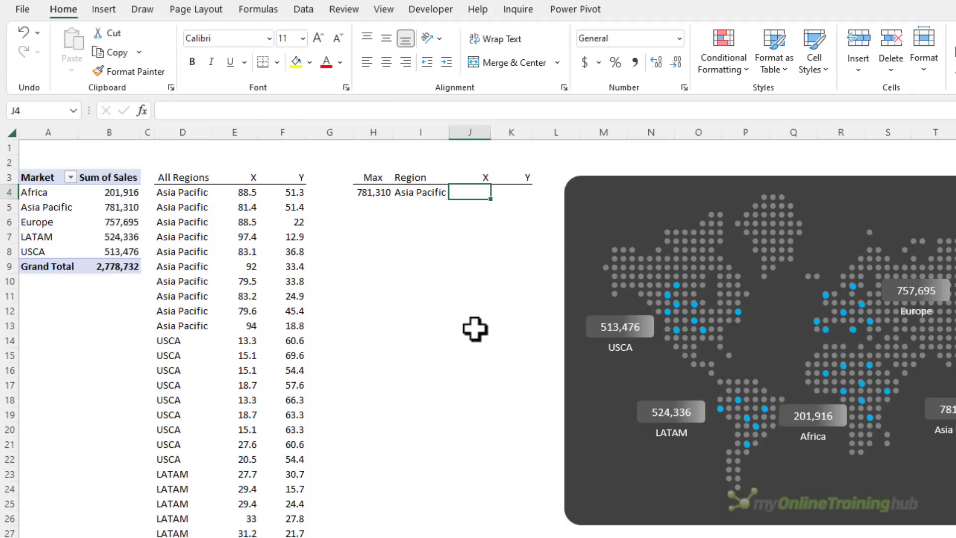
Enter =FILTER(E4:F44,D4:D44=I4) in J4 to spill Asia Pacific's X/Y coordinates
type("=f")
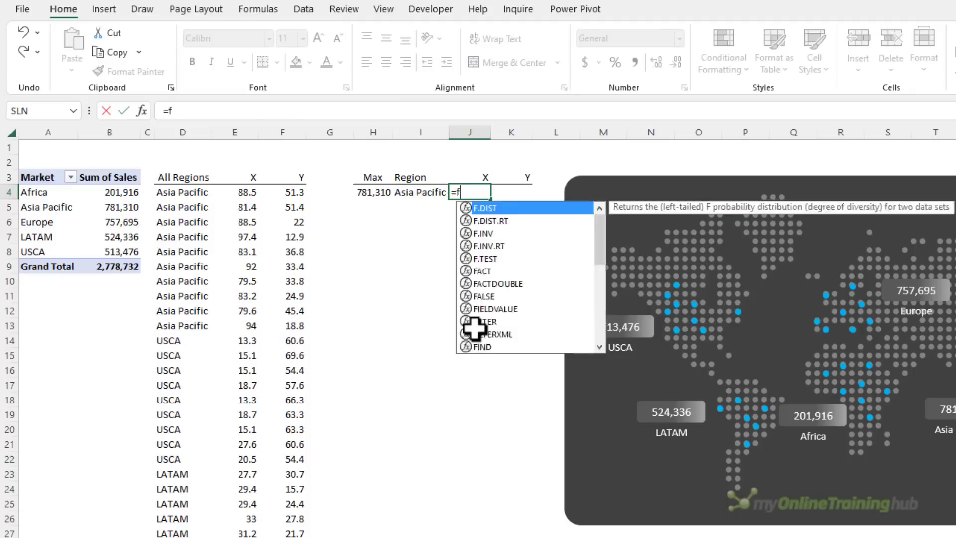
type("ILTER(")
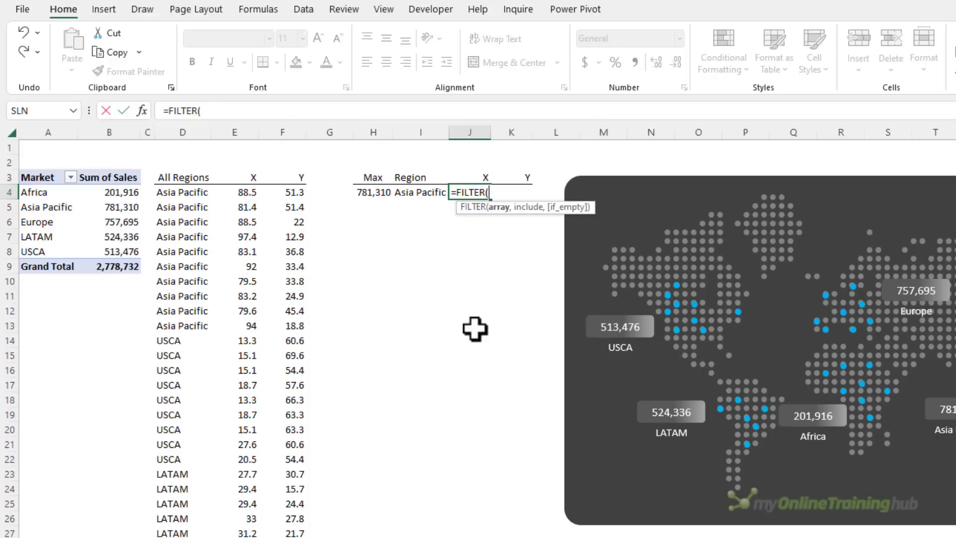
left_click(234, 192)
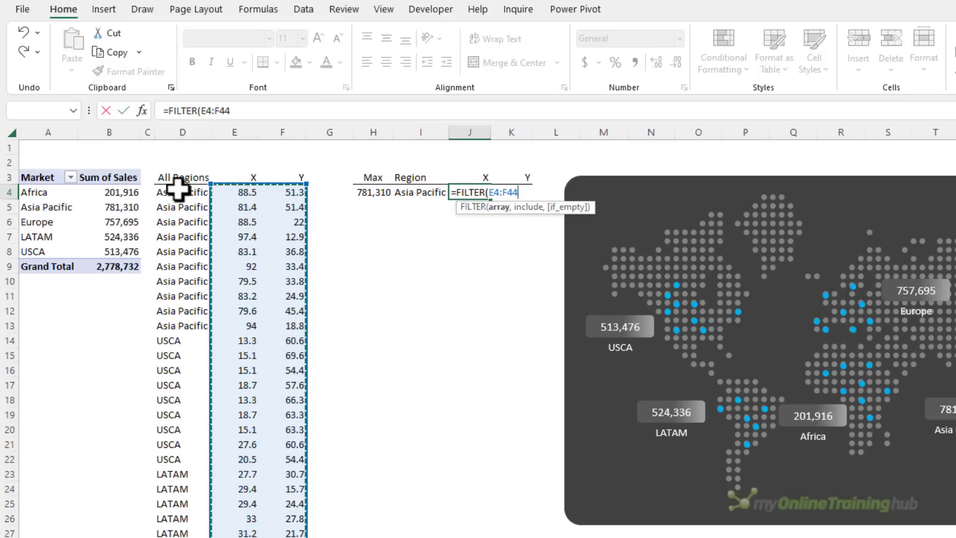
type(",D4:D44=I4)")
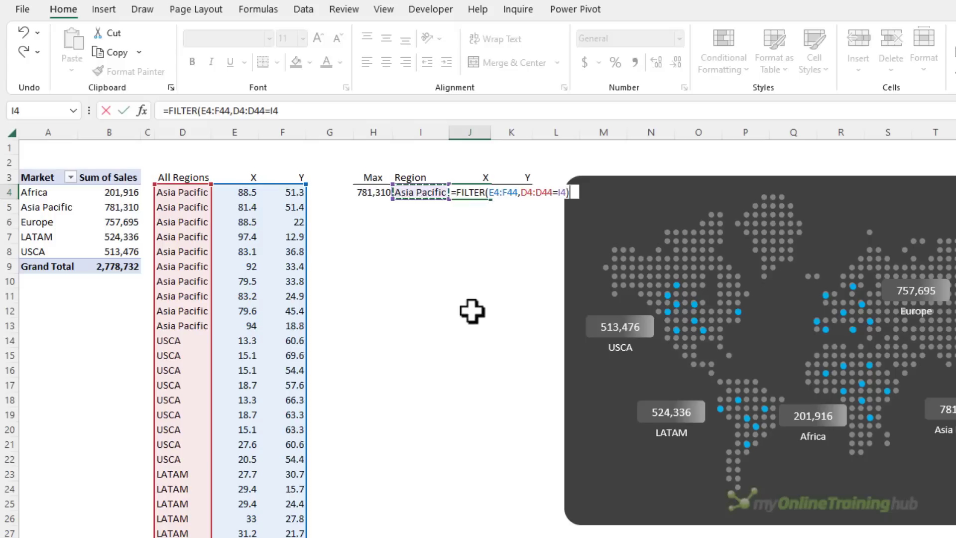
key("Return")
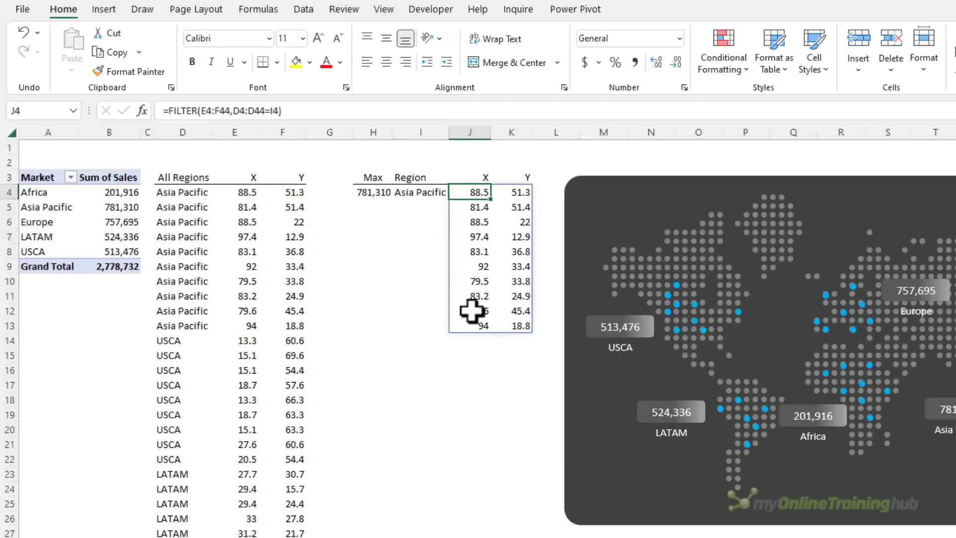
mouse_move(640, 259)
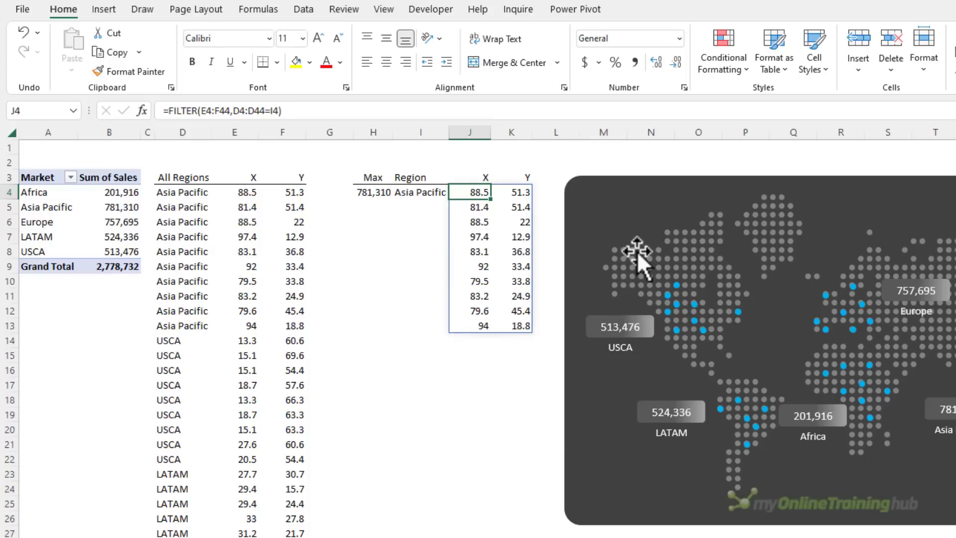
left_click(641, 262)
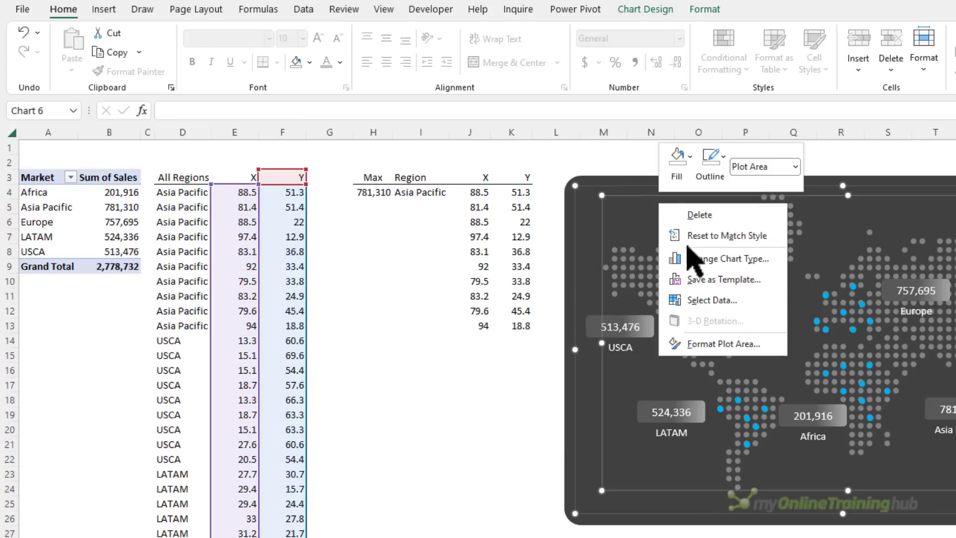
Add a Max series to the map chart with X values J4:J13 and Y values K4:K13
left_click(712, 300)
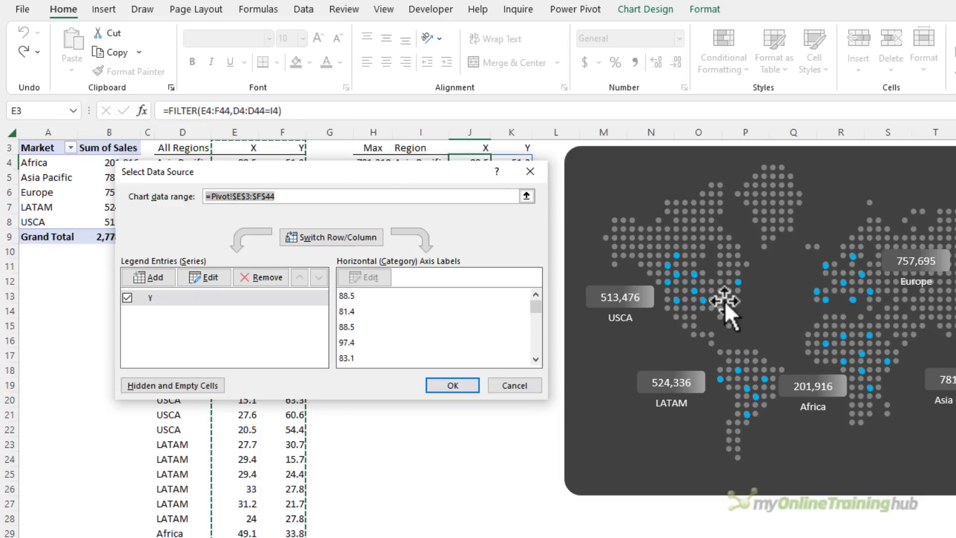
left_click(204, 277)
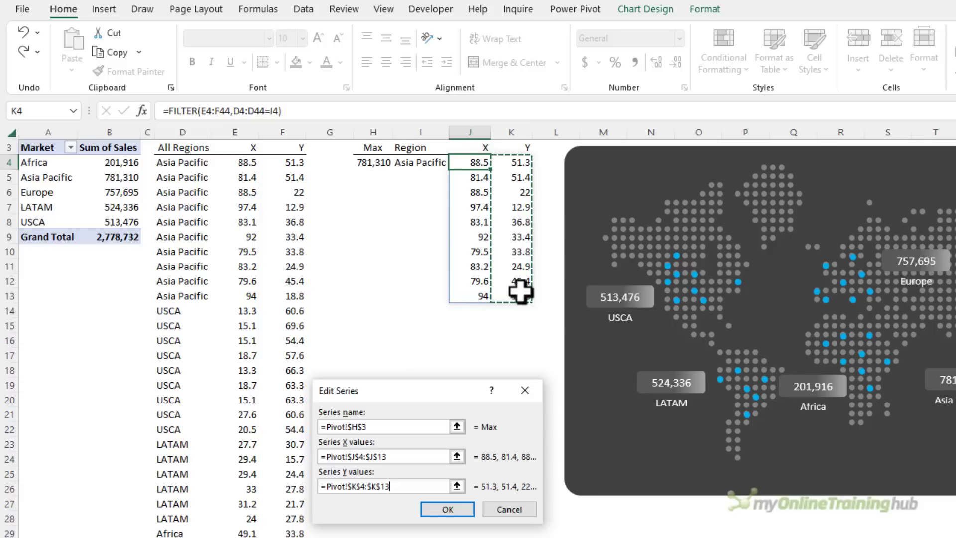
mouse_move(509, 330)
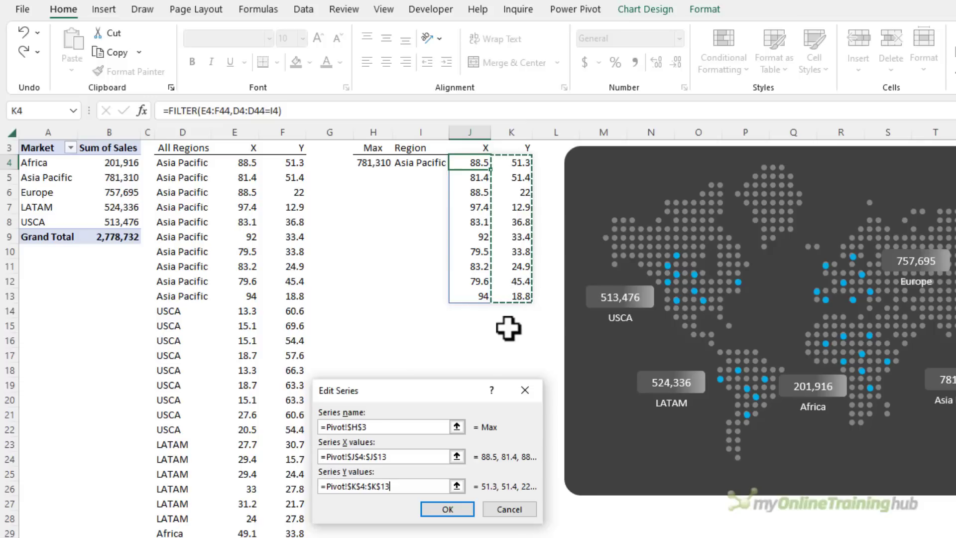
left_click(447, 508)
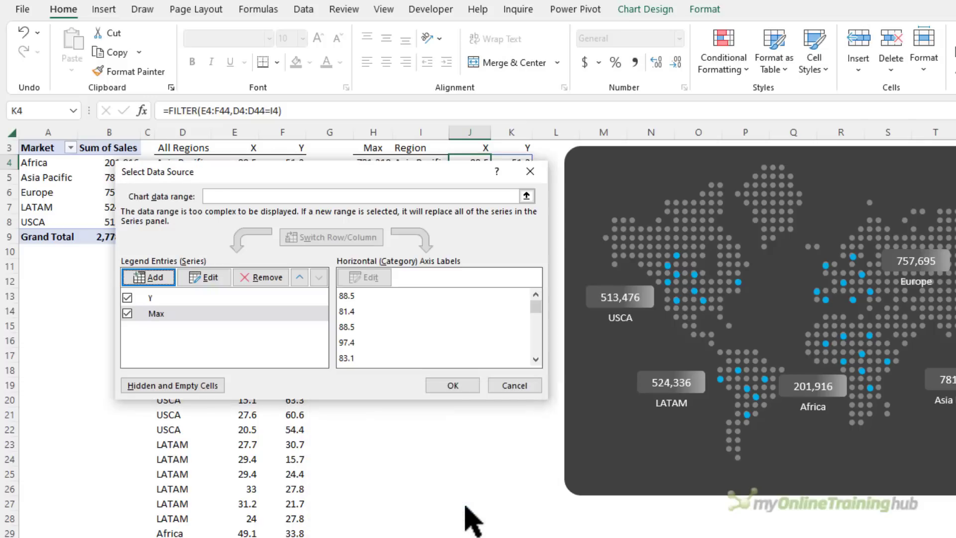
Rename the original series to All Regions via D3 and apply the chart data
left_click(150, 297)
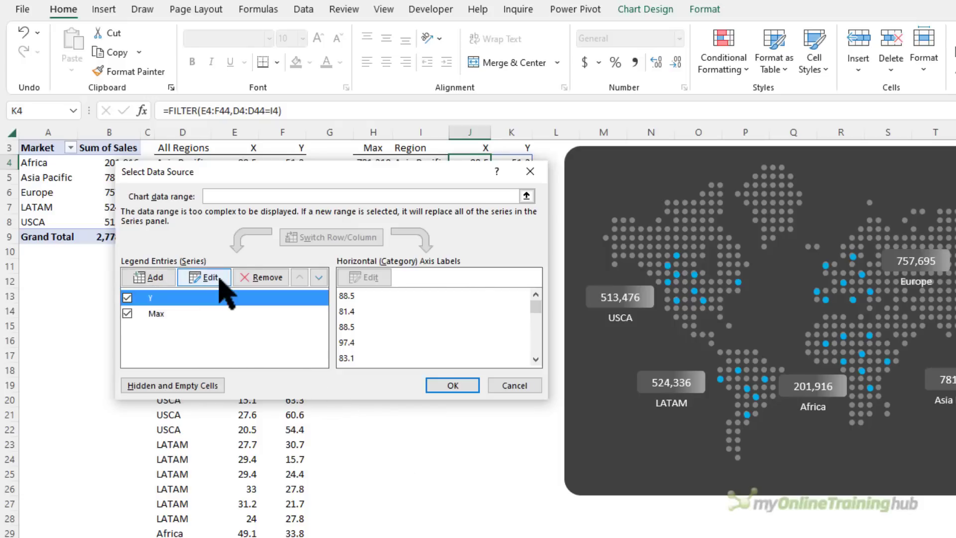
left_click(204, 276)
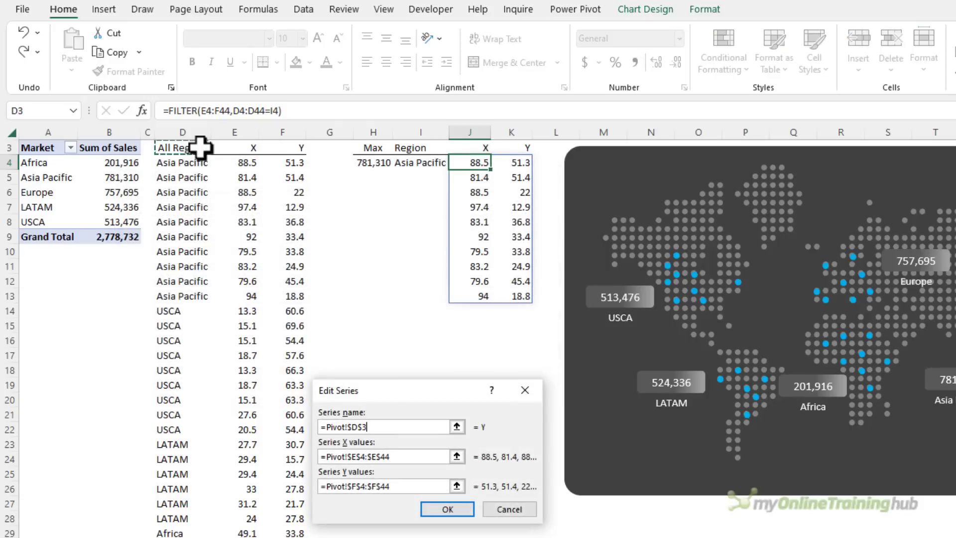
left_click(446, 509)
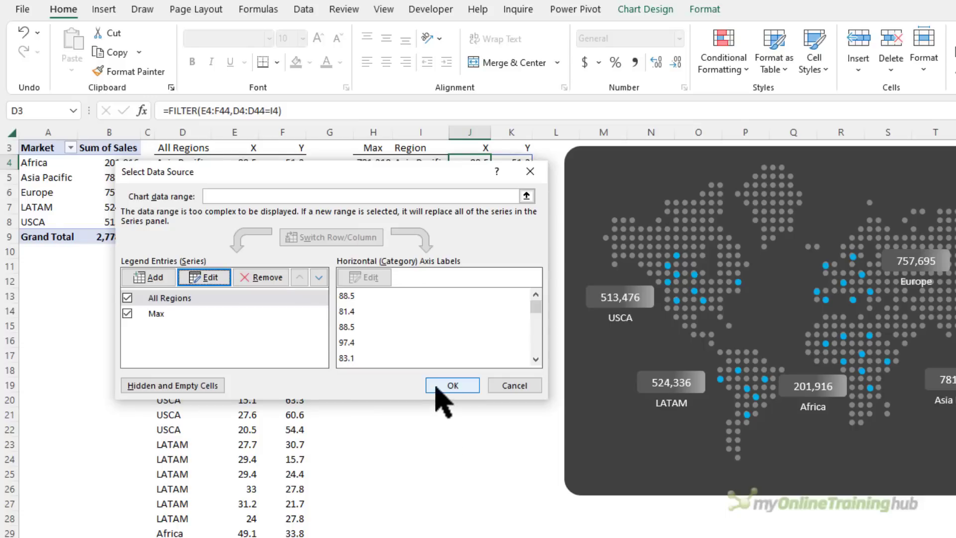
left_click(451, 385)
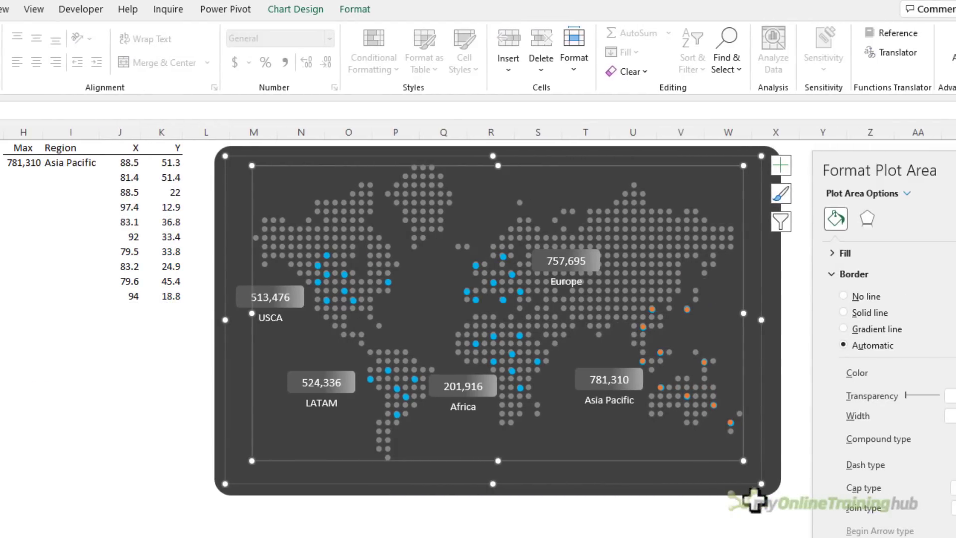
mouse_move(758, 521)
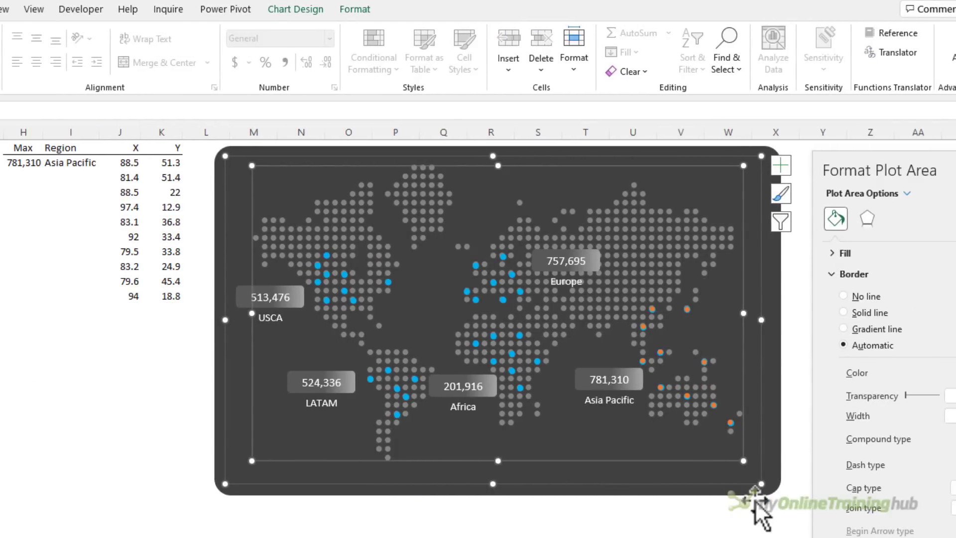
Fill the Max series markers pink with a solid pink 1.25 pt border
left_click(687, 309)
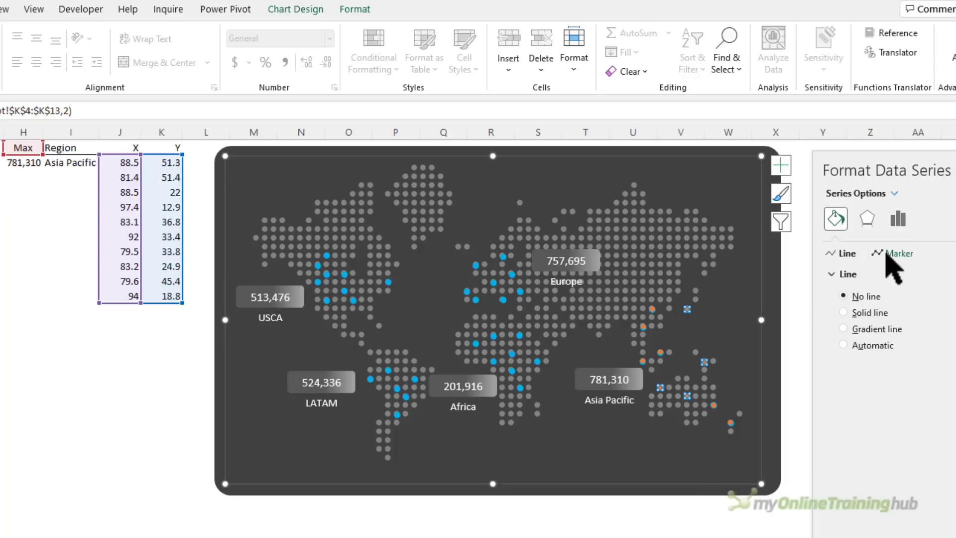
left_click(899, 252)
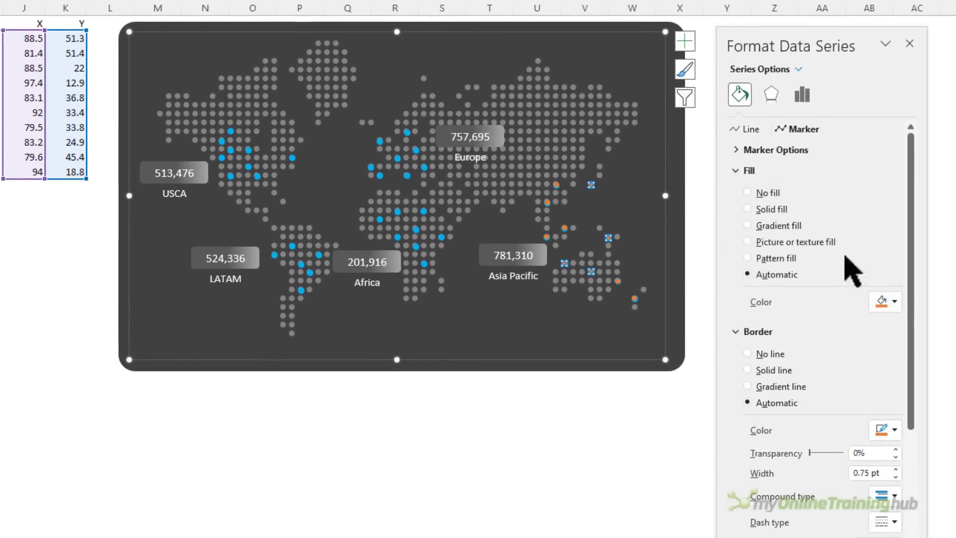
left_click(892, 301)
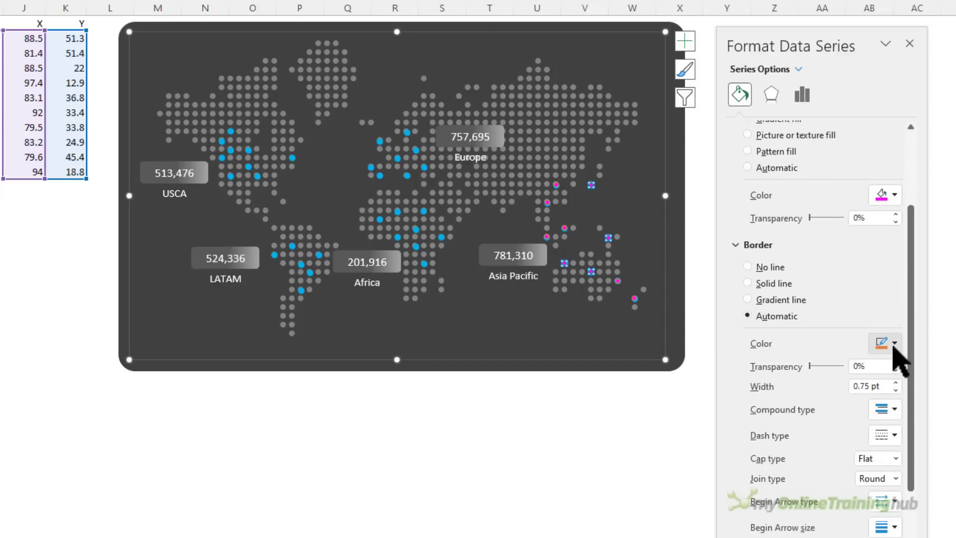
left_click(748, 283)
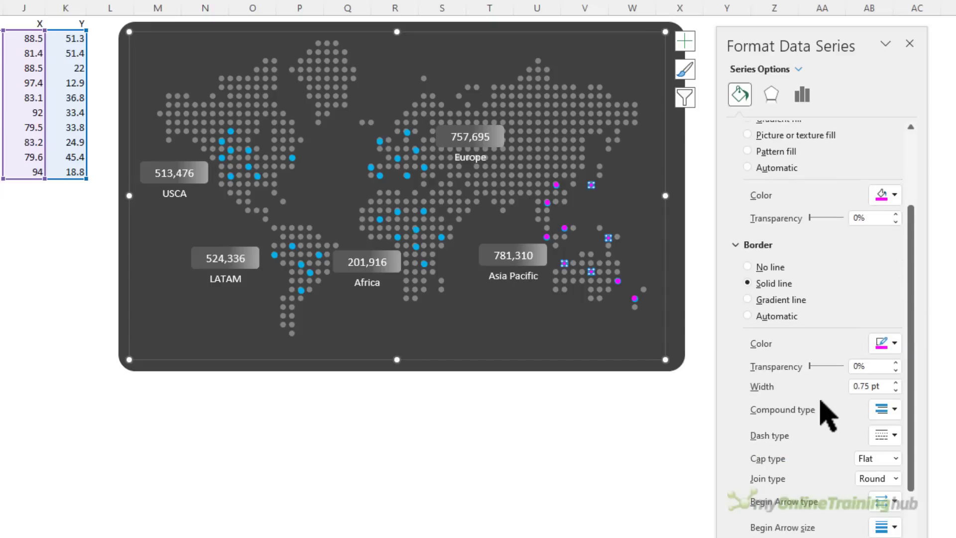
mouse_move(875, 386)
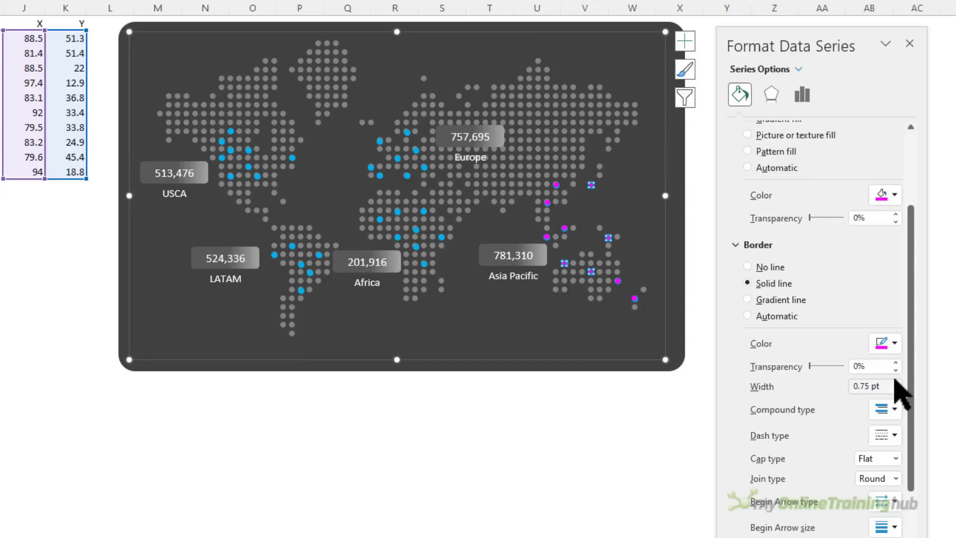
left_click(895, 382)
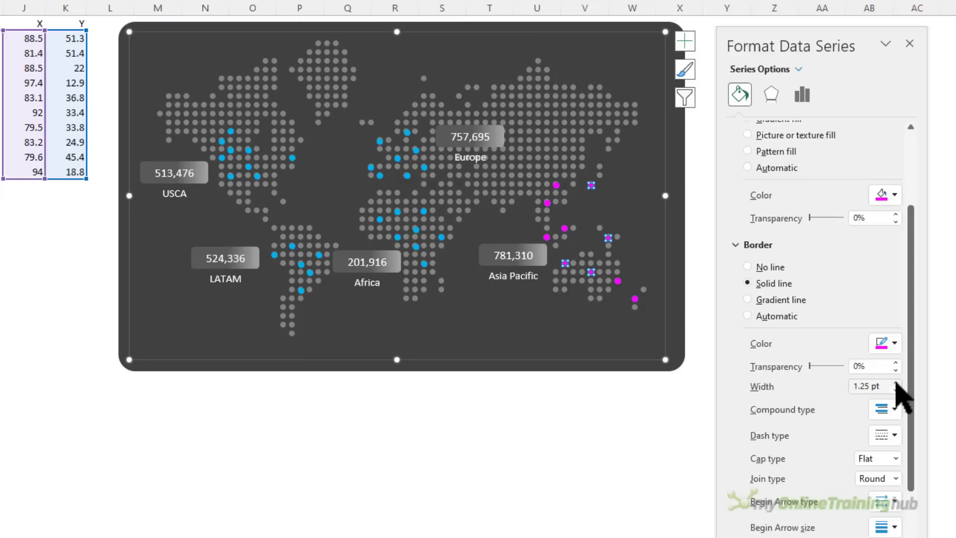
left_click(489, 435)
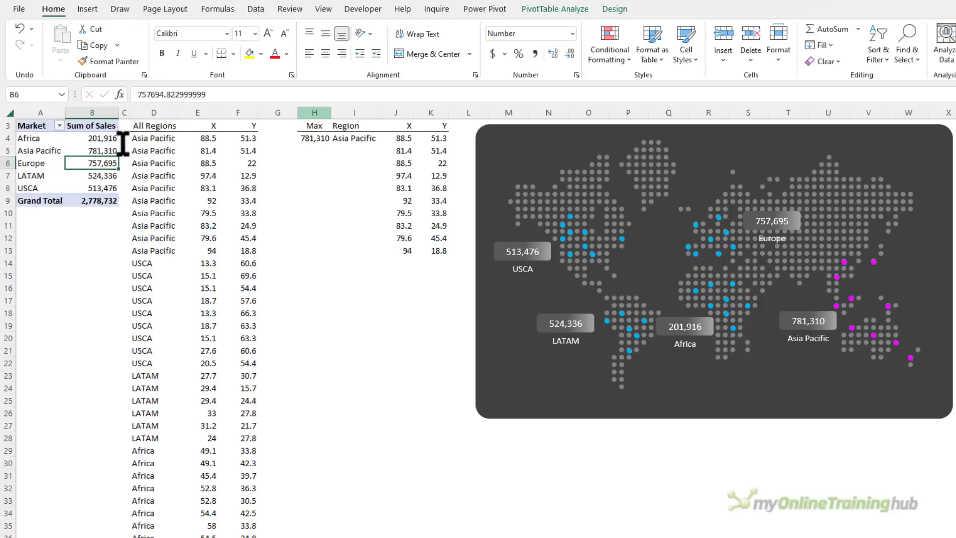
Insert a Segment slicer from the pivot table and test its items, filtering to Consumer
left_click(541, 9)
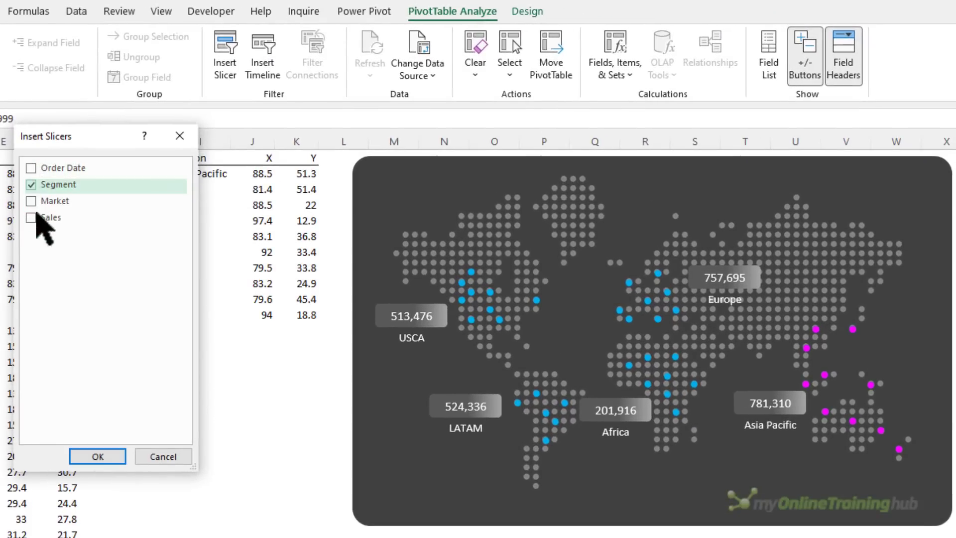
left_click(97, 456)
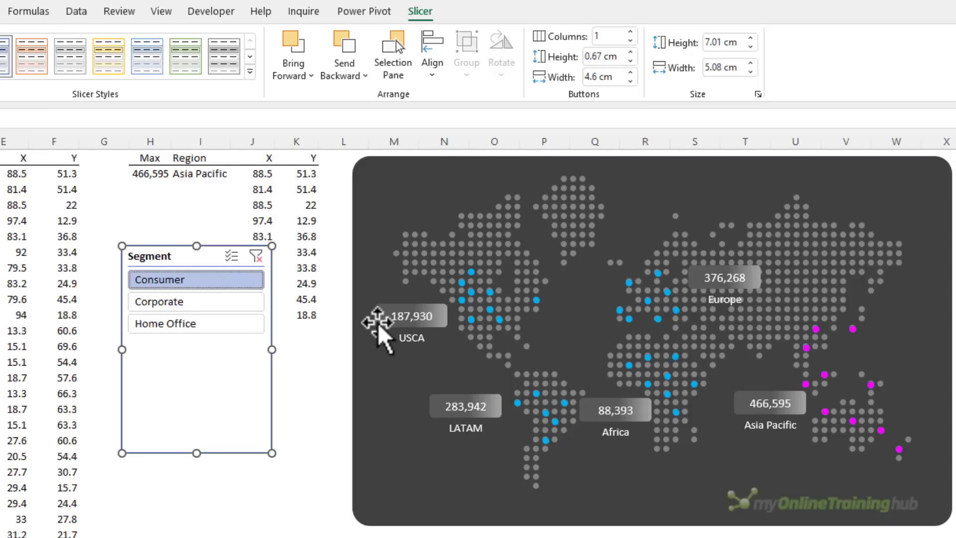
mouse_move(366, 322)
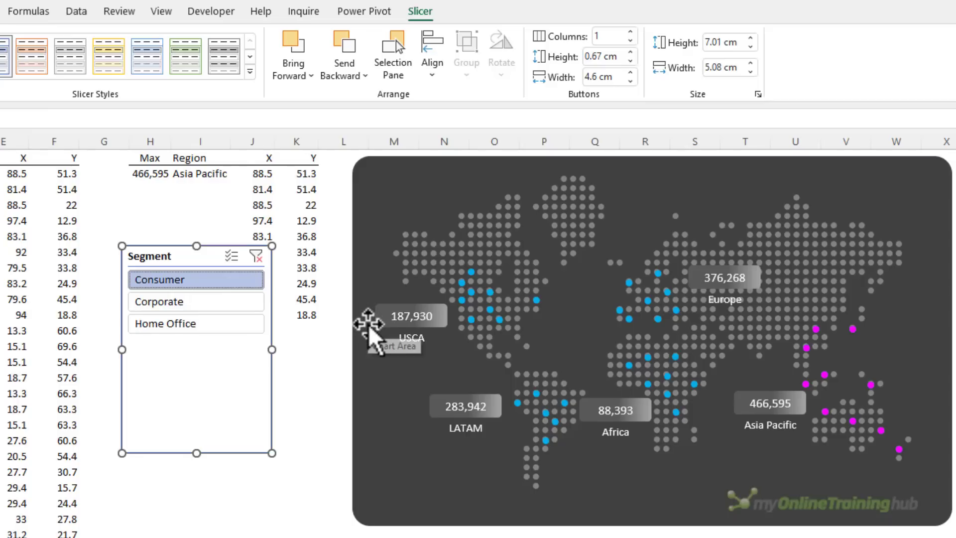
mouse_move(262, 326)
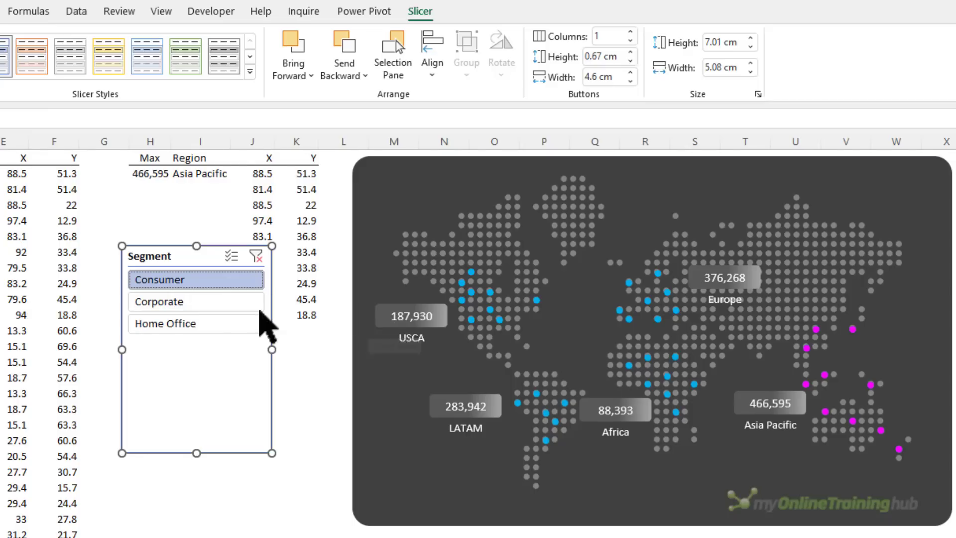
left_click(195, 300)
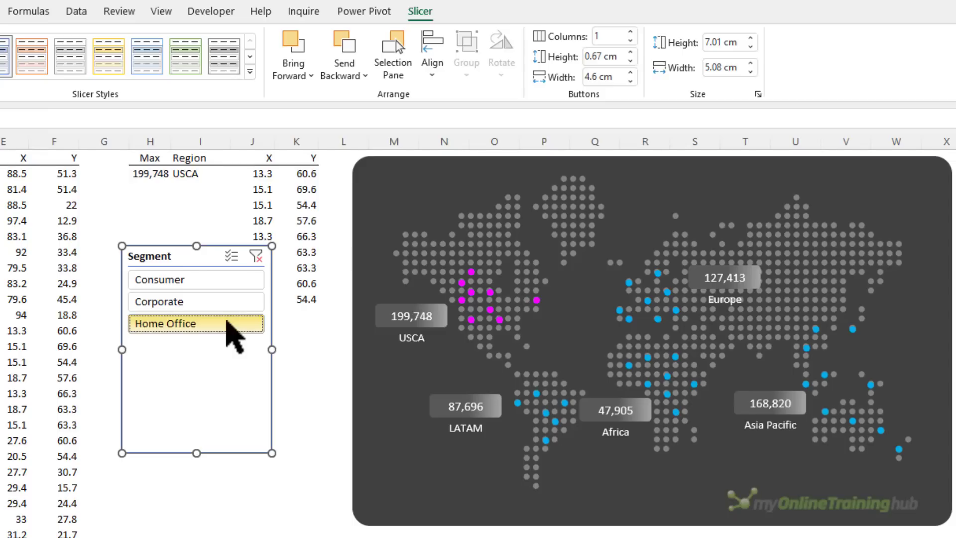
left_click(195, 279)
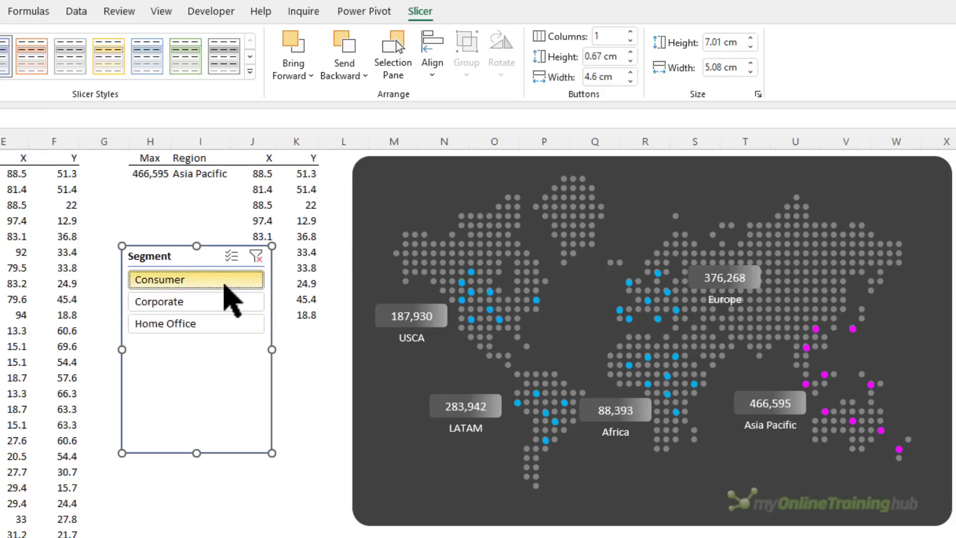
left_click(195, 301)
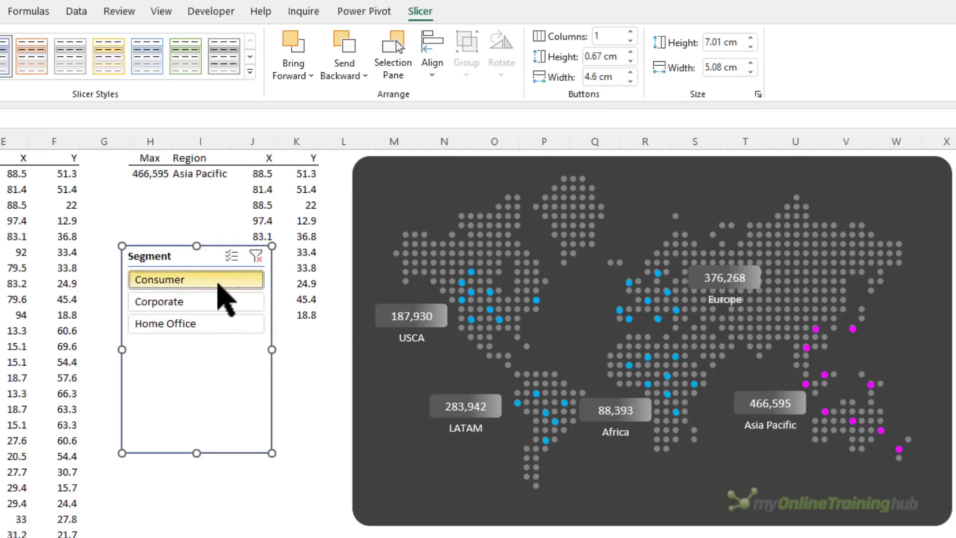
mouse_move(165, 253)
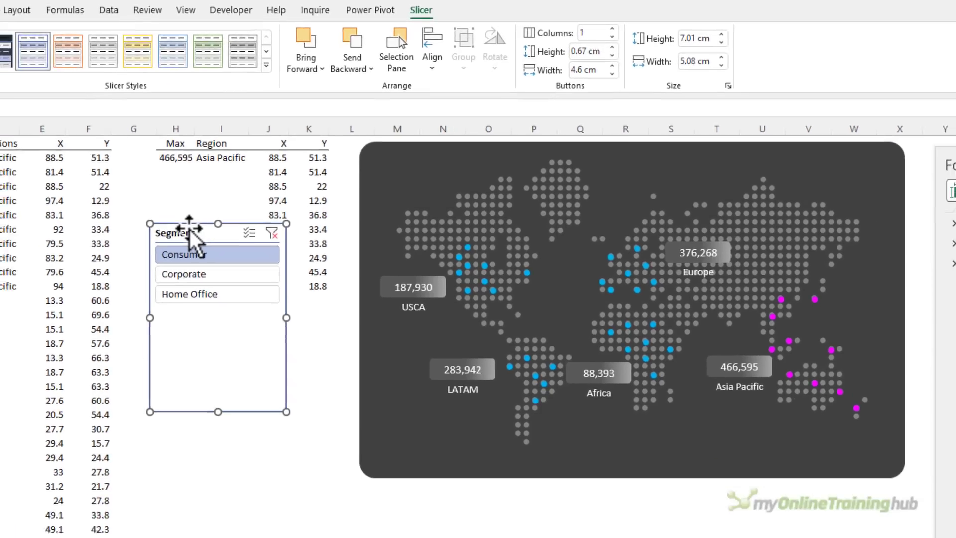
Hide the slicer header, lay it out as three dark tab buttons atop the map, then go to the Data sheet
right_click(195, 238)
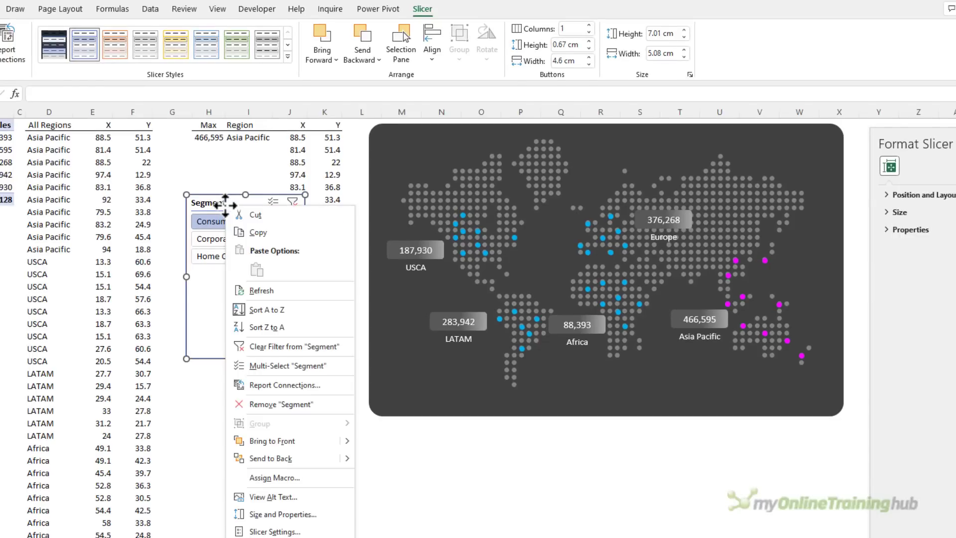
mouse_move(328, 532)
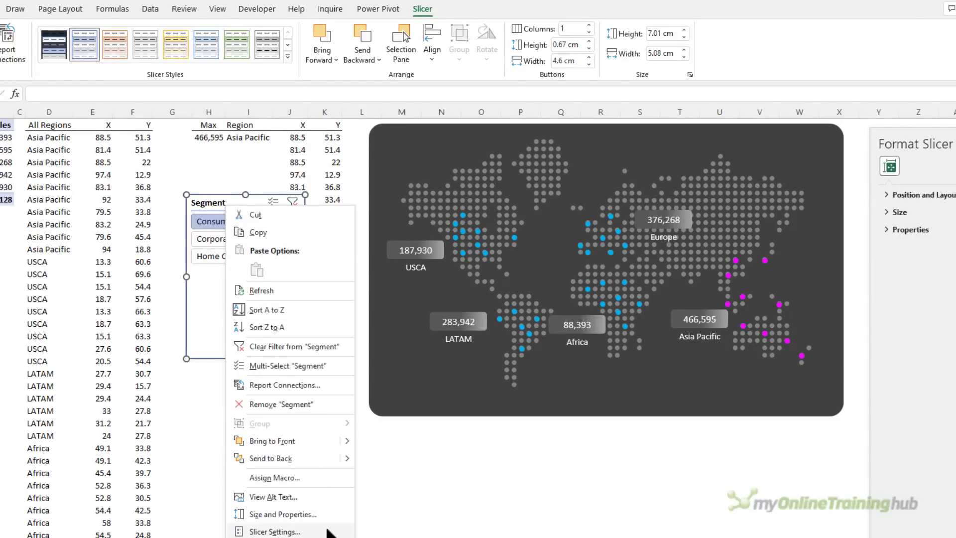
left_click(276, 530)
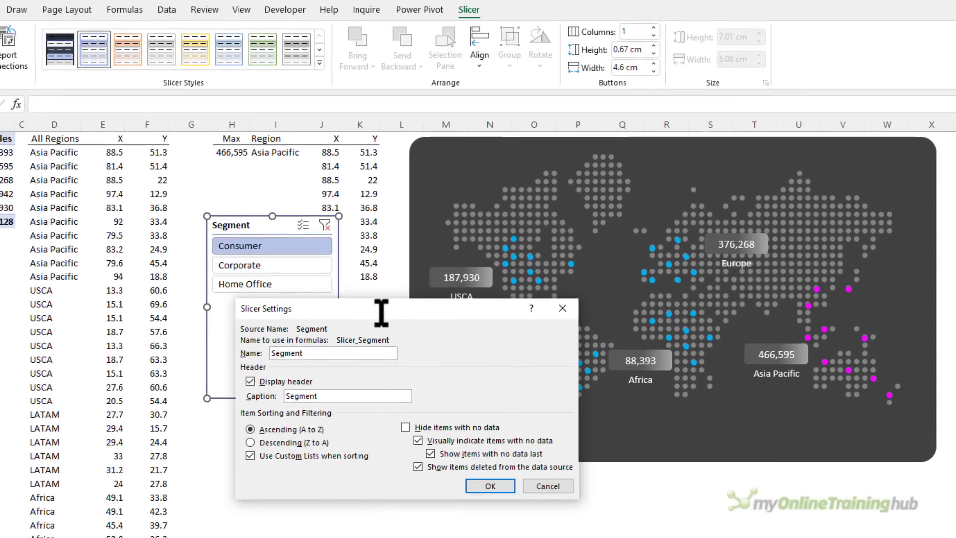
left_click(489, 485)
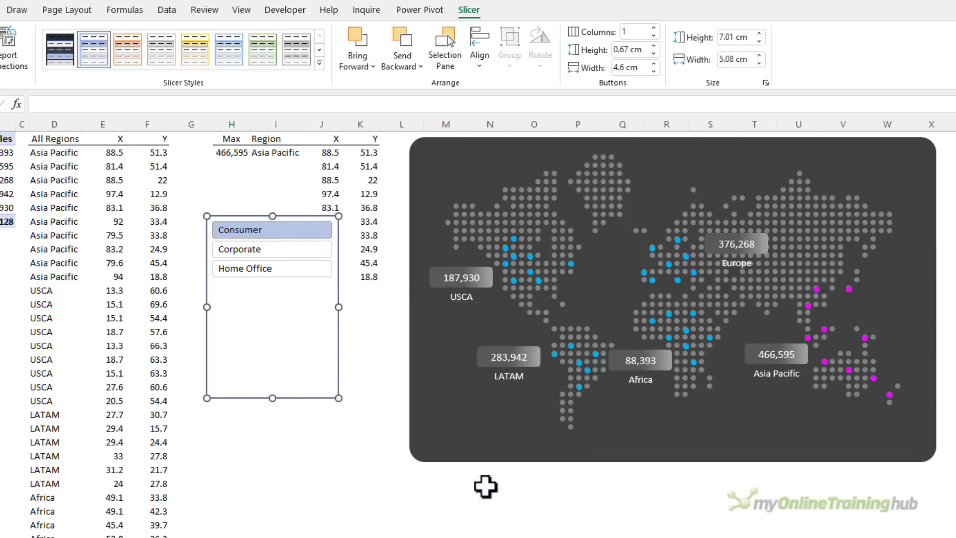
mouse_move(655, 37)
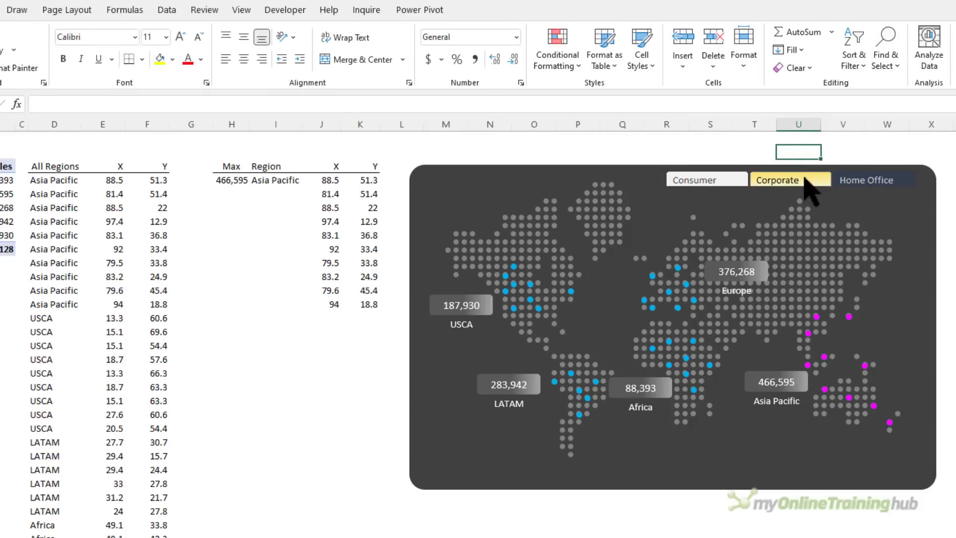
left_click(873, 179)
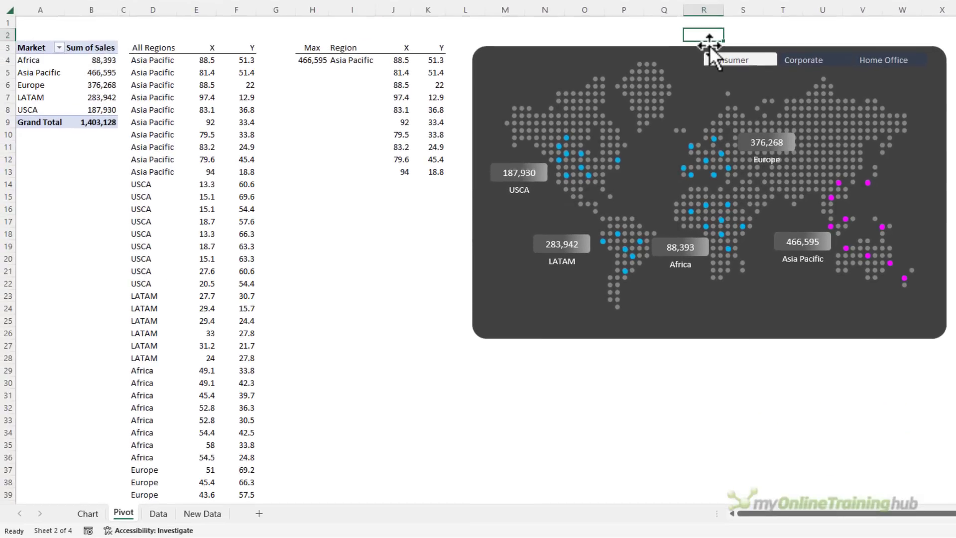
left_click(158, 512)
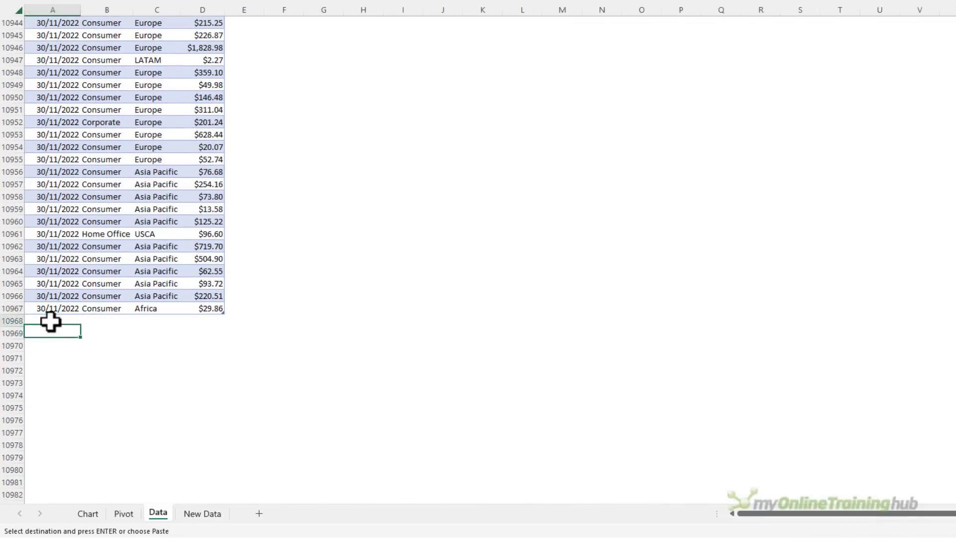
Paste the December 2022 sales rows onto the end of the data table and return to the Chart sheet
key("ctrl+v")
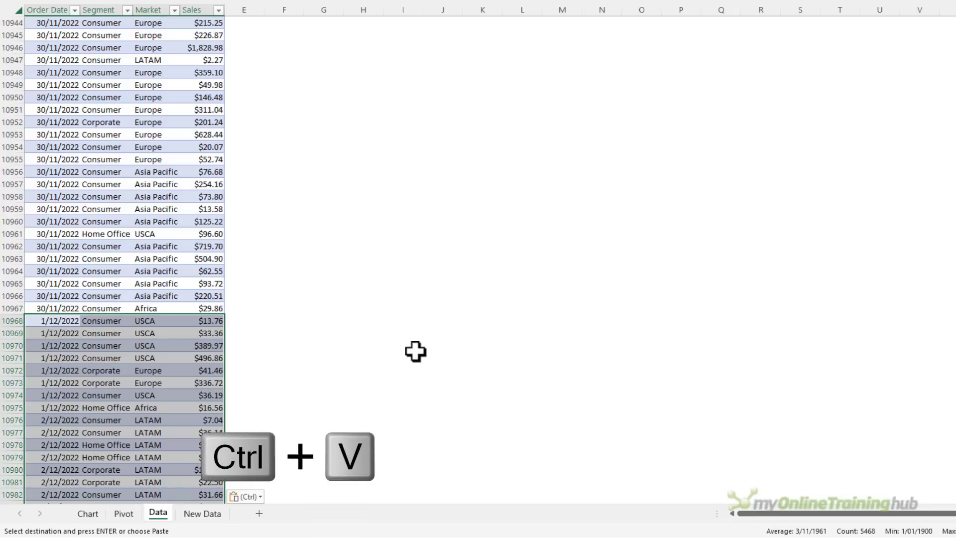
key("ctrl+v")
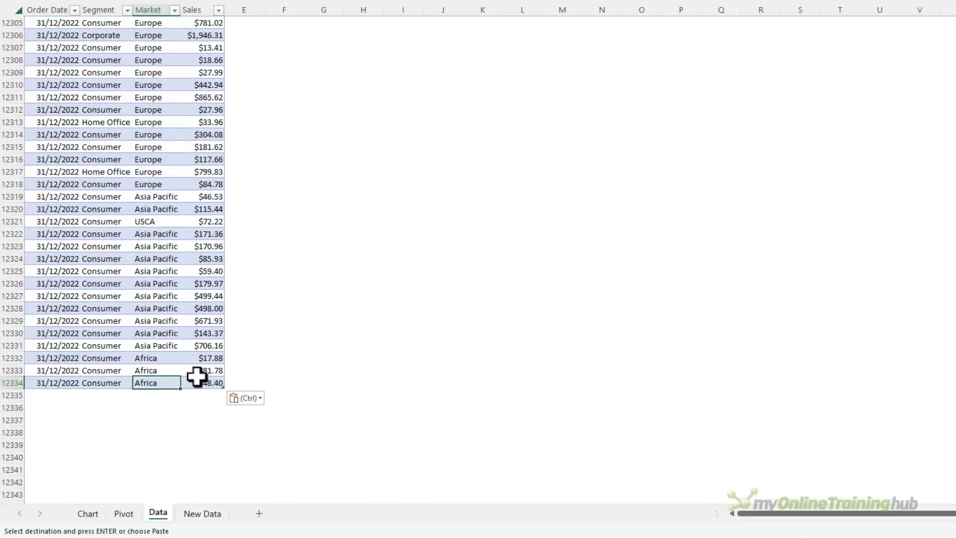
left_click(124, 513)
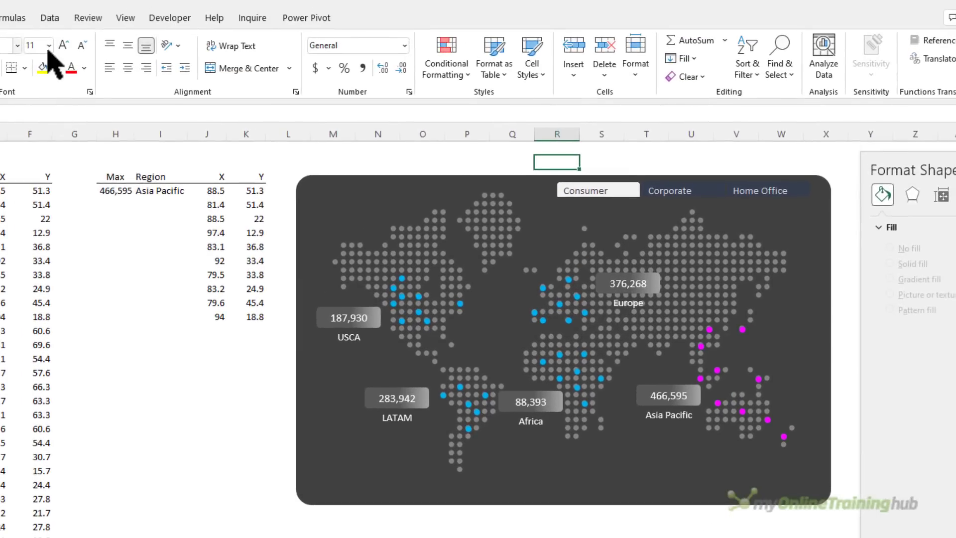
Refresh All so the map totals update, with Asia Pacific at 520,573
left_click(50, 17)
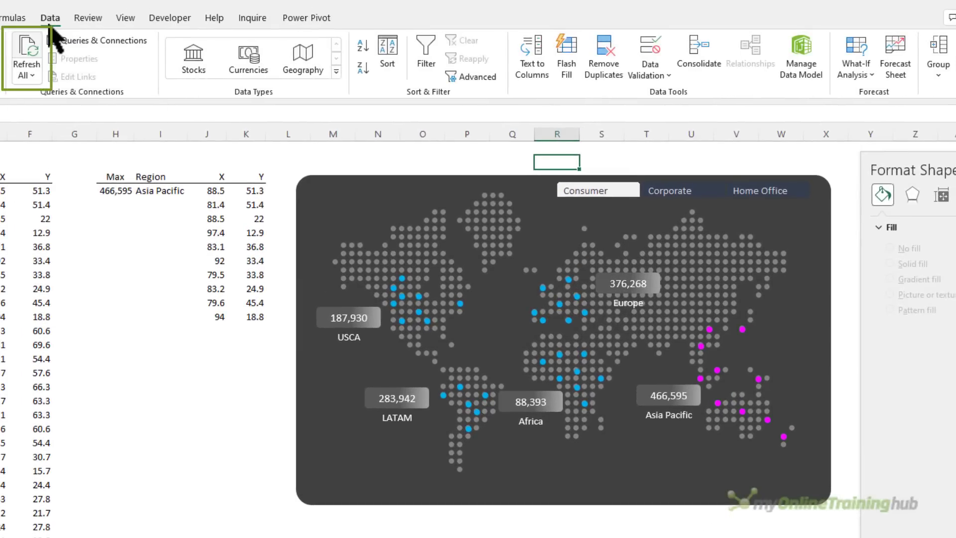
mouse_move(26, 55)
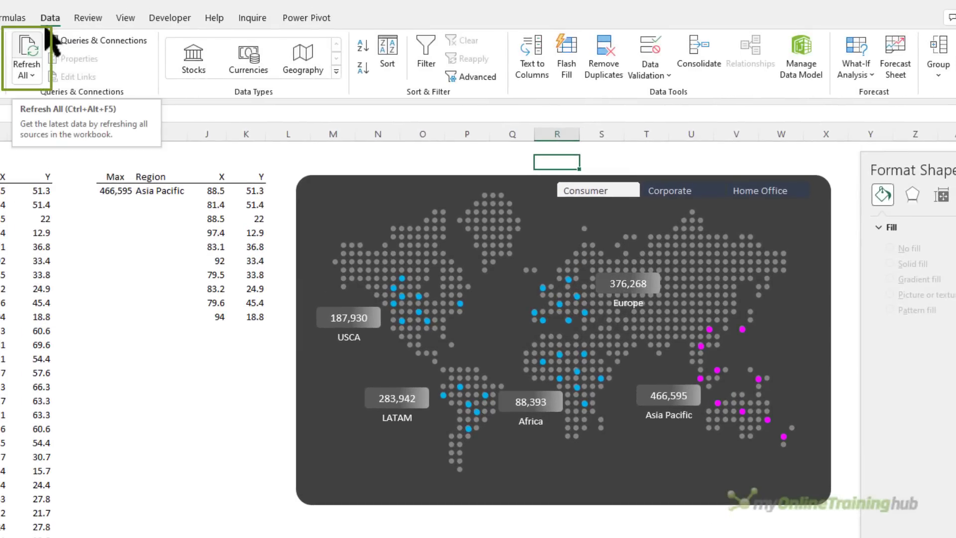
left_click(26, 55)
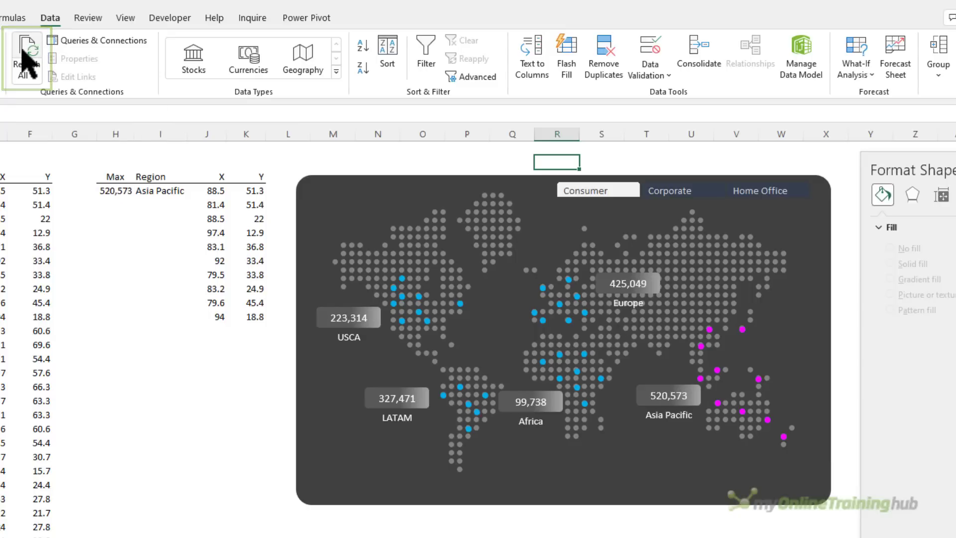